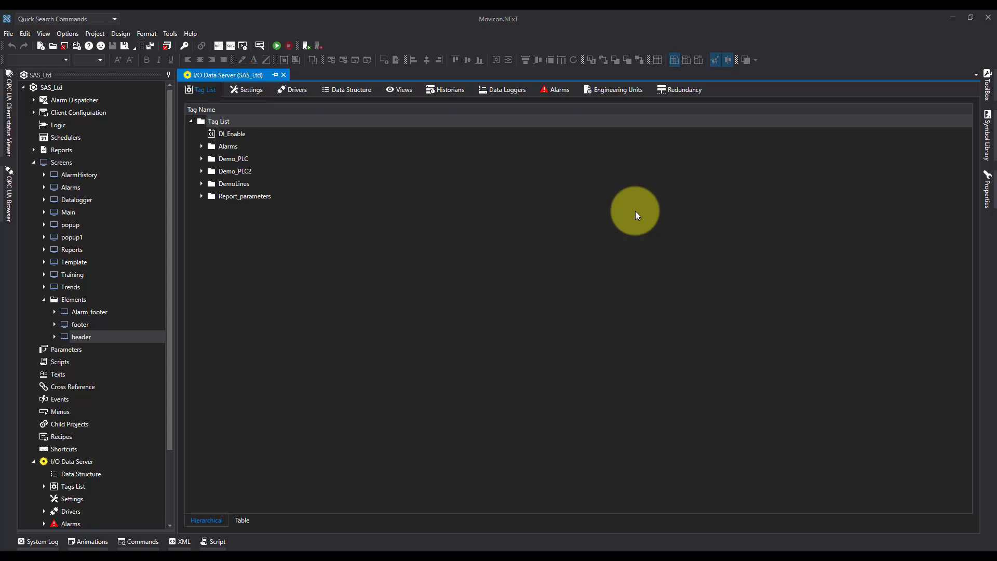
Show the I/O Data Server's Data Loggers list (DL_10Secs), then select the Reports group.
{"action": "left_click", "coordinate": [507, 89]}
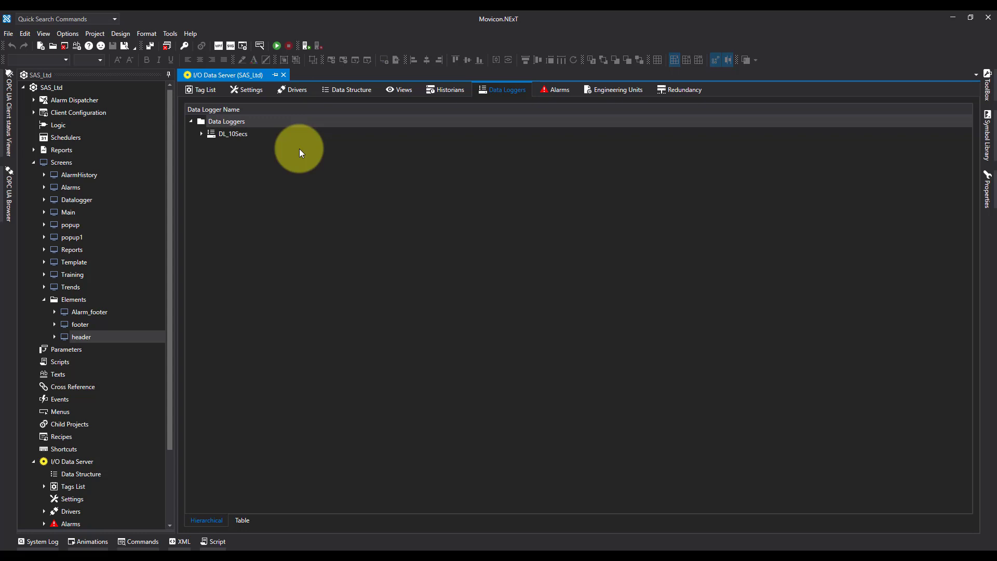
{"action": "left_click", "coordinate": [63, 149]}
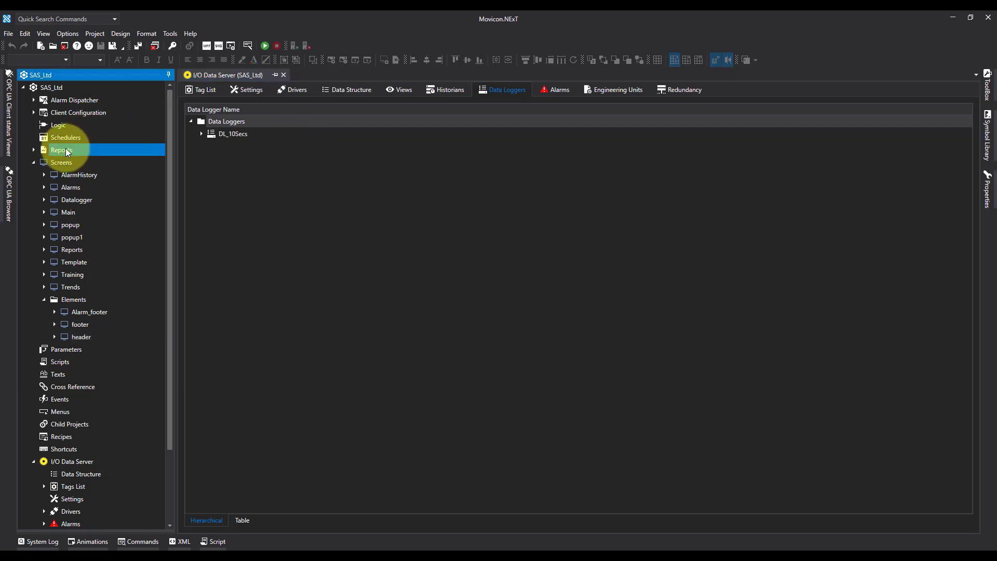
Create a new blank report from the Reports group's New command.
{"action": "right_click", "coordinate": [61, 150]}
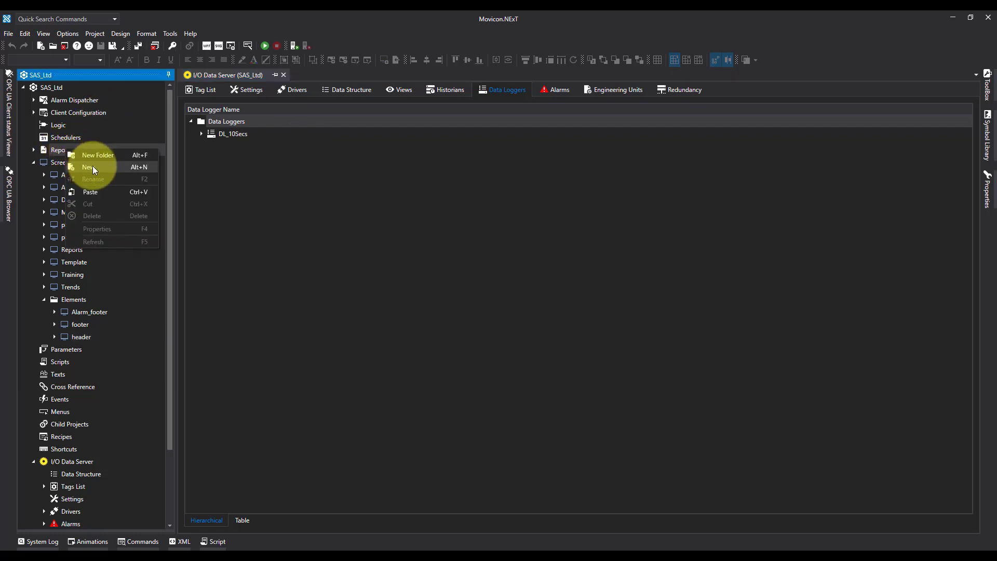
{"action": "left_click", "coordinate": [88, 166]}
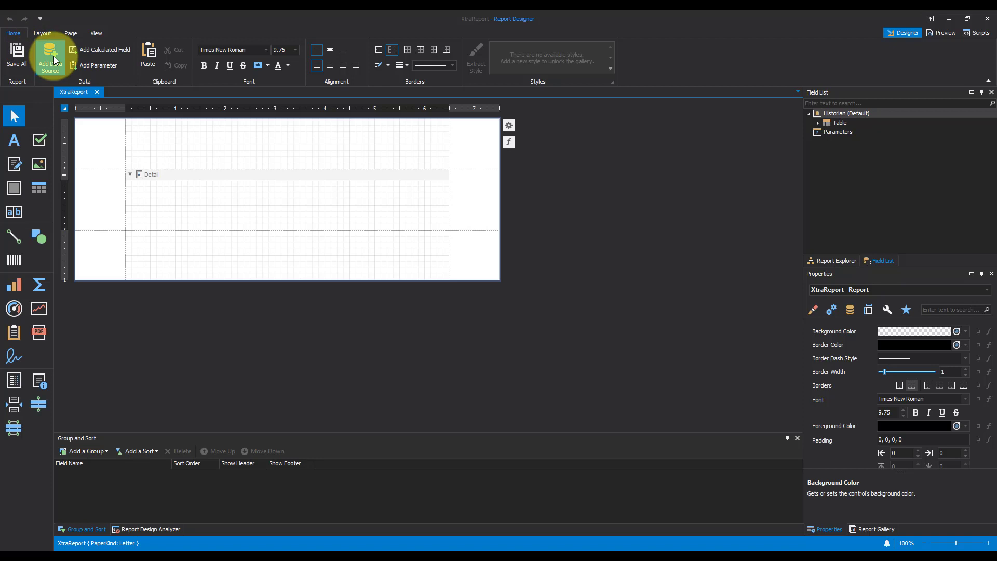
Add a database data source for server localhost\sqlexpress and database SAS_Ltd_IOServer.
{"action": "left_click", "coordinate": [50, 53]}
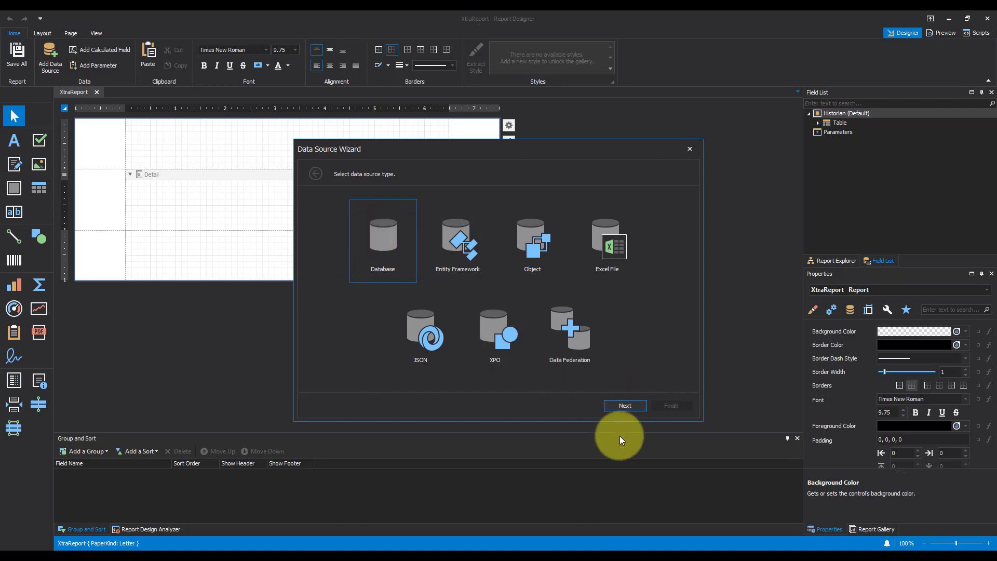
{"action": "left_click", "coordinate": [625, 406]}
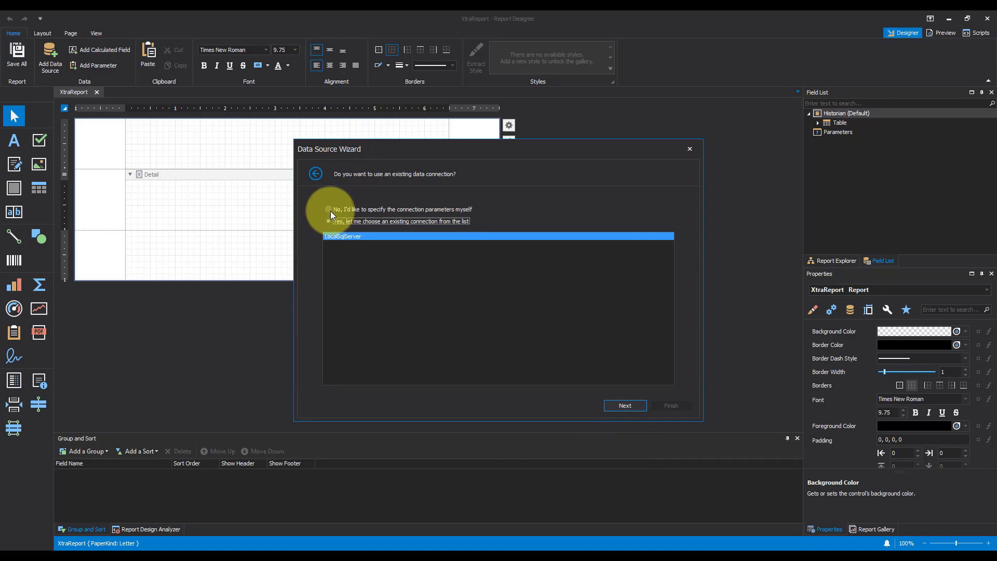
{"action": "left_click", "coordinate": [329, 209]}
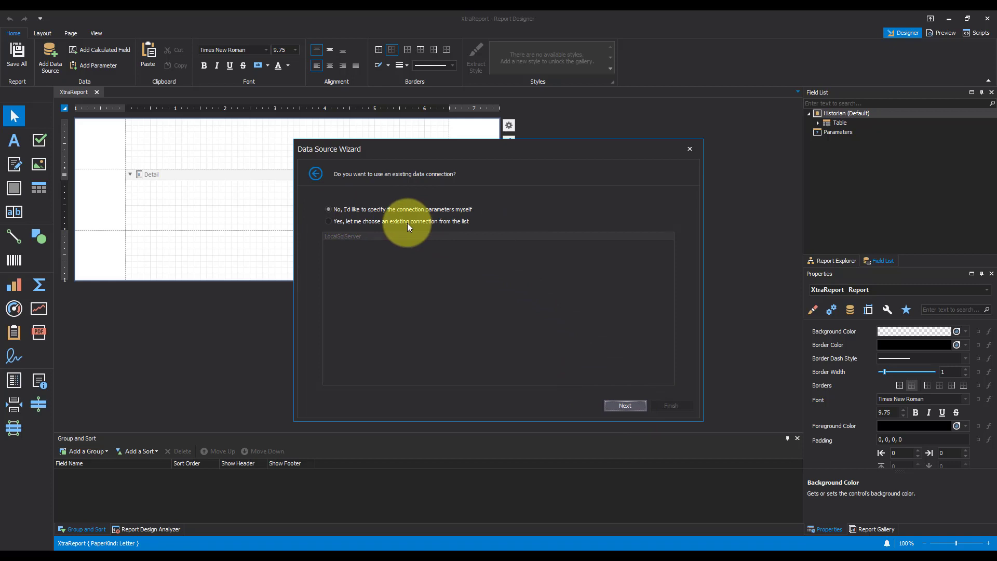
{"action": "left_click", "coordinate": [625, 405]}
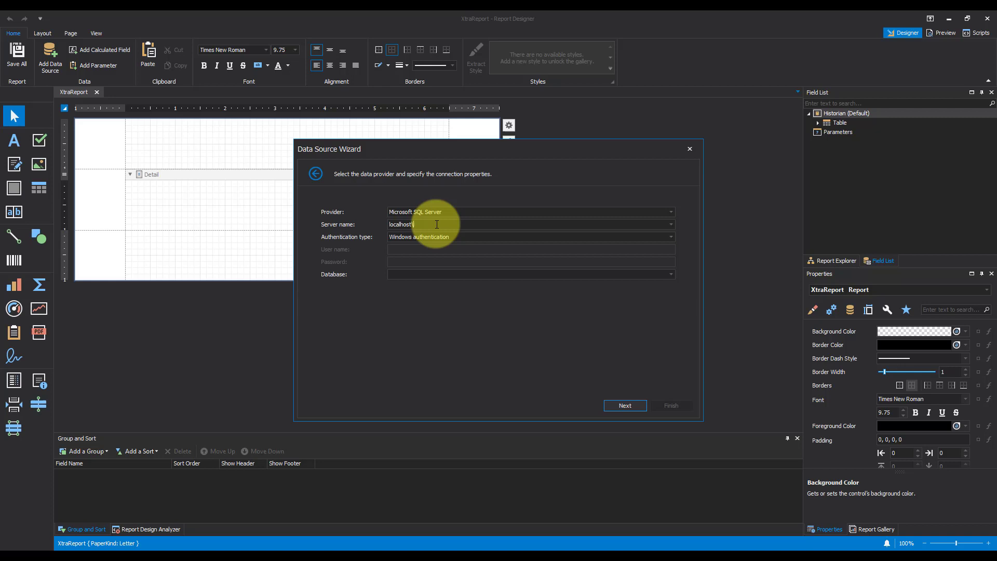
{"action": "type", "text": "sqlexp"}
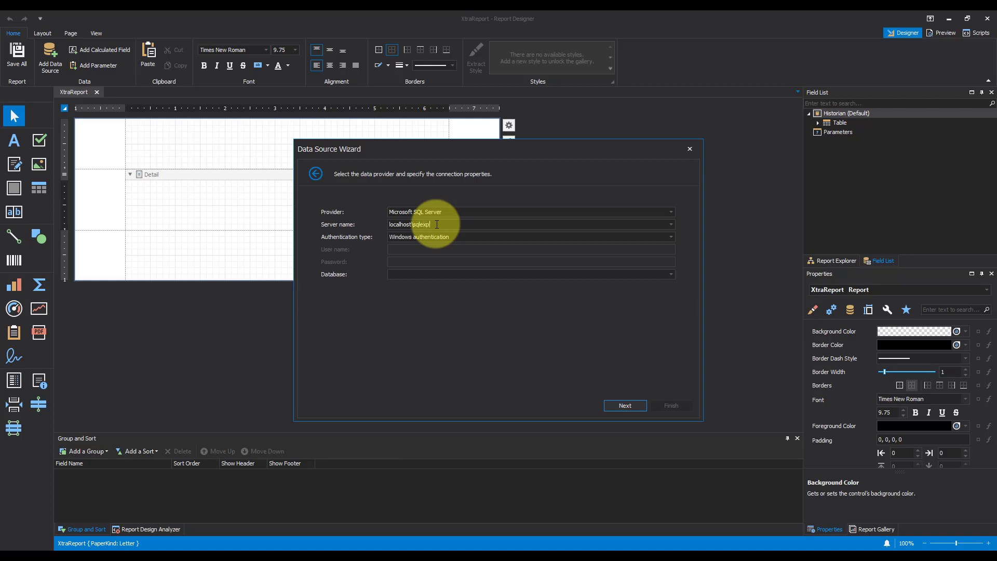
{"action": "type", "text": "ress"}
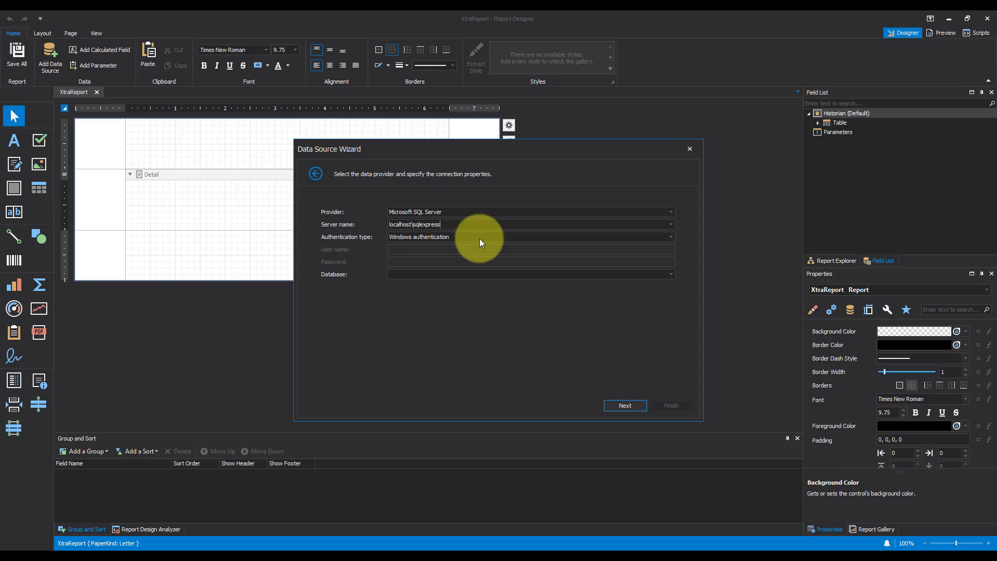
{"action": "mouse_move", "coordinate": [478, 244]}
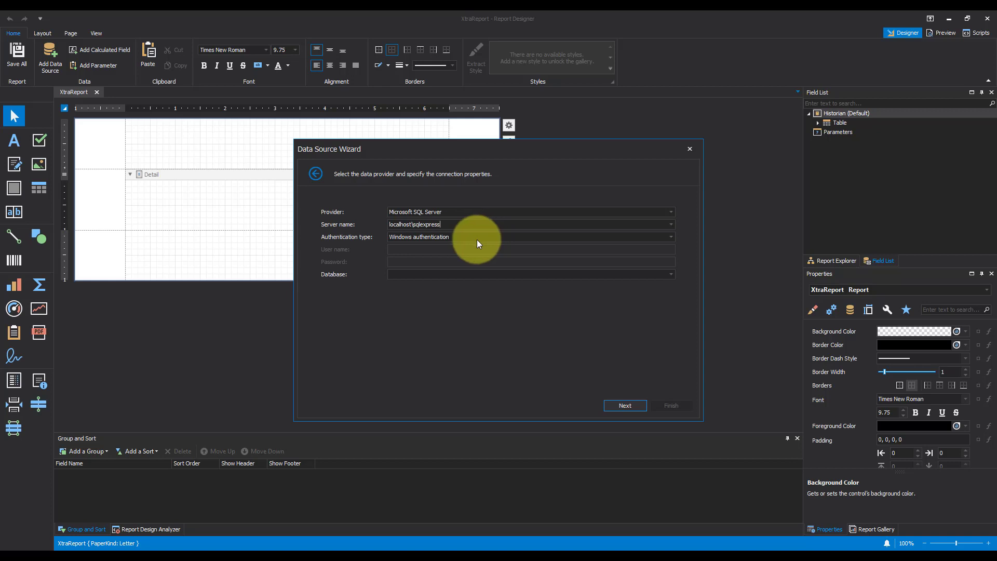
{"action": "left_click", "coordinate": [671, 273]}
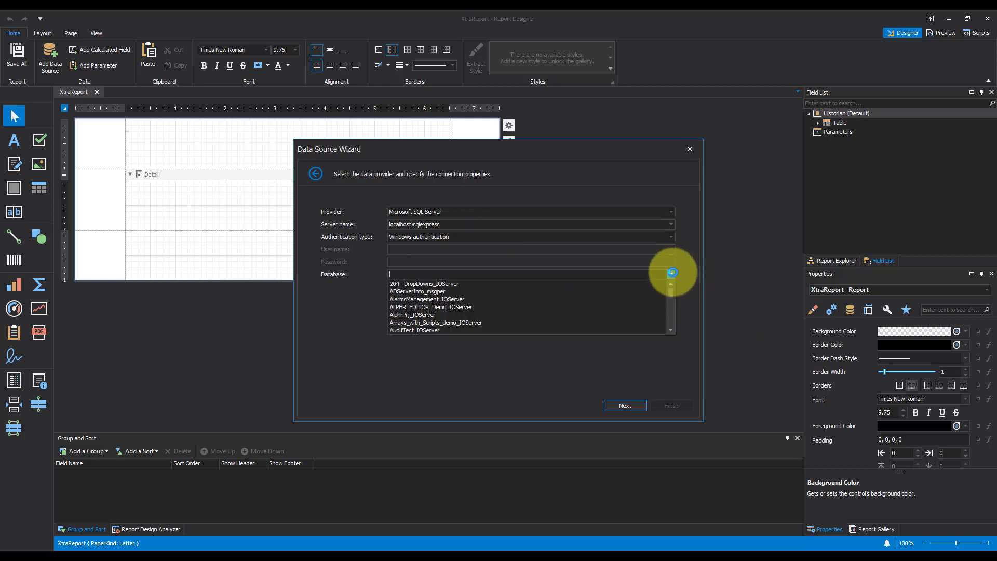
{"action": "scroll", "scroll_direction": "down", "scroll_amount": 3}
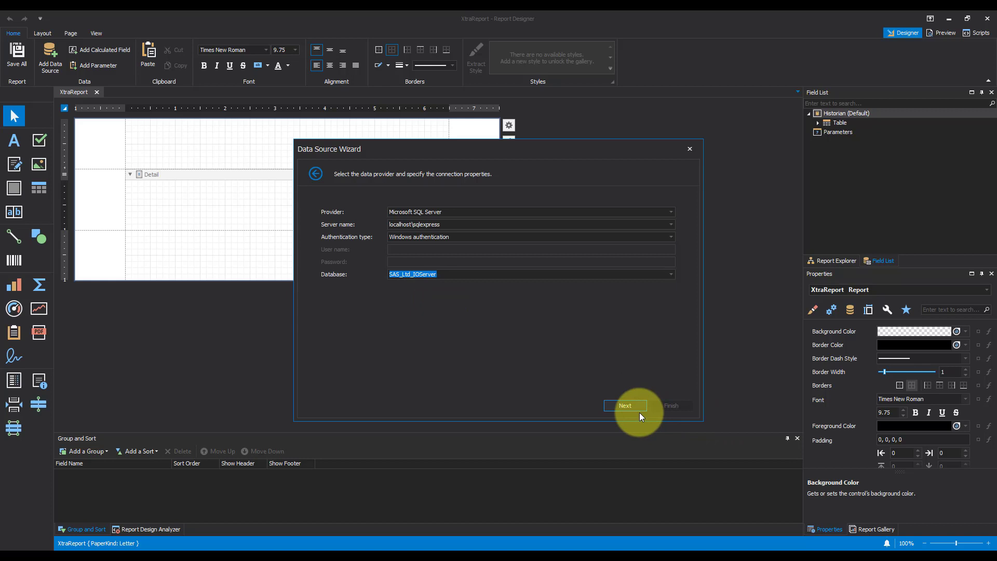
Include the DL_10Secs table in the data source query and finish the wizard.
{"action": "left_click", "coordinate": [626, 405]}
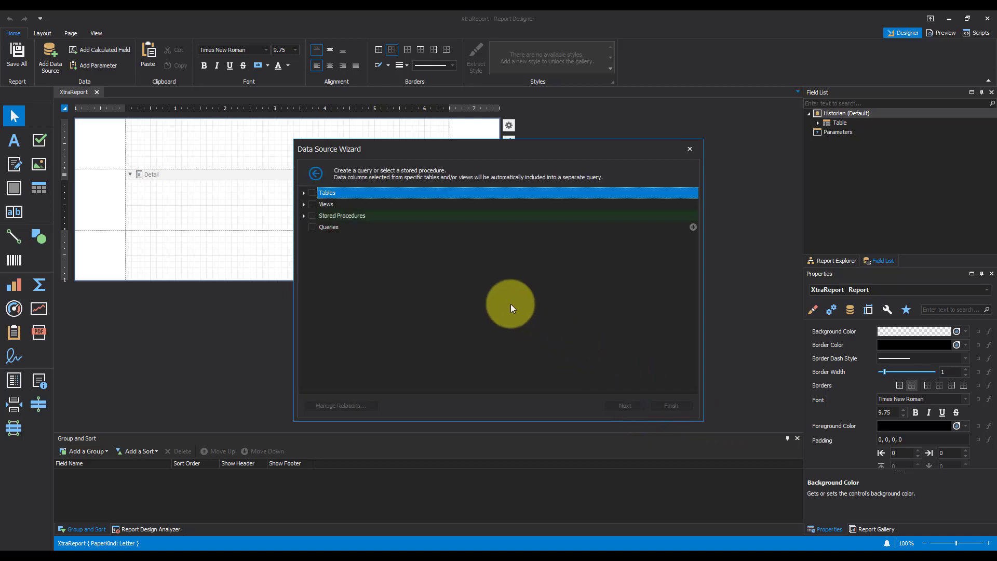
{"action": "mouse_move", "coordinate": [385, 255]}
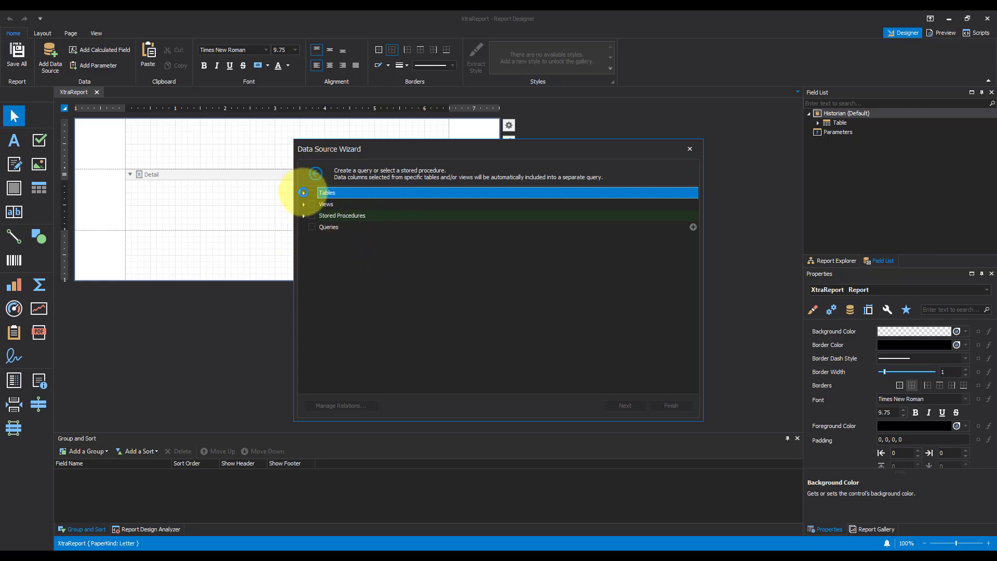
{"action": "left_click", "coordinate": [303, 192]}
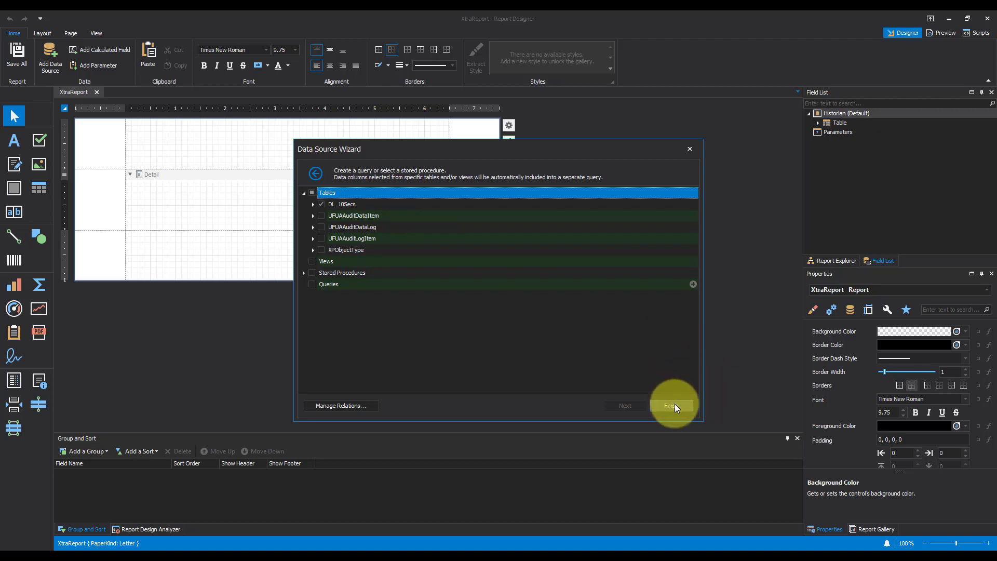
{"action": "left_click", "coordinate": [670, 405]}
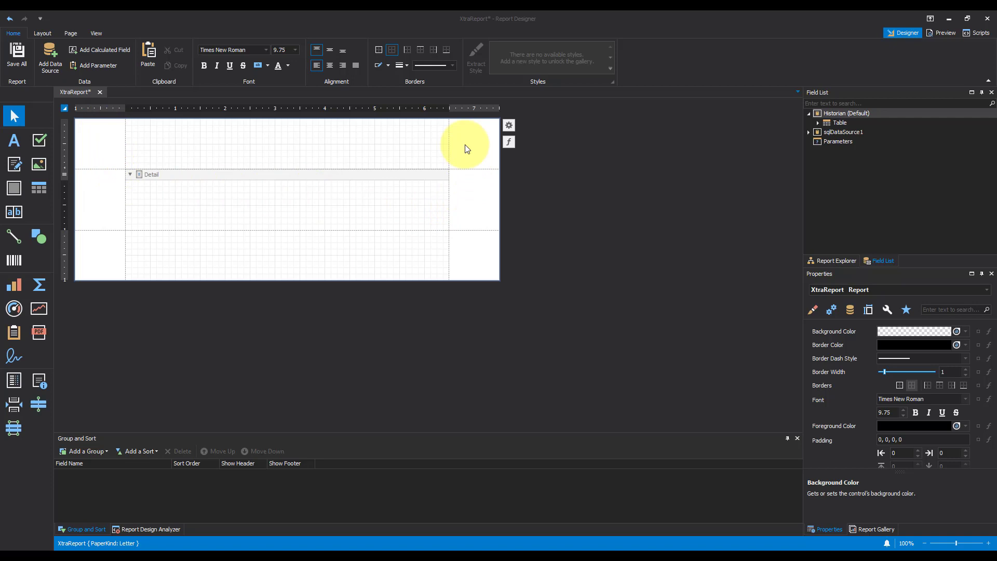
{"action": "mouse_move", "coordinate": [226, 122]}
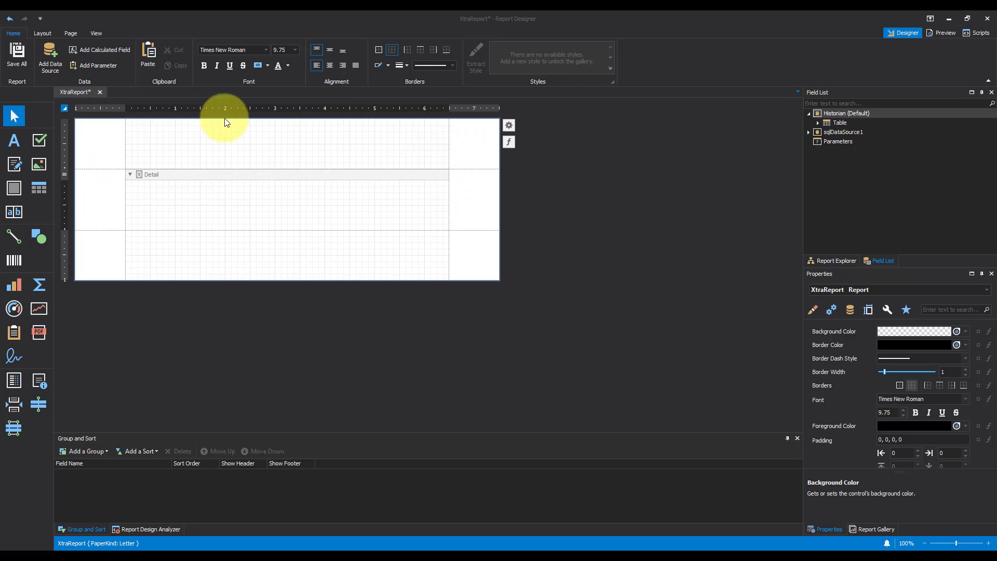
{"action": "mouse_move", "coordinate": [220, 123]}
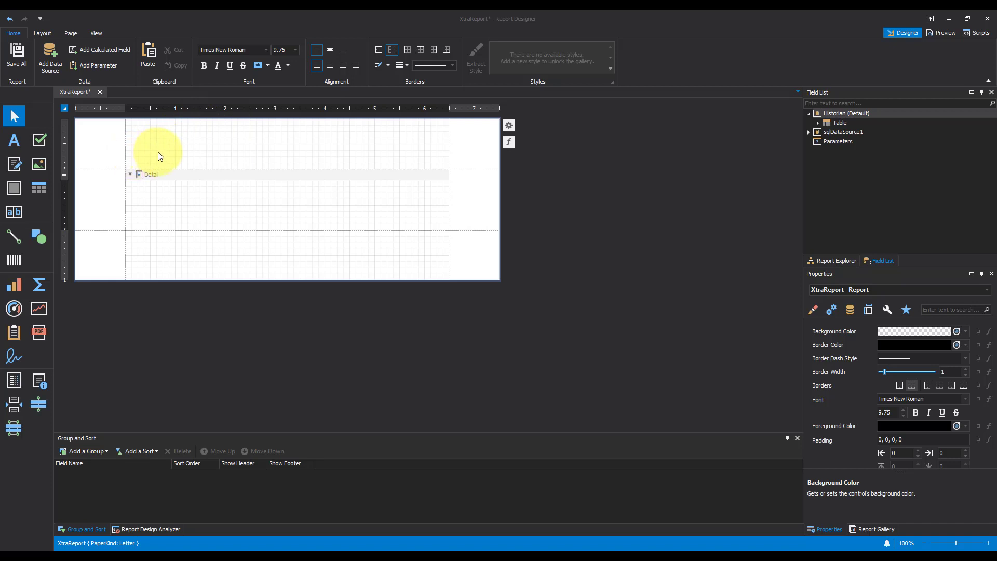
{"action": "mouse_move", "coordinate": [157, 150]}
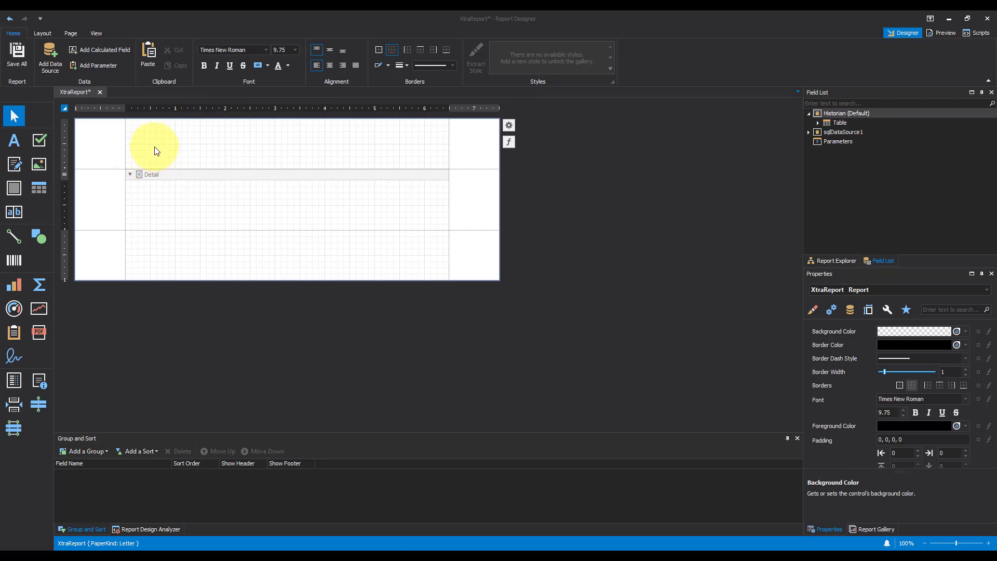
Insert a ReportHeader band above the Detail band.
{"action": "right_click", "coordinate": [156, 148]}
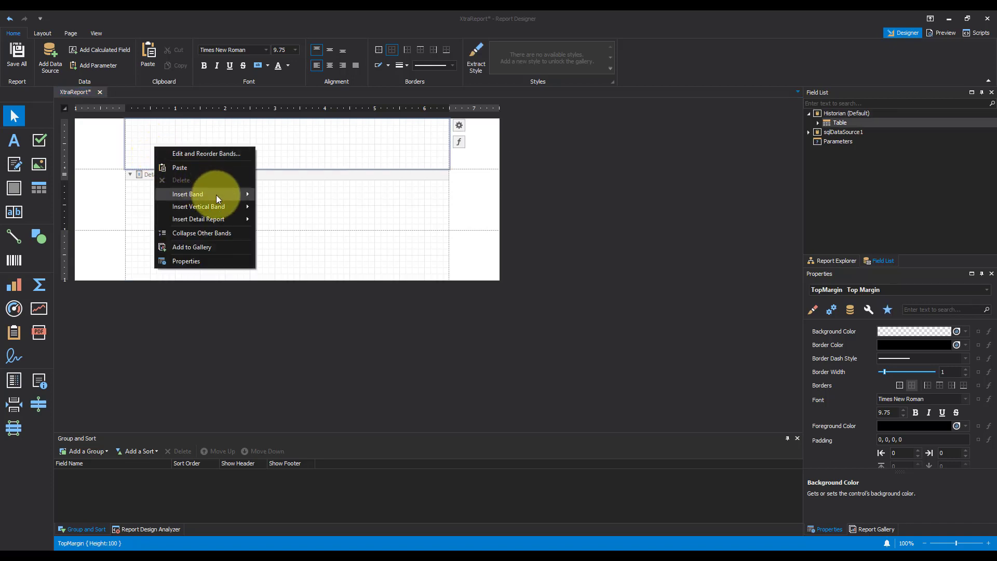
{"action": "mouse_move", "coordinate": [188, 193]}
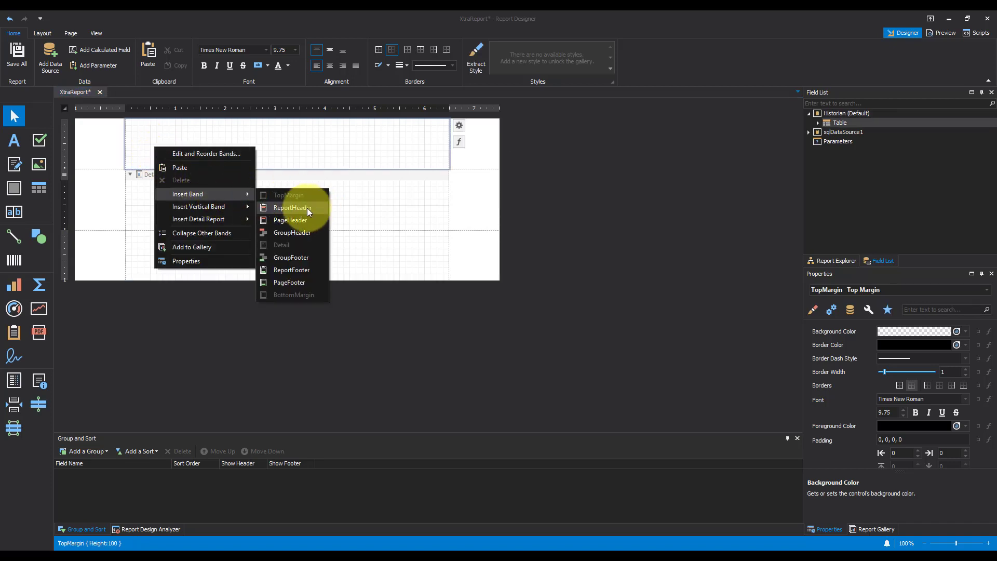
{"action": "left_click", "coordinate": [292, 207]}
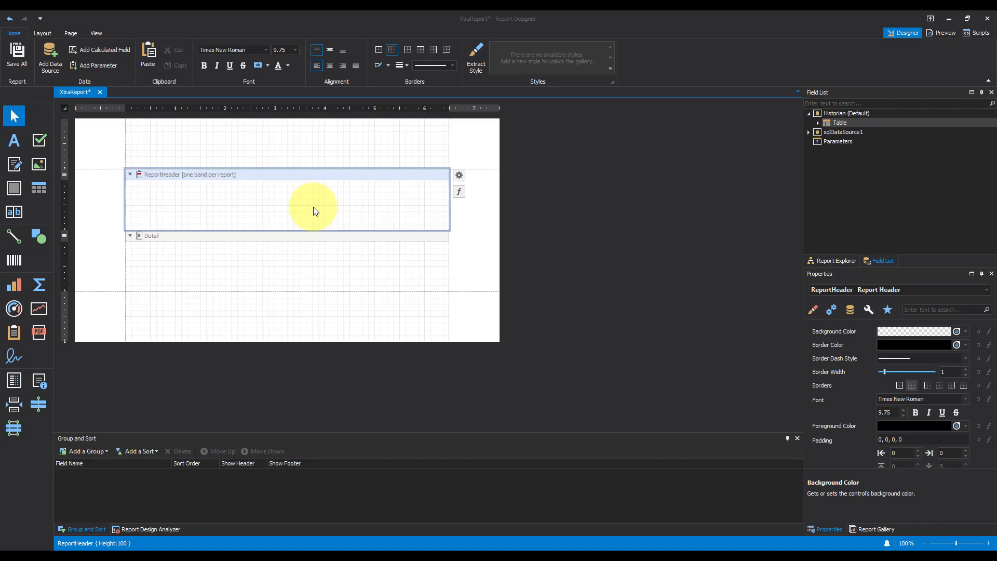
{"action": "mouse_move", "coordinate": [14, 141]}
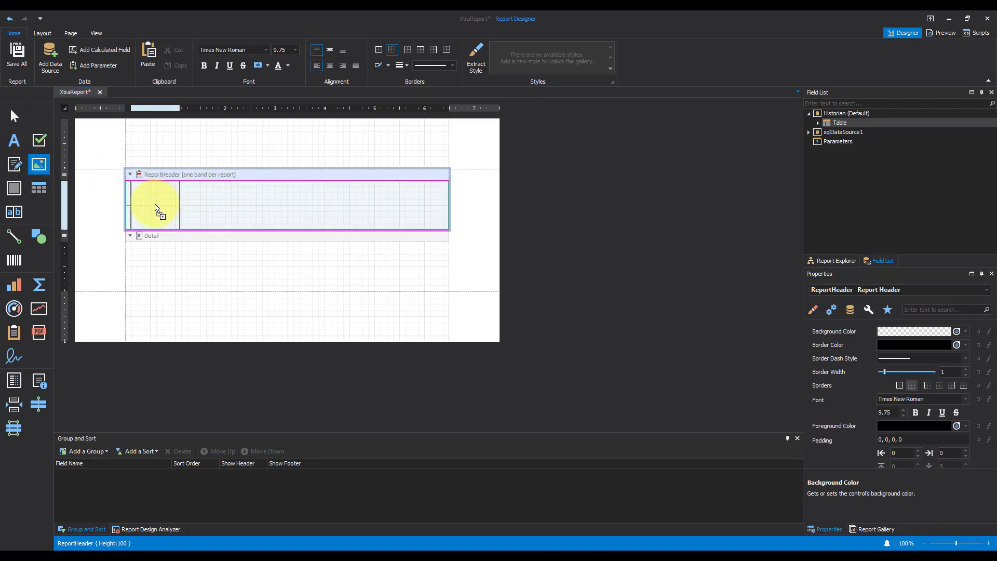
Add a picture box to the report header showing the p4a_logo_no_text image.
{"action": "left_click", "coordinate": [156, 206]}
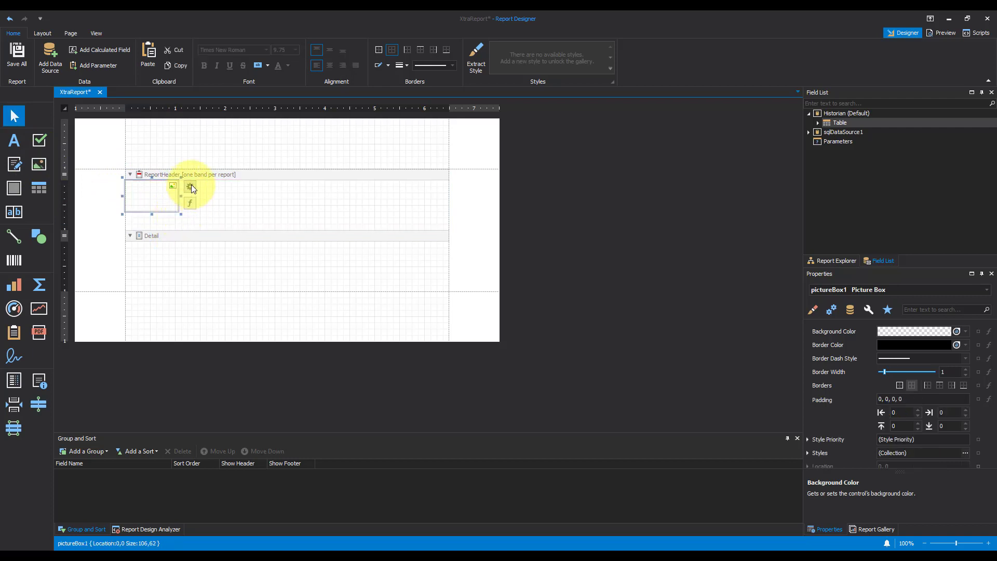
{"action": "left_click", "coordinate": [189, 186]}
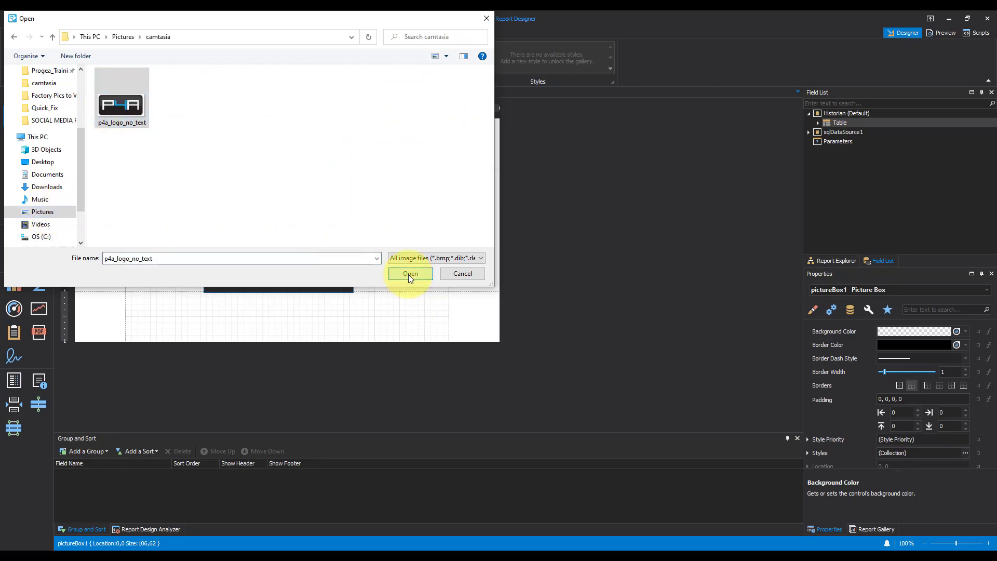
{"action": "left_click", "coordinate": [410, 273]}
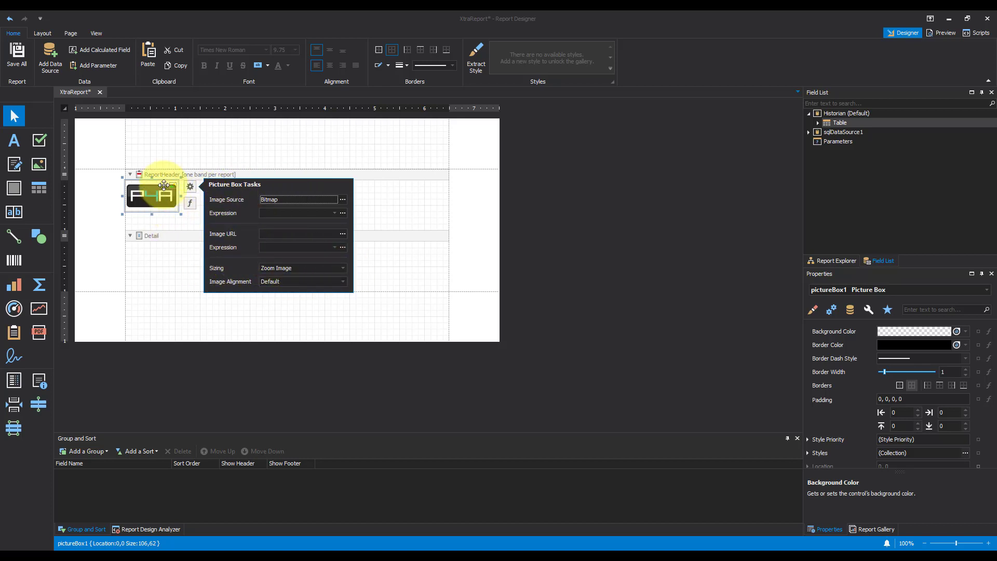
{"action": "left_click", "coordinate": [193, 226]}
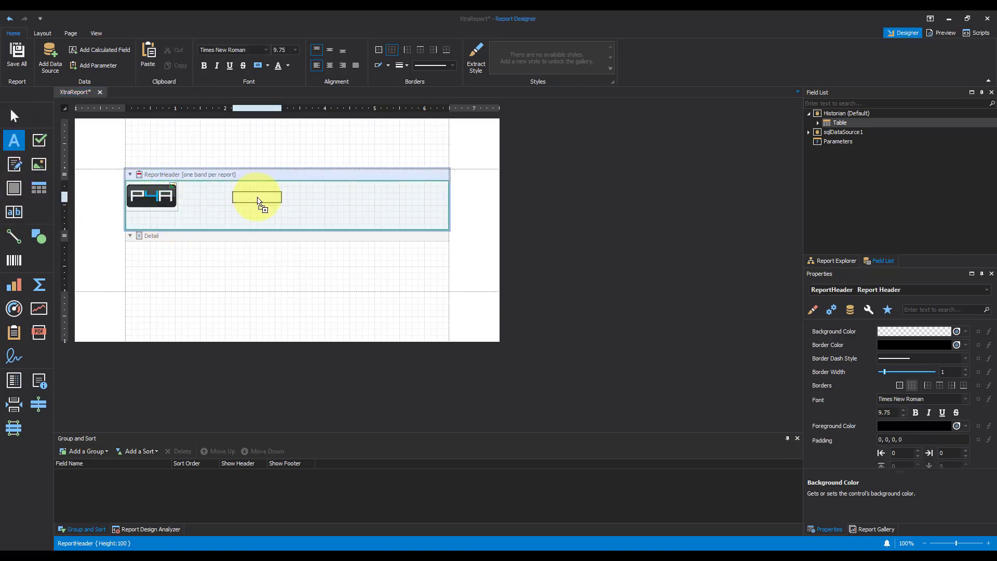
Add a 'Sample Report' text label beside the logo.
{"action": "left_click", "coordinate": [257, 197]}
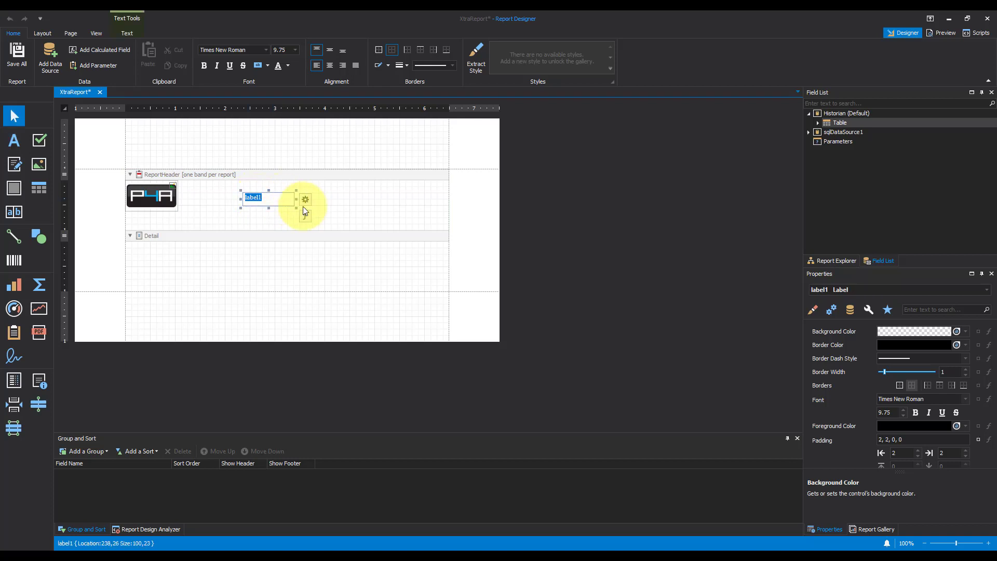
{"action": "type", "text": "Sample"}
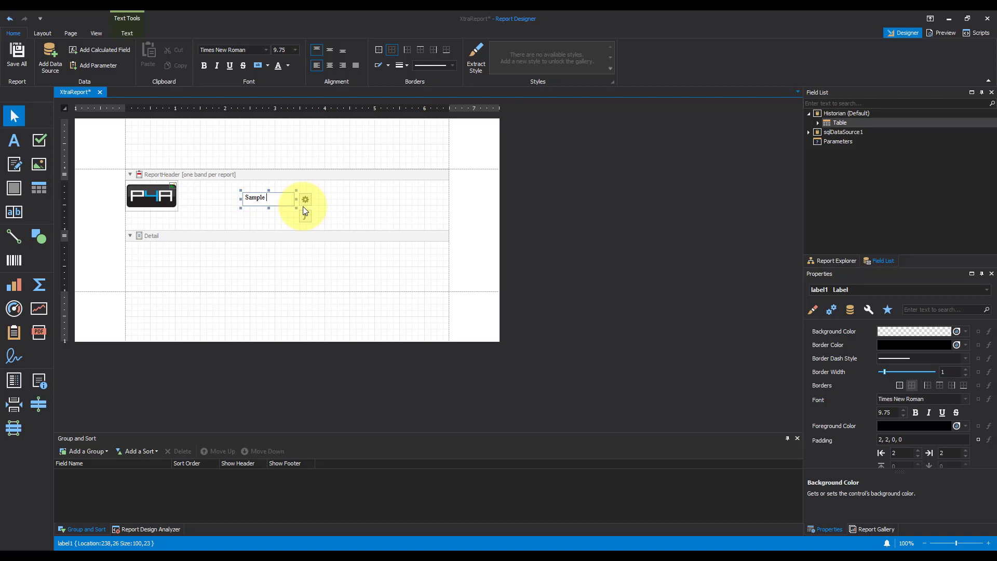
{"action": "type", "text": "Report"}
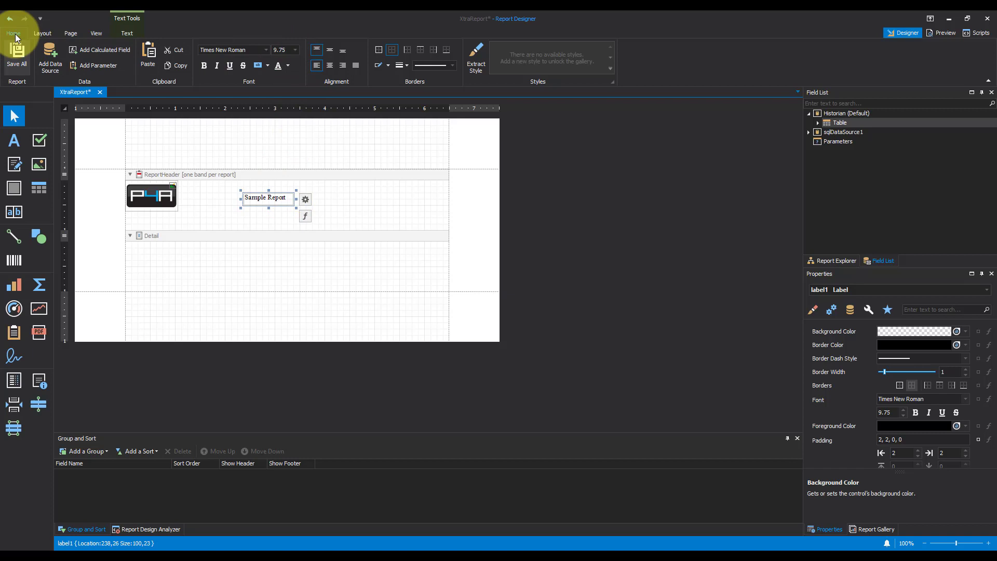
Format the title as 22 pt Calibri, centred within its label.
{"action": "left_click", "coordinate": [295, 50]}
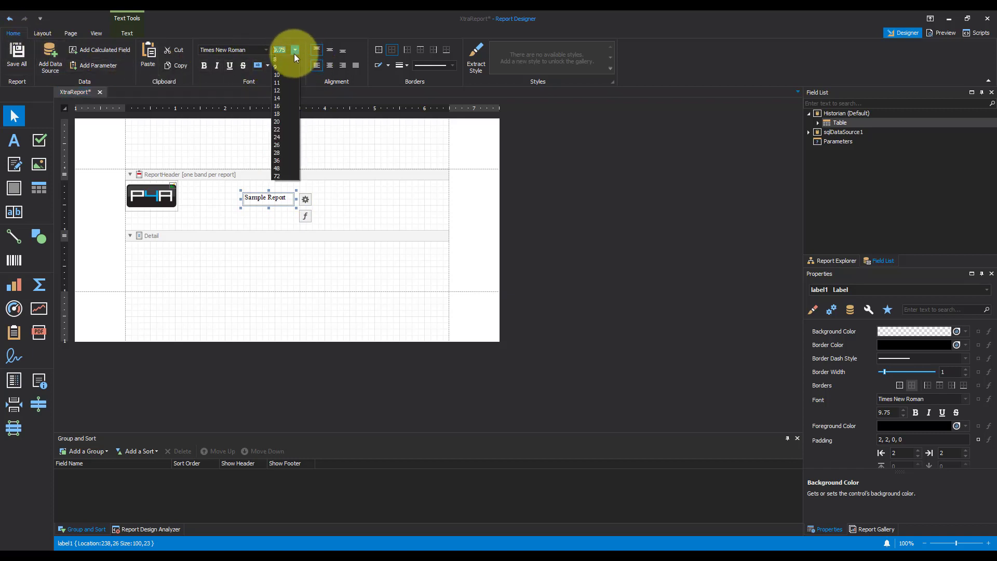
{"action": "left_click", "coordinate": [277, 129]}
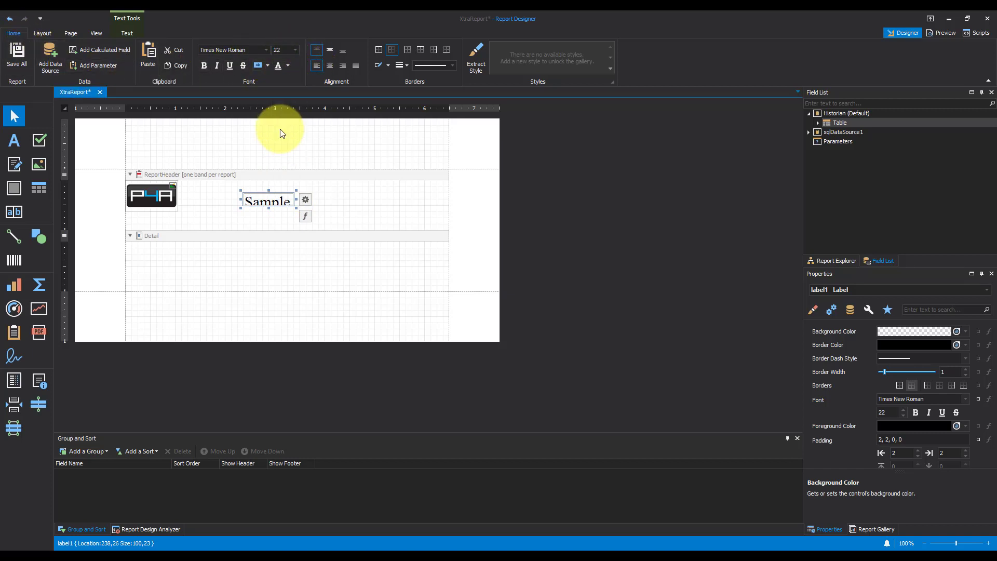
{"action": "left_click", "coordinate": [266, 50]}
{"action": "type", "text": "Calgary"}
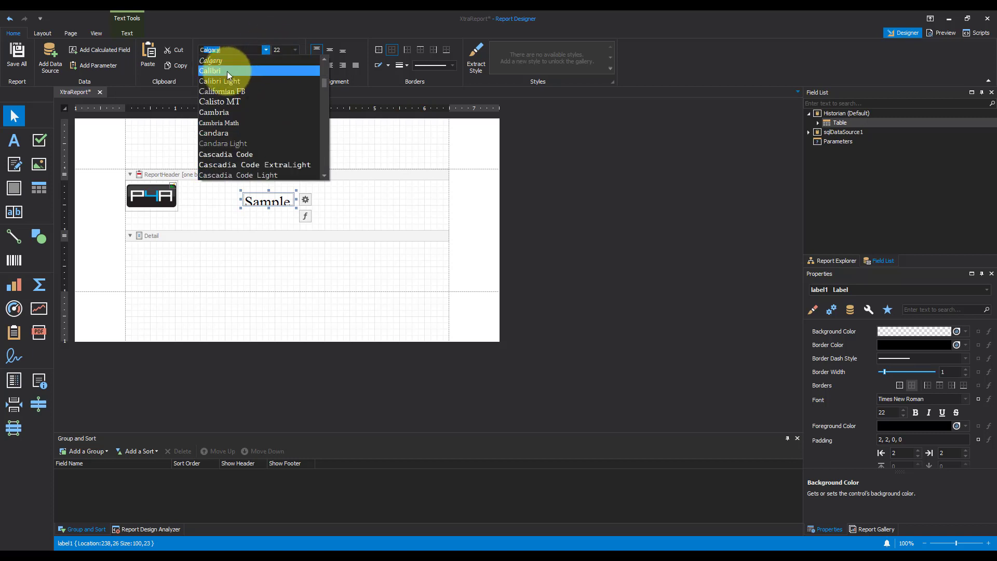
{"action": "left_click", "coordinate": [211, 71]}
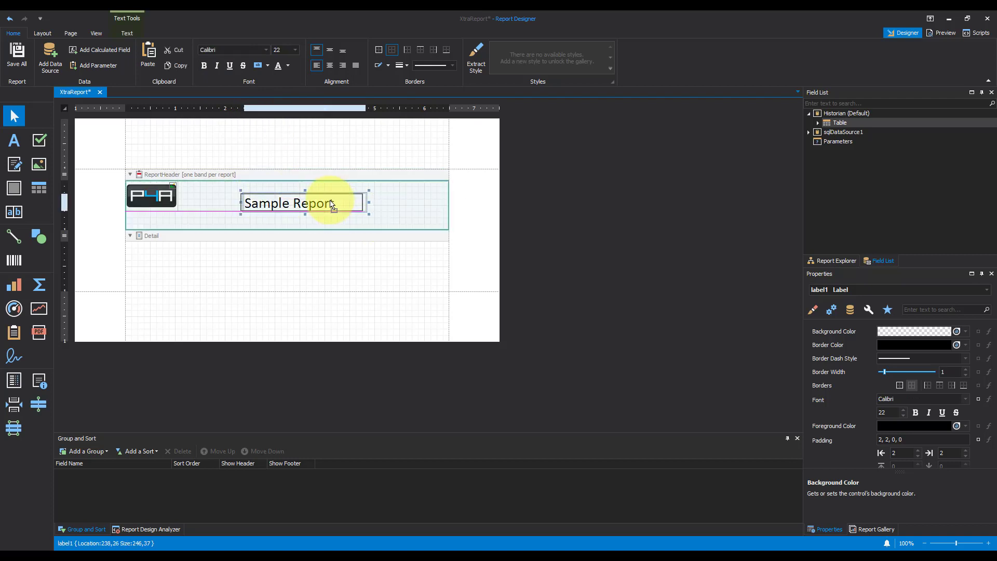
{"action": "left_click", "coordinate": [329, 65]}
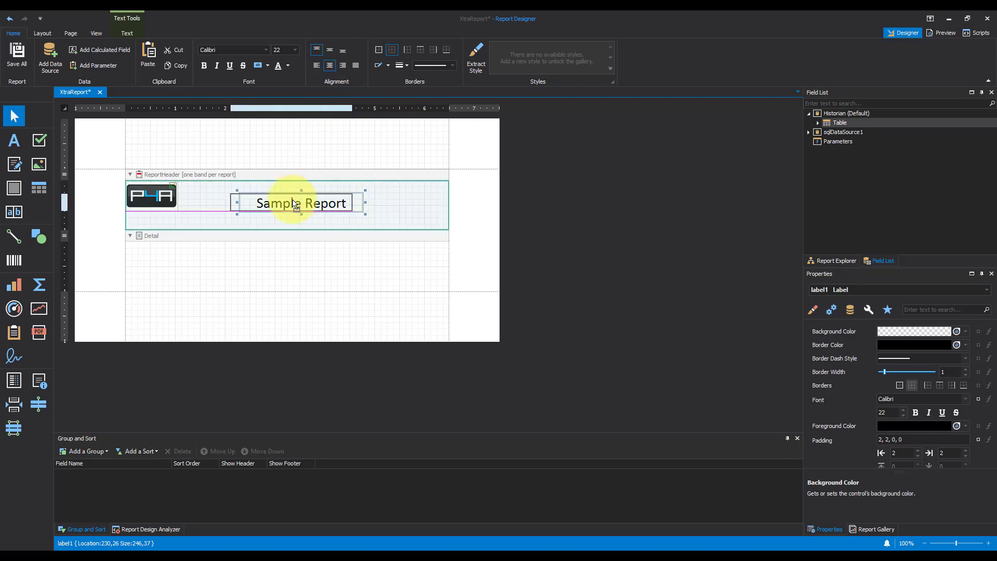
{"action": "left_click", "coordinate": [389, 231]}
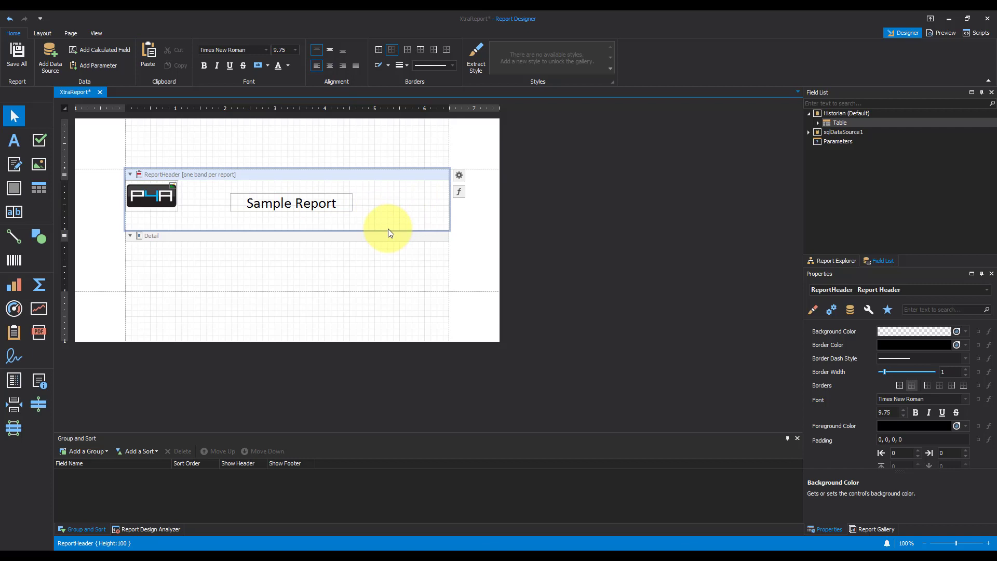
{"action": "mouse_move", "coordinate": [204, 319]}
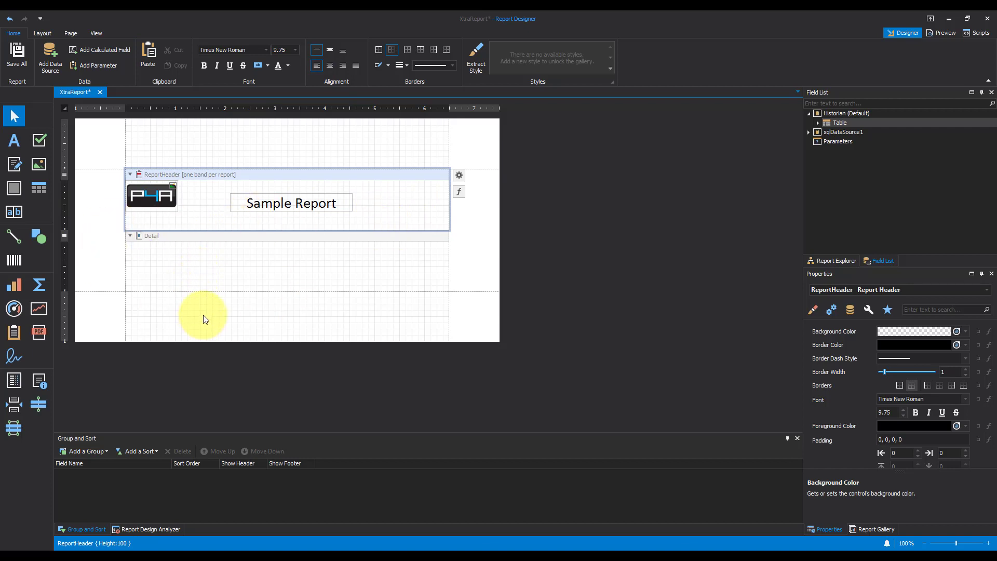
Insert a PageFooter band with a page number field, then shorten the footer.
{"action": "right_click", "coordinate": [205, 318]}
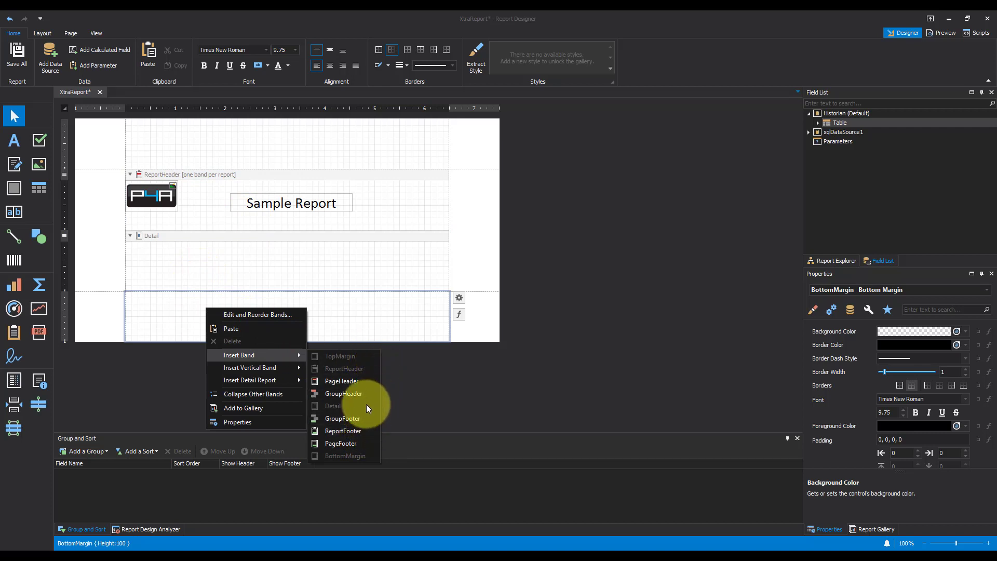
{"action": "mouse_move", "coordinate": [356, 443]}
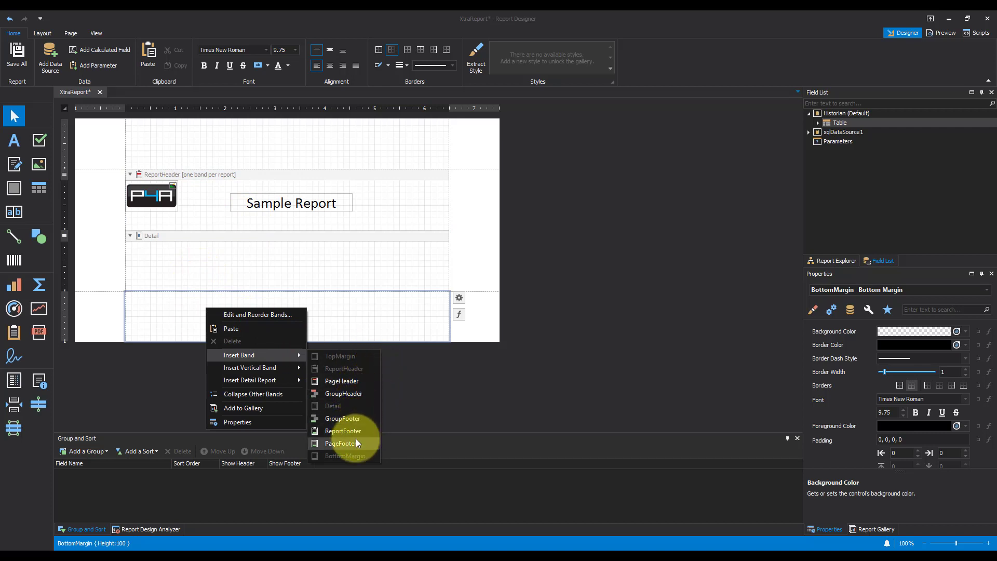
{"action": "left_click", "coordinate": [340, 443]}
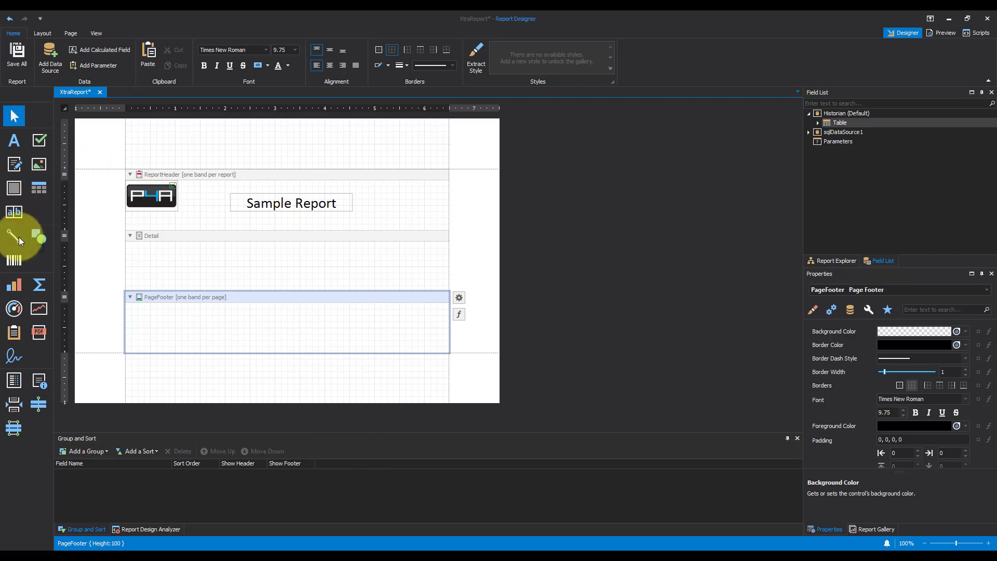
{"action": "mouse_move", "coordinate": [39, 381]}
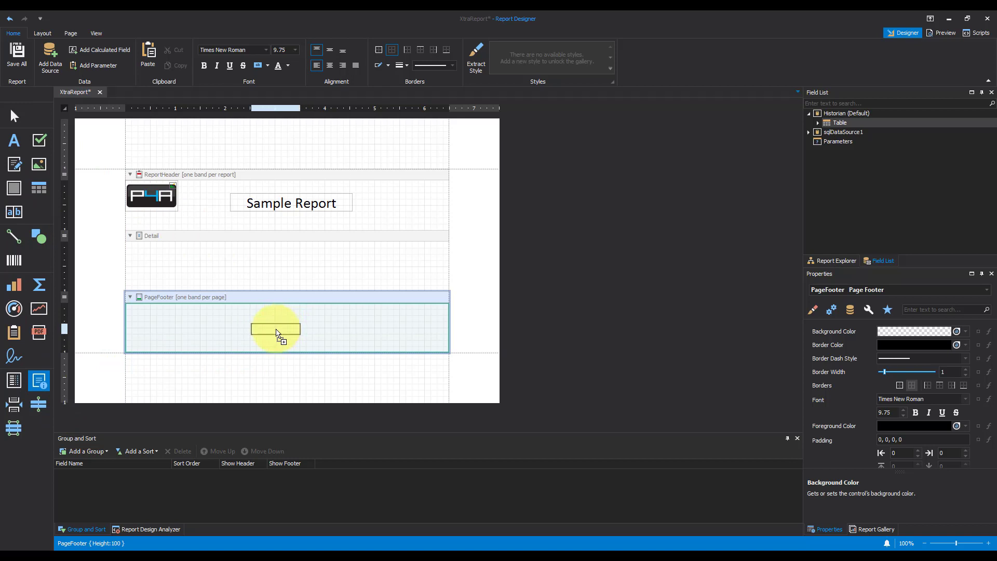
{"action": "left_click", "coordinate": [276, 328]}
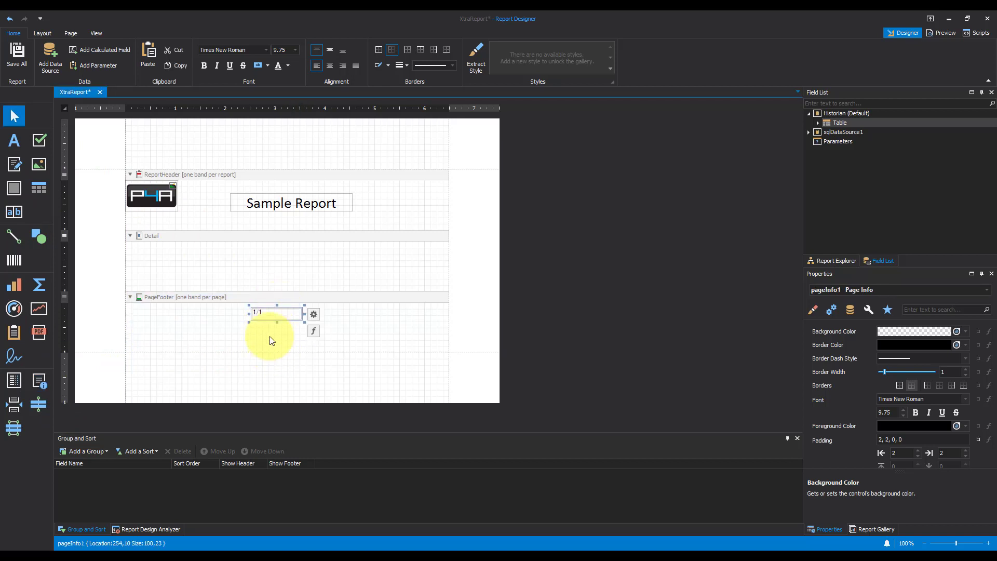
{"action": "left_click", "coordinate": [282, 353]}
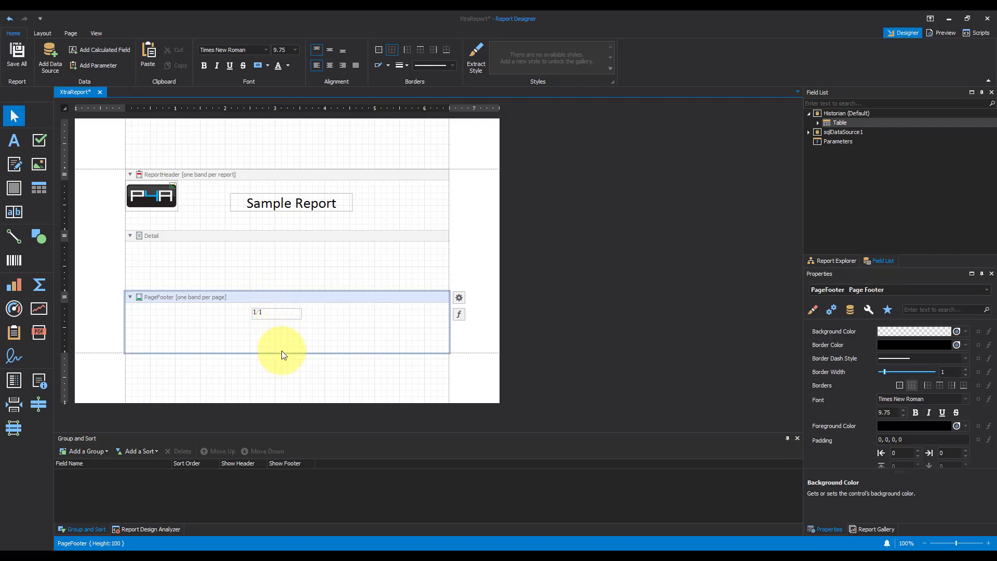
{"action": "left_click_drag", "start_coordinate": [284, 354], "coordinate": [284, 328]}
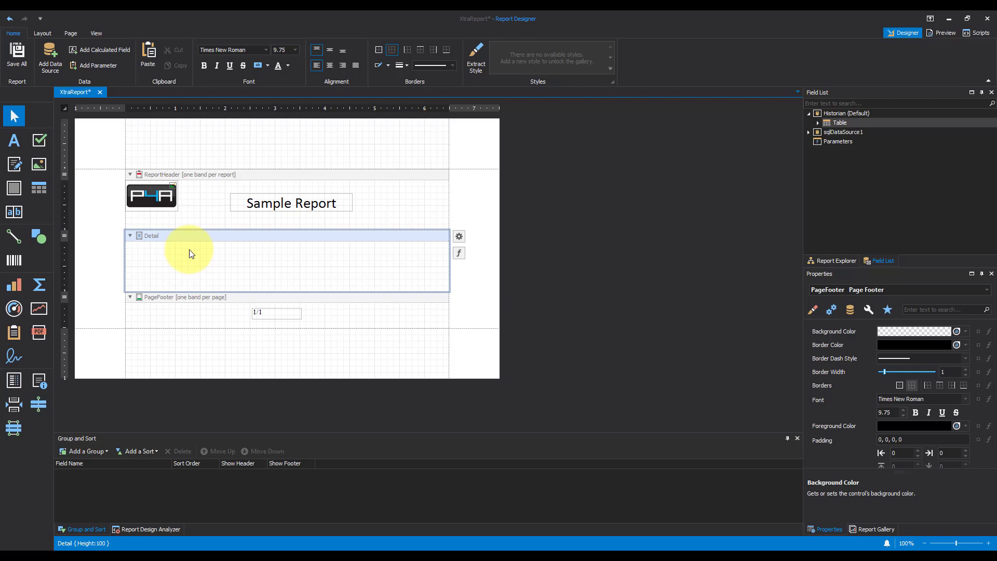
Insert a PageHeader band between the Report Header and Detail bands.
{"action": "right_click", "coordinate": [192, 254]}
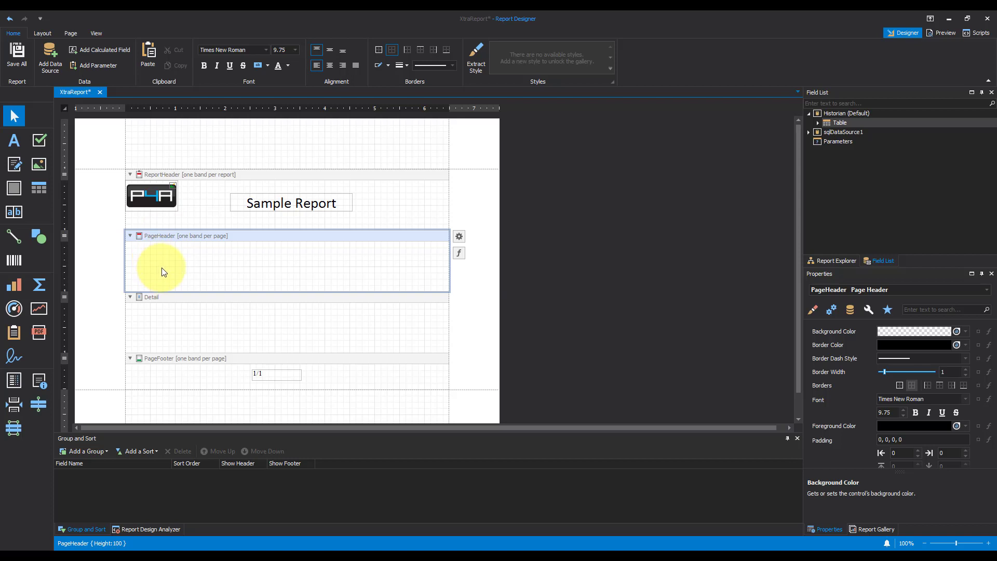
{"action": "mouse_move", "coordinate": [183, 336]}
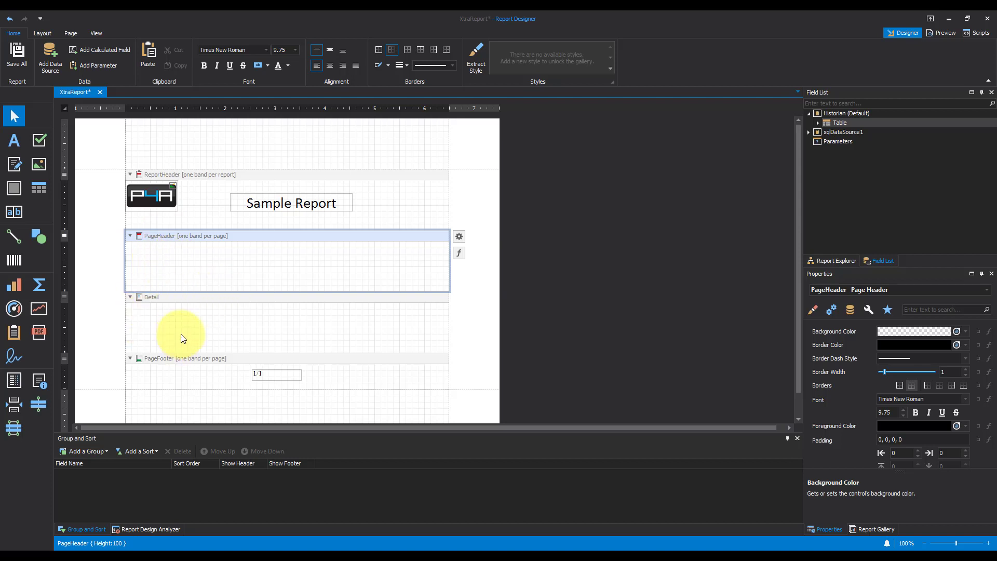
{"action": "mouse_move", "coordinate": [23, 191]}
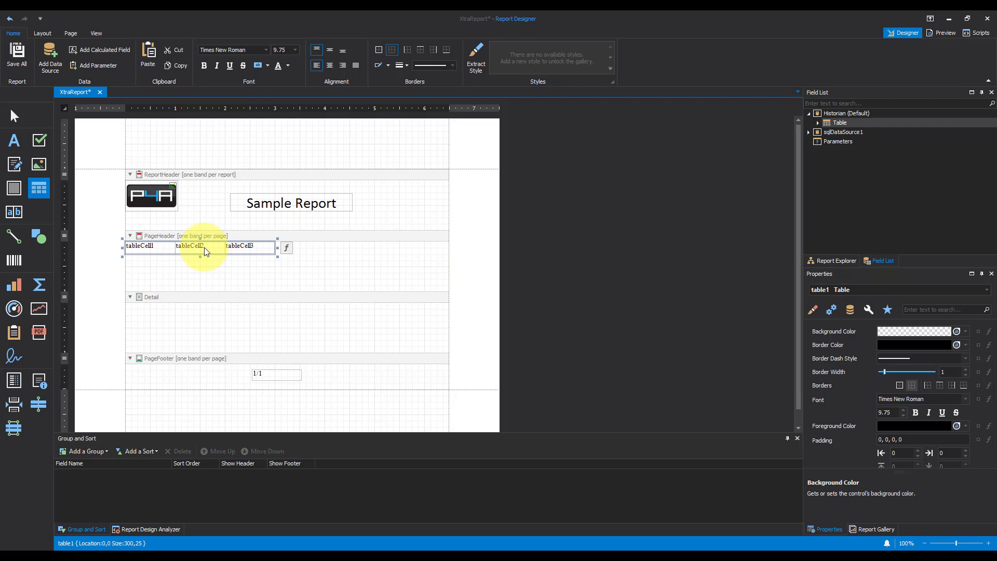
Select the whole page header table and set its text to 10 pt Calibri.
{"action": "left_click", "coordinate": [146, 247]}
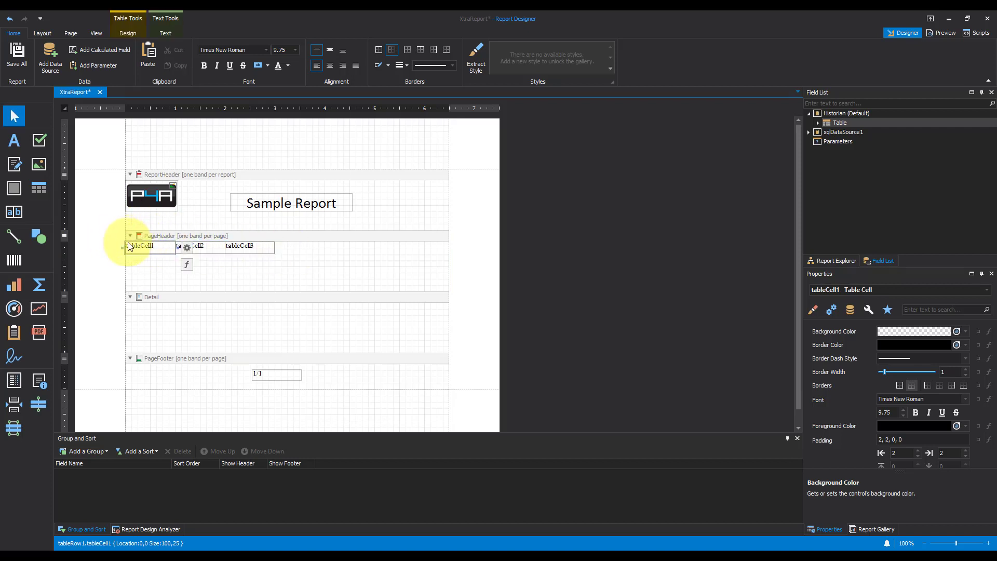
{"action": "left_click", "coordinate": [191, 247]}
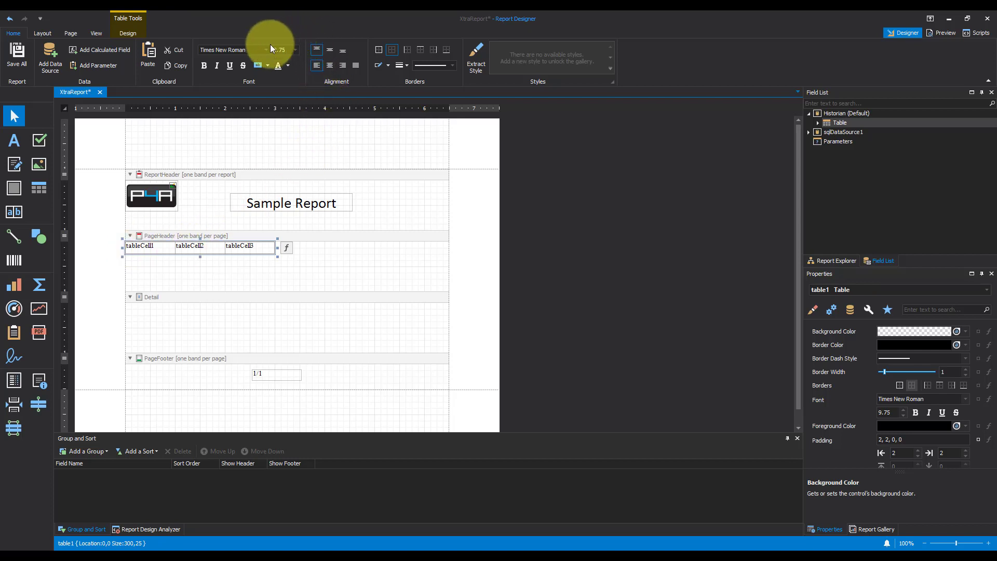
{"action": "left_click", "coordinate": [265, 50]}
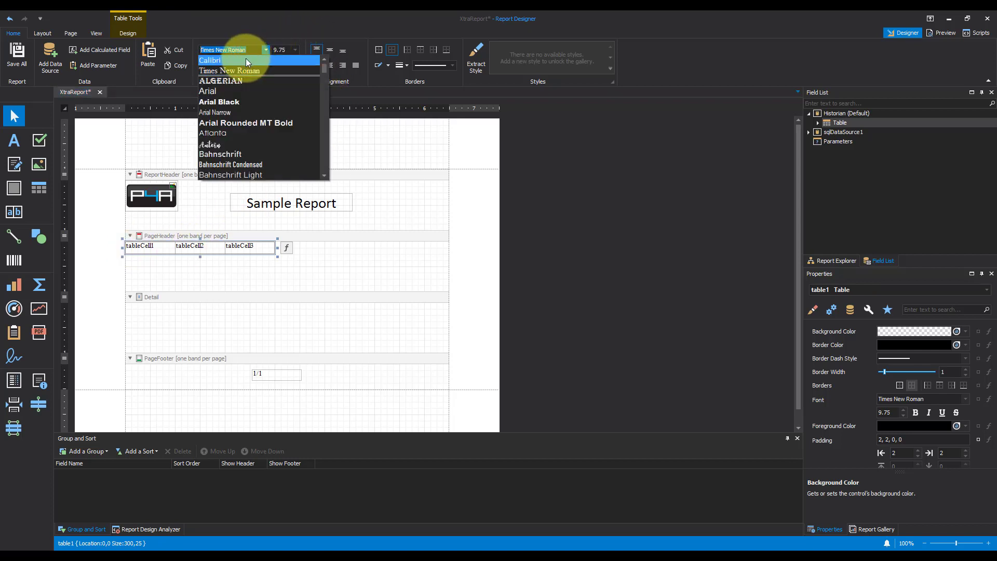
{"action": "left_click", "coordinate": [211, 61]}
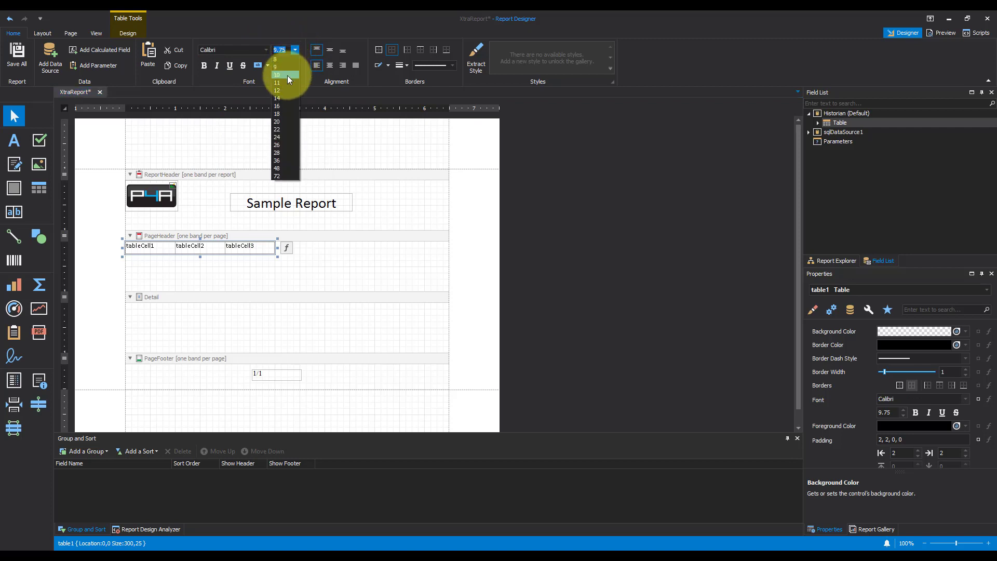
{"action": "left_click", "coordinate": [277, 74]}
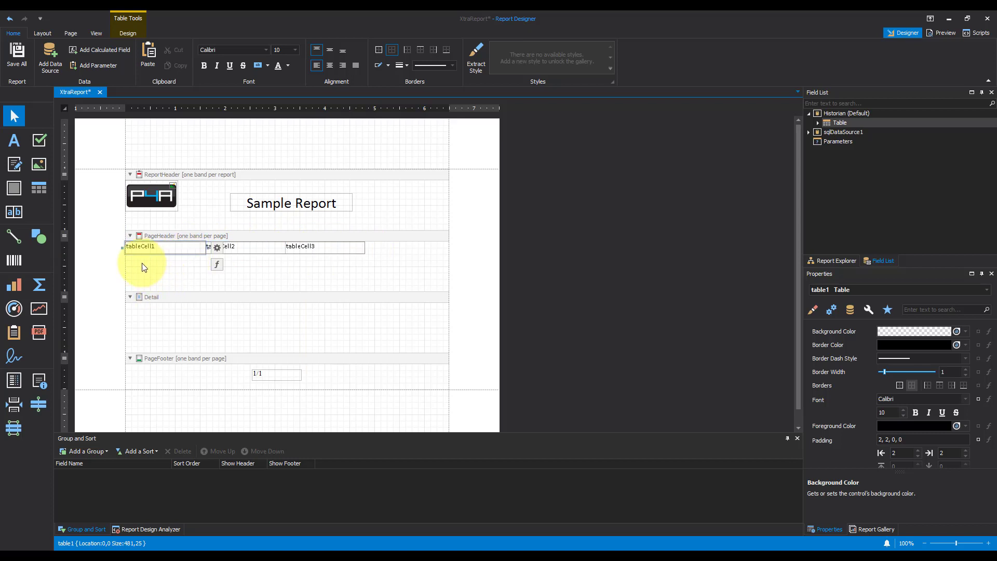
Label the header table's three cells Date / Time, Ramp and Random.
{"action": "left_click", "coordinate": [140, 246]}
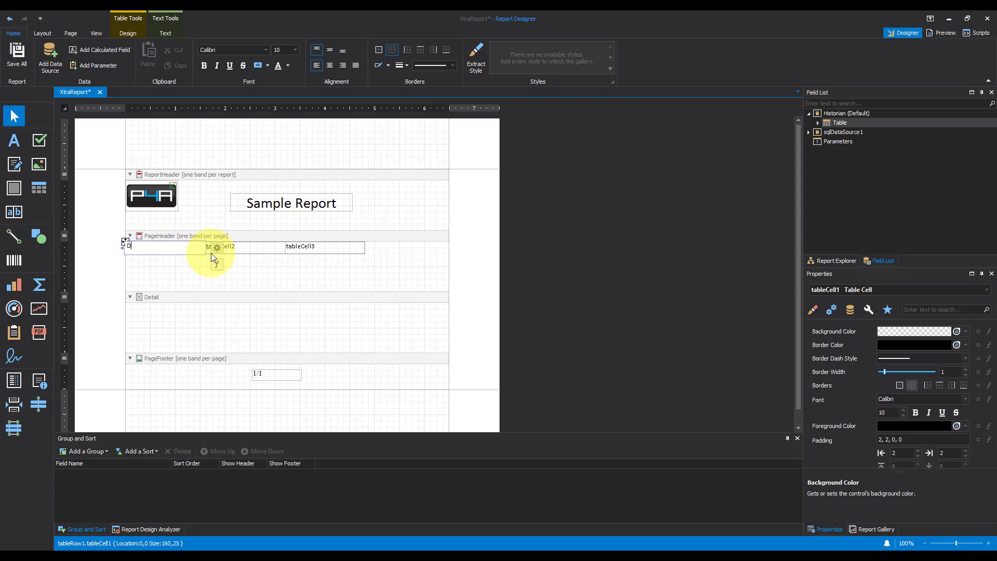
{"action": "type", "text": "Date / Time"}
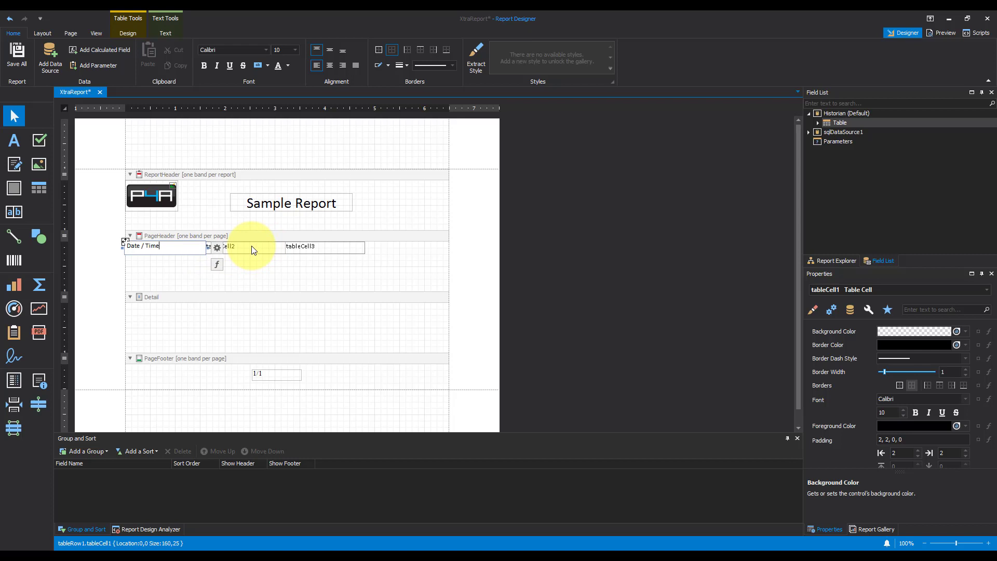
{"action": "left_click", "coordinate": [231, 246]}
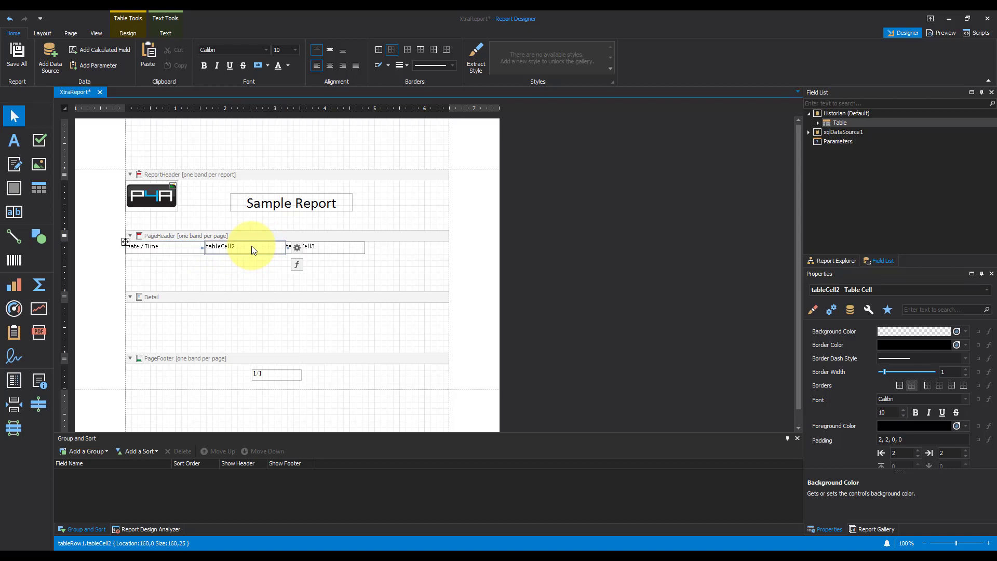
{"action": "type", "text": "R"}
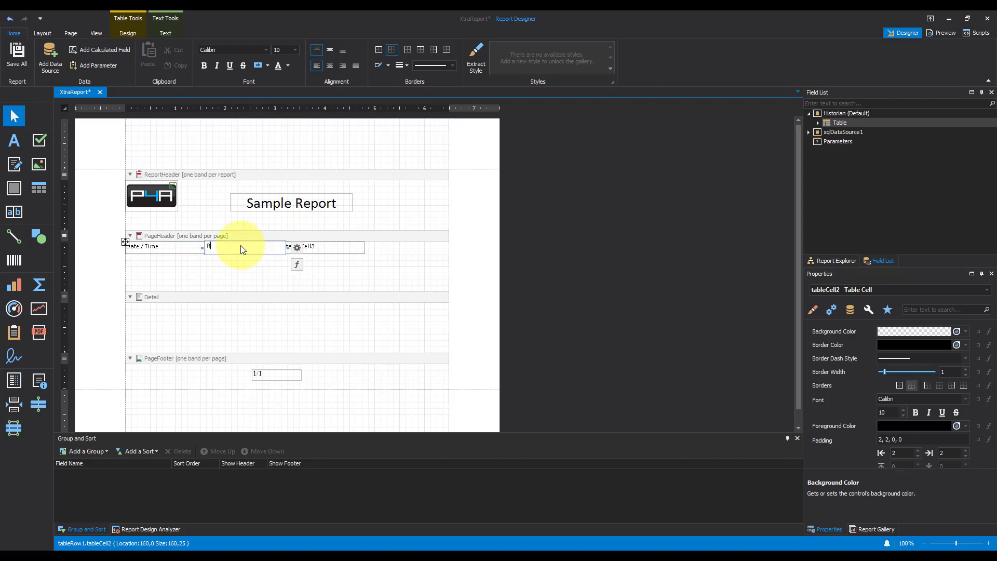
{"action": "type", "text": "amp"}
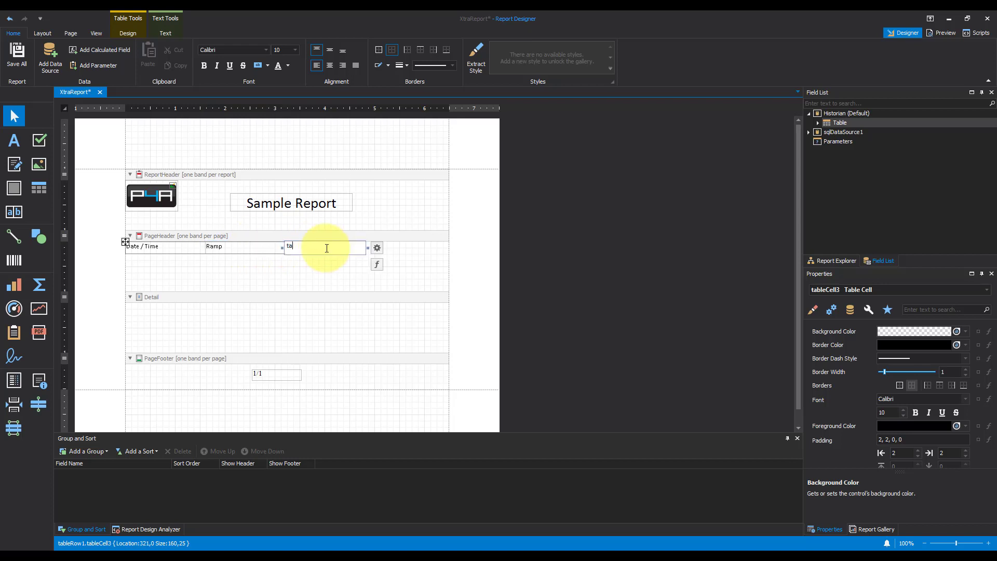
{"action": "type", "text": "Random"}
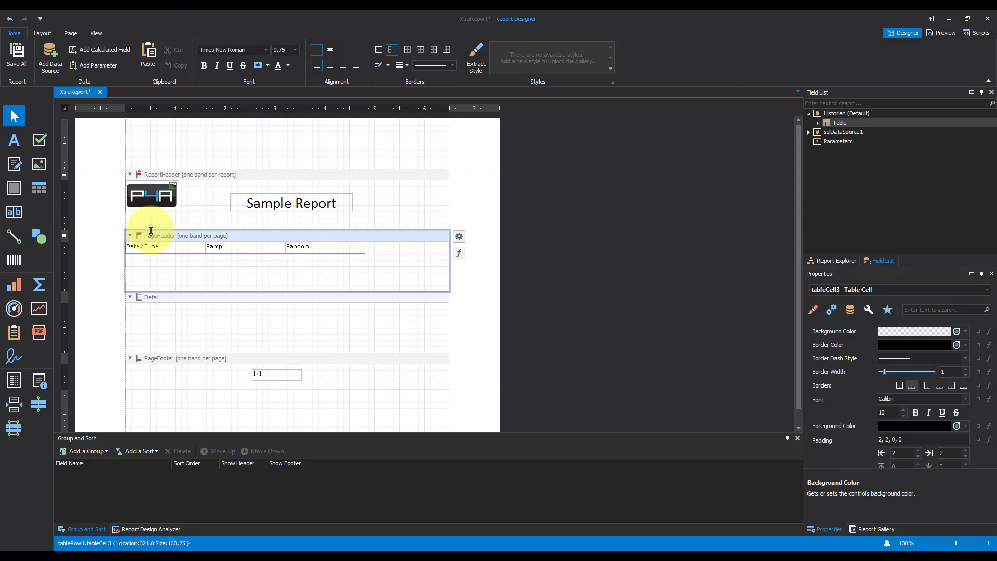
Copy the header table into a shortened Detail band and expand sqlDataSource1 in the Field List.
{"action": "left_click", "coordinate": [143, 247]}
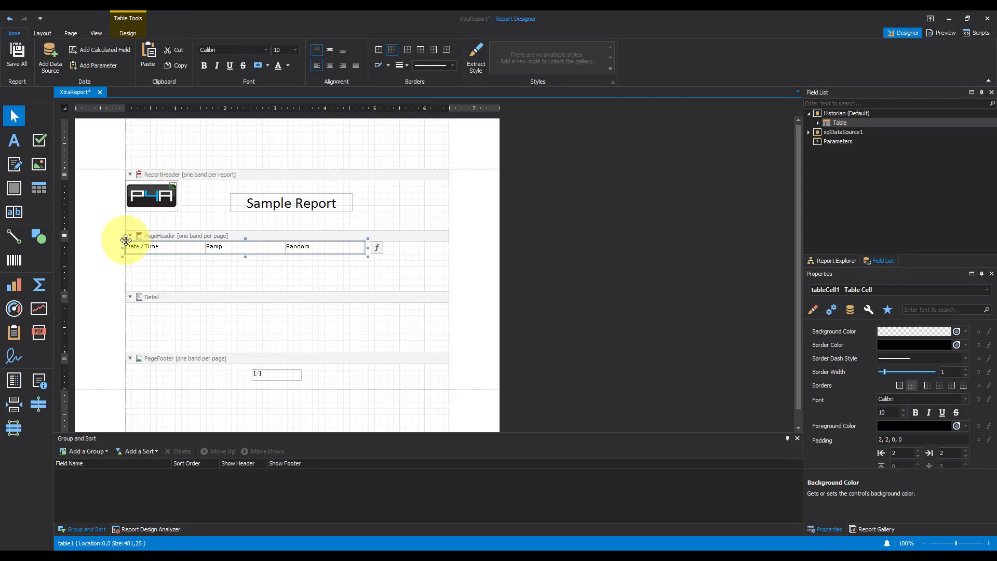
{"action": "left_click", "coordinate": [126, 238]}
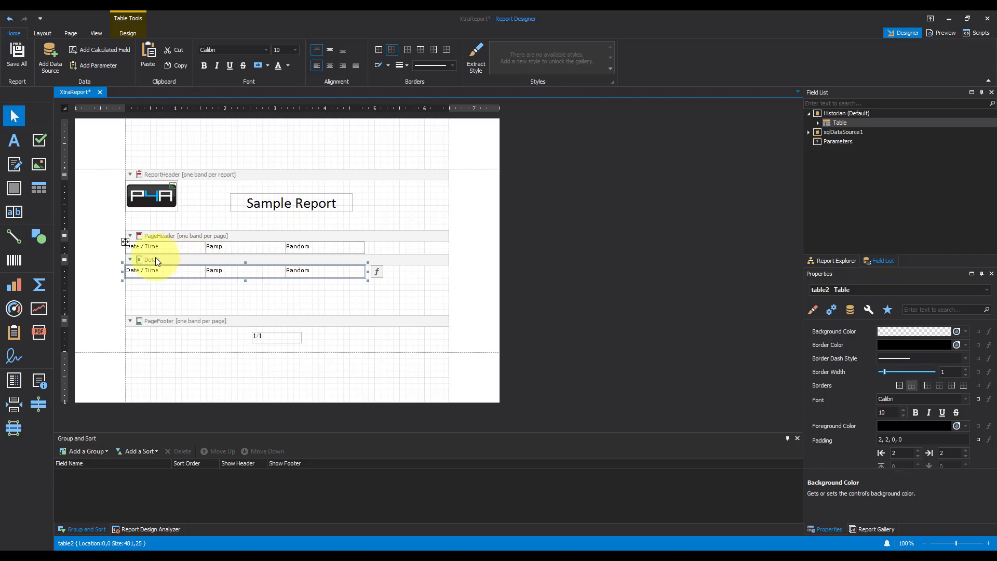
{"action": "mouse_move", "coordinate": [315, 264]}
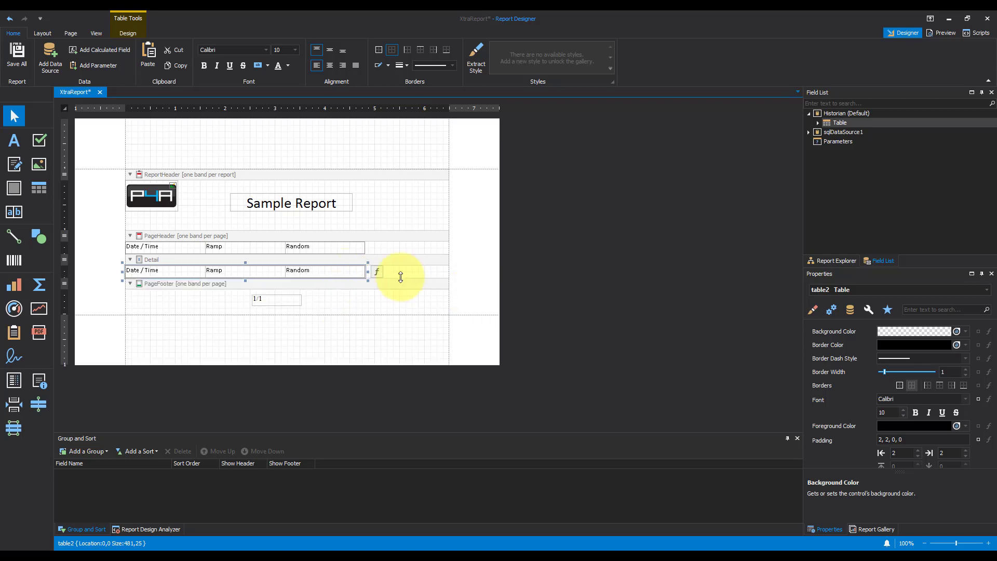
{"action": "left_click", "coordinate": [152, 260]}
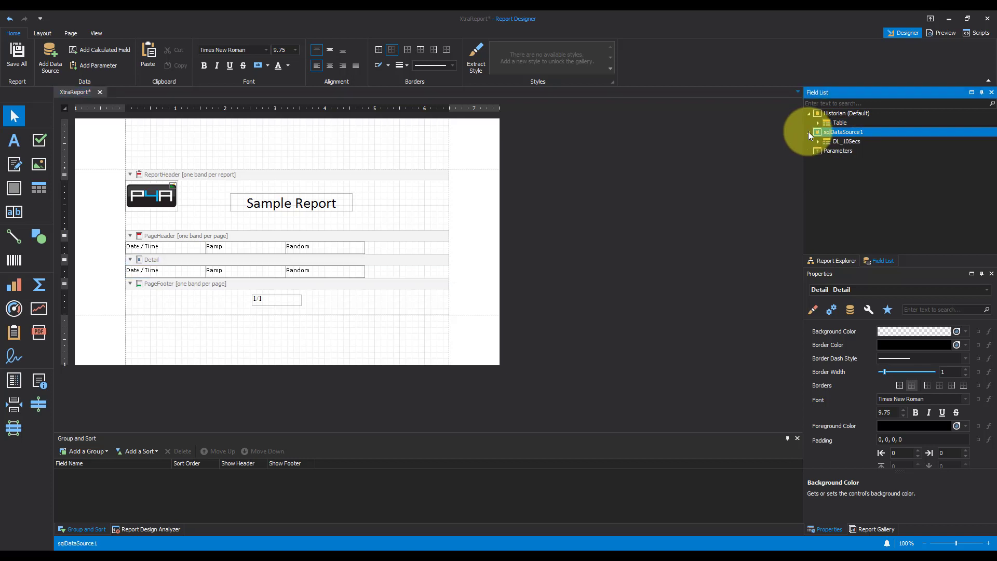
Bind the Detail table cells to the DL_10Secs fields UtcTimeCol, Ramp and Random.
{"action": "left_click", "coordinate": [843, 132]}
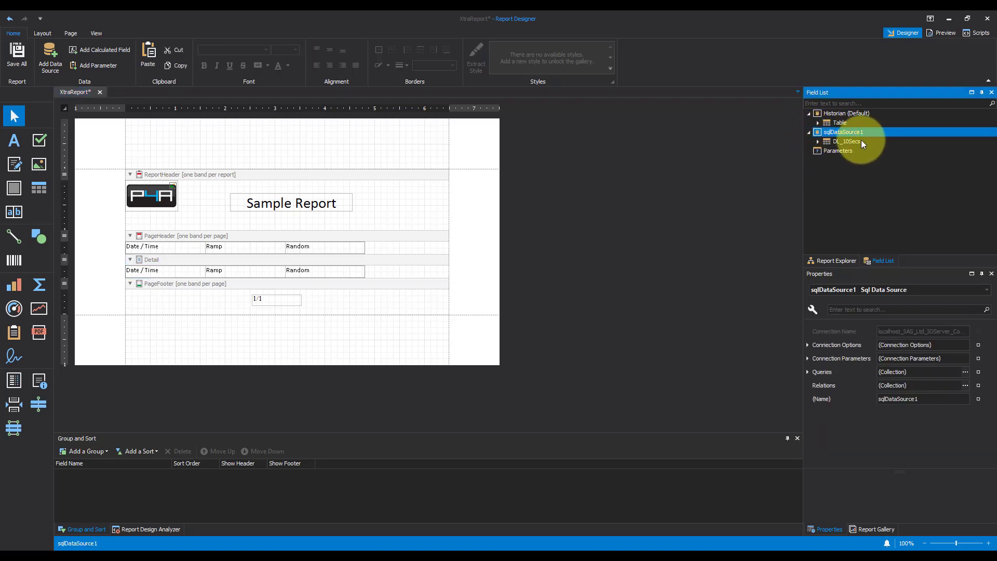
{"action": "left_click", "coordinate": [819, 141]}
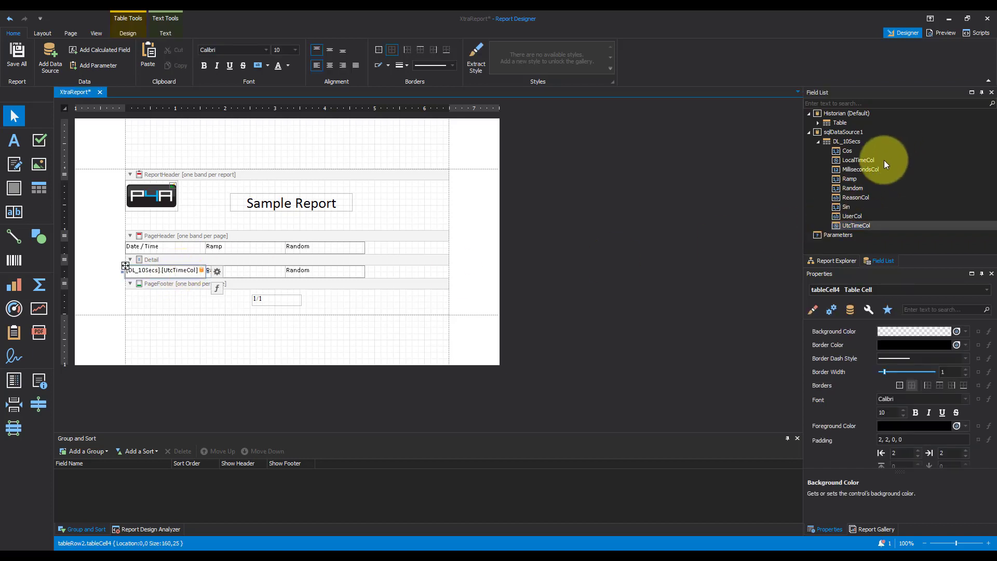
{"action": "mouse_move", "coordinate": [853, 180]}
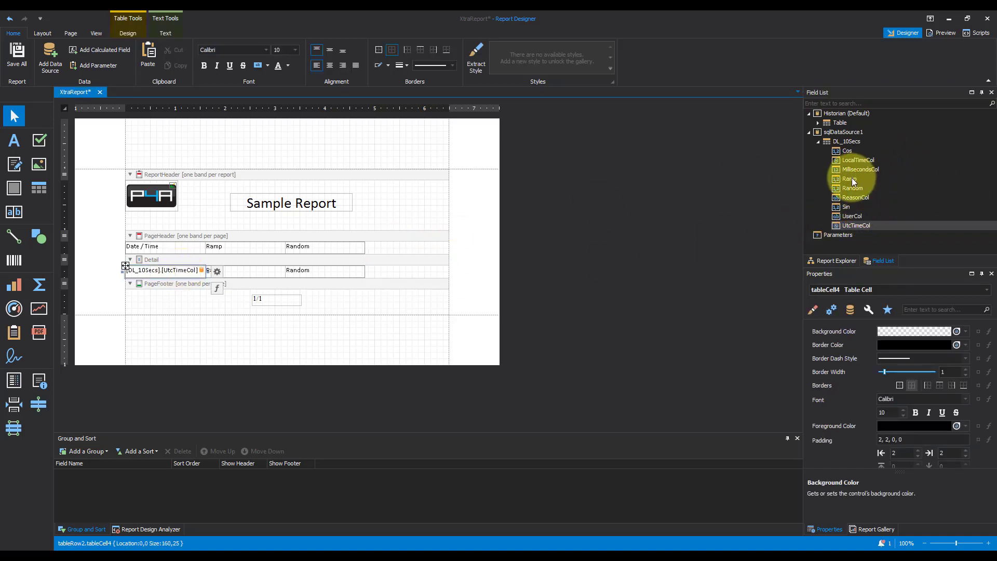
{"action": "left_click_drag", "start_coordinate": [848, 179], "coordinate": [245, 269]}
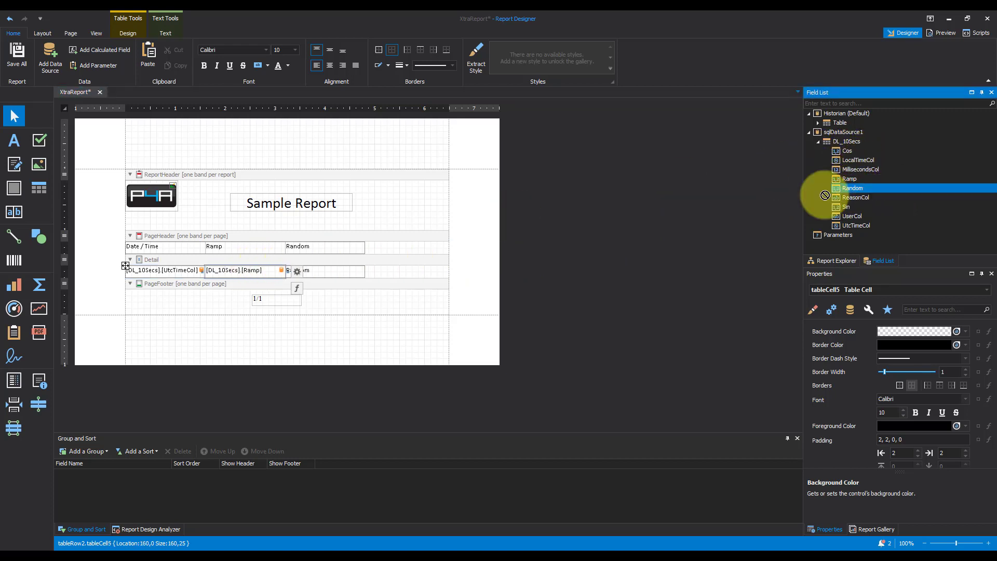
{"action": "left_click_drag", "start_coordinate": [852, 188], "coordinate": [325, 270]}
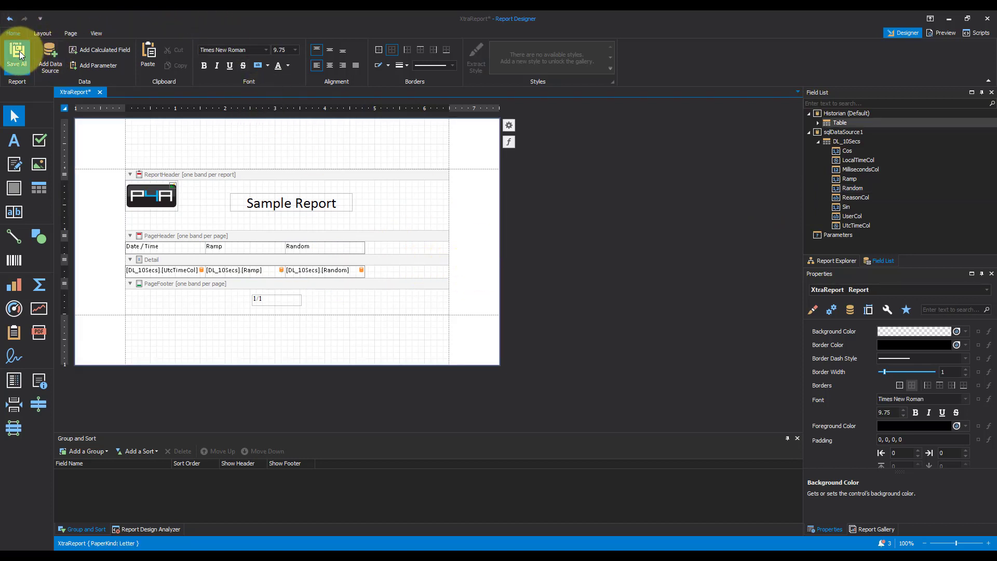
Save the report and preview it, showing only logo, title and column labels.
{"action": "left_click", "coordinate": [17, 55]}
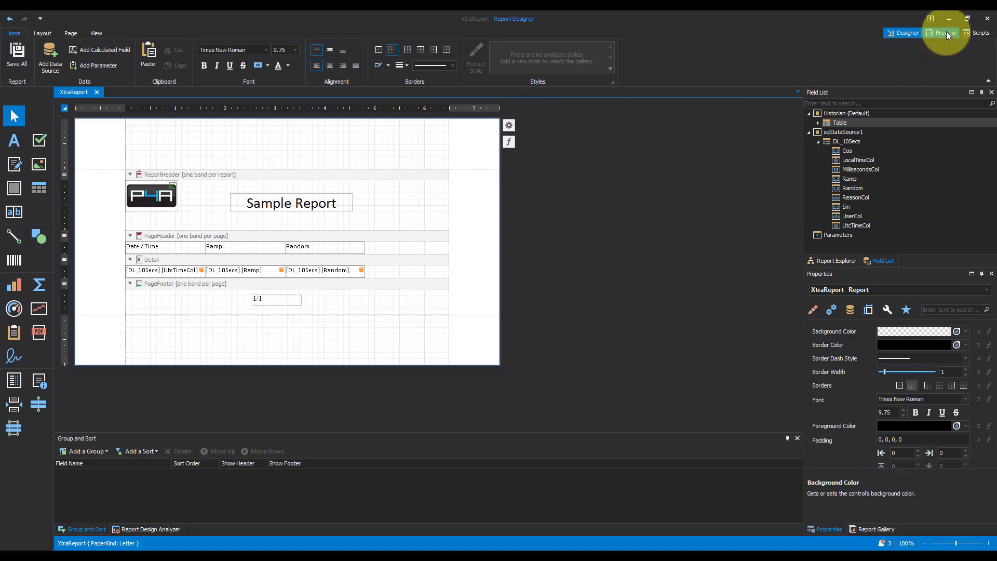
{"action": "left_click", "coordinate": [942, 33]}
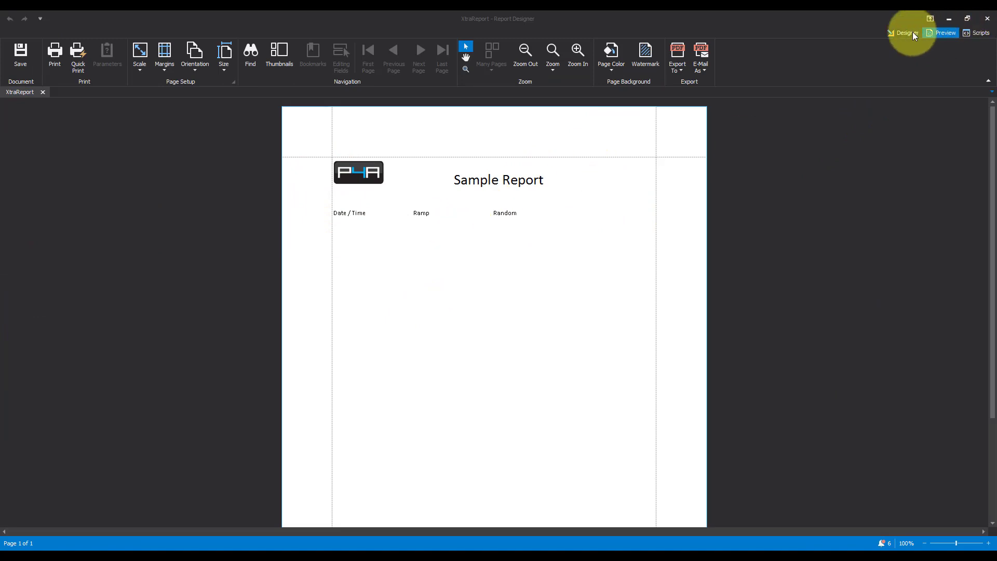
{"action": "left_click", "coordinate": [905, 32]}
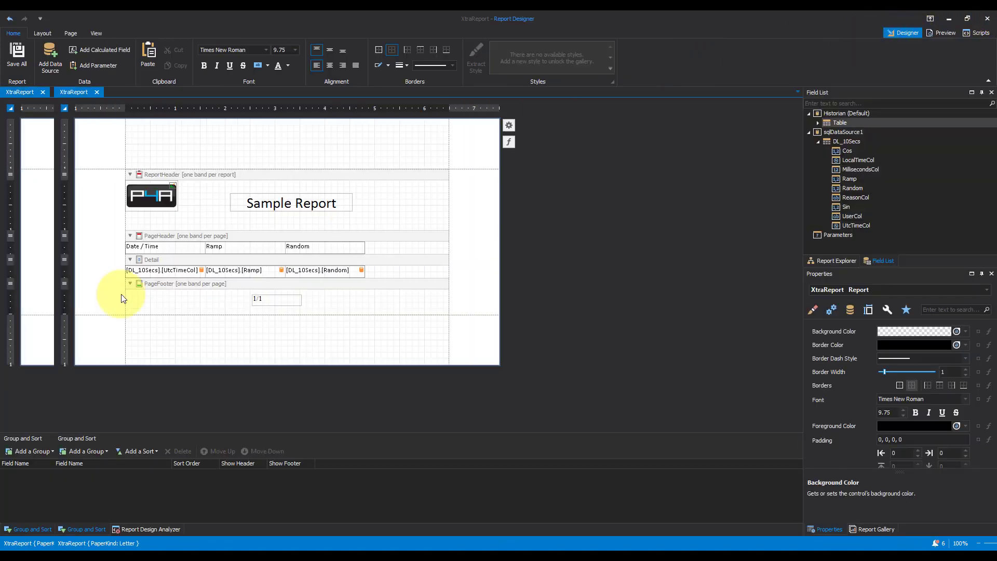
Set the report's Data Source to sqlDataSource1 from its smart tag.
{"action": "left_click", "coordinate": [197, 259]}
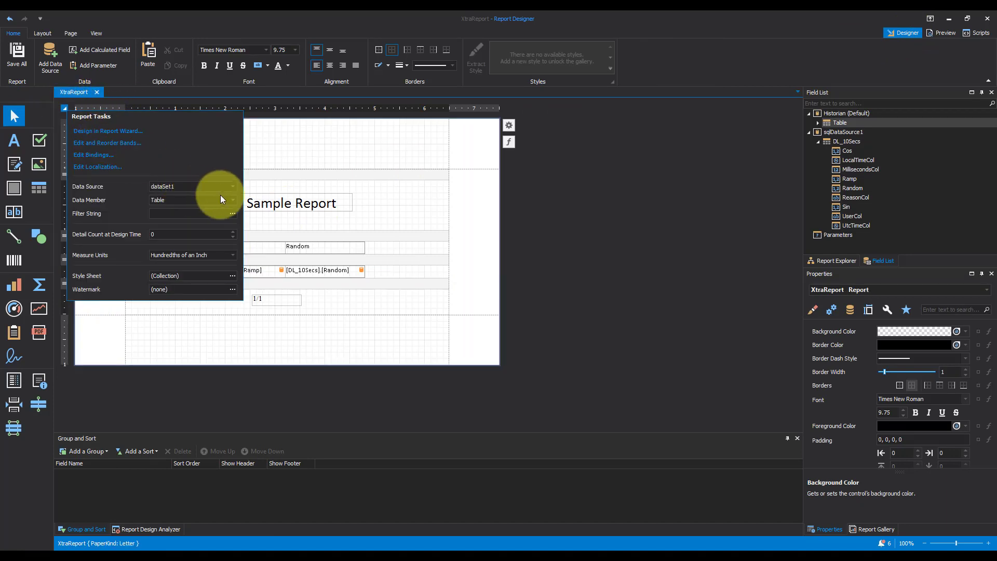
{"action": "left_click", "coordinate": [232, 186]}
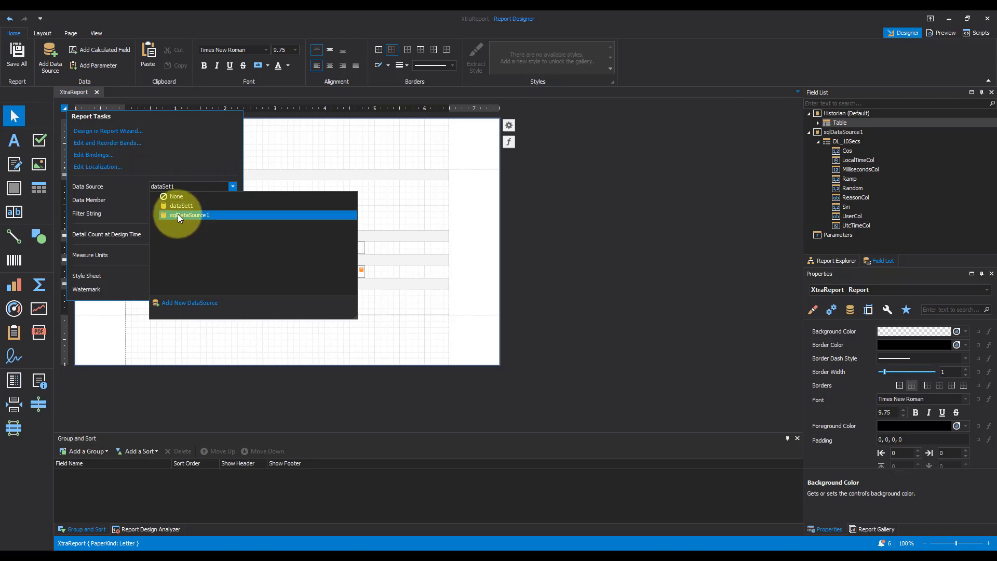
{"action": "left_click", "coordinate": [189, 215]}
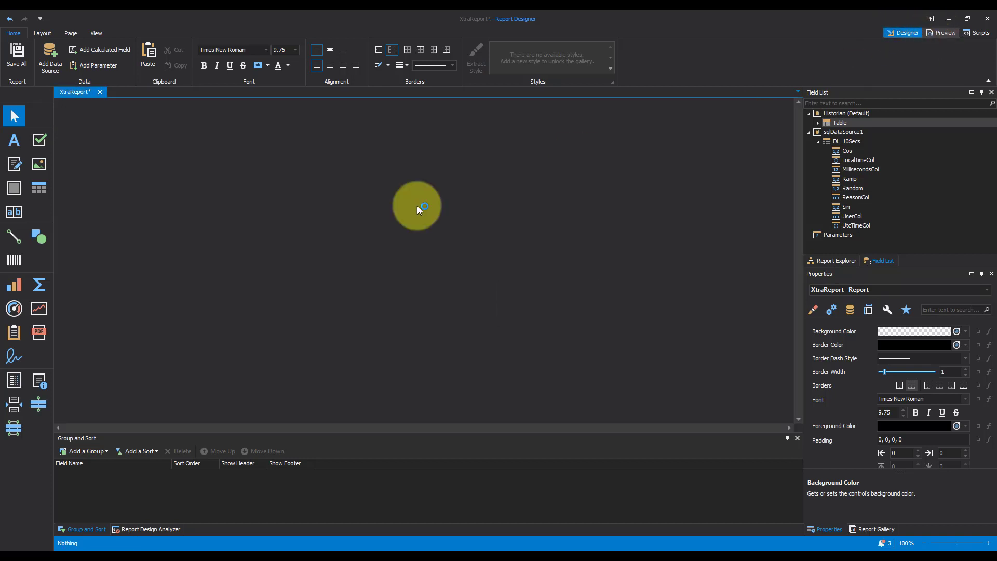
Preview the 23 pages of Ramp and Random data, then return to Designer and save.
{"action": "left_click", "coordinate": [944, 32]}
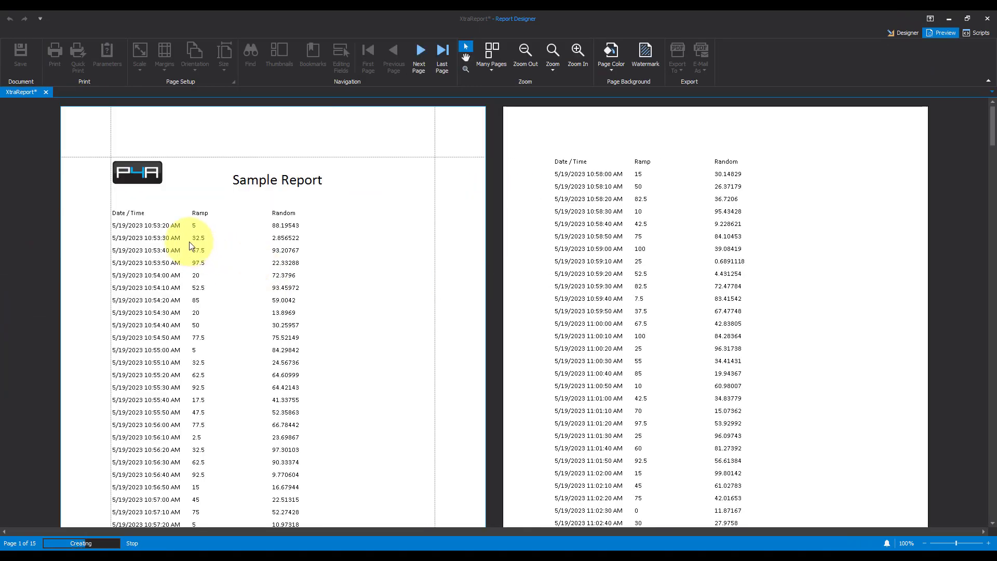
{"action": "scroll", "scroll_direction": "down", "scroll_amount": 3}
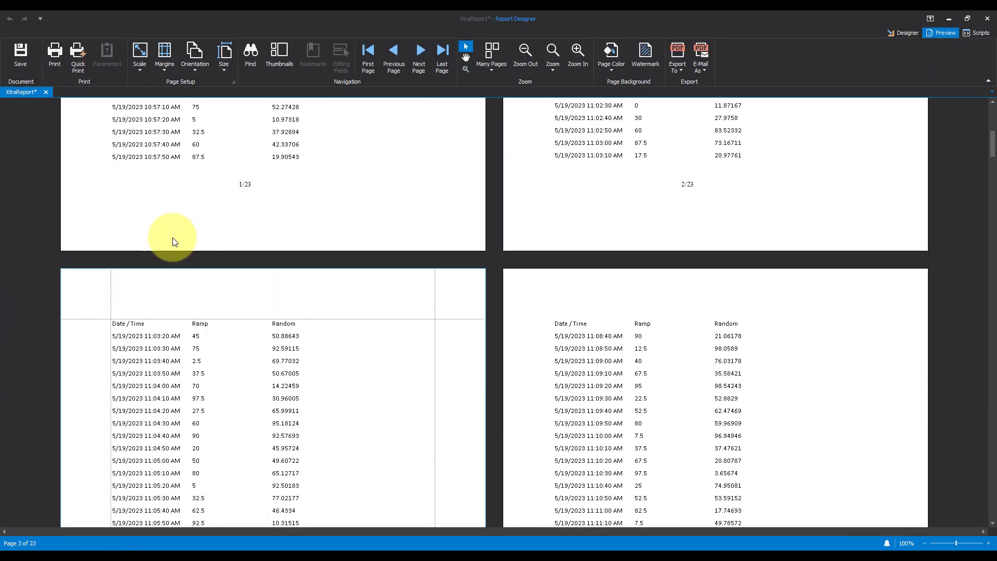
{"action": "scroll", "scroll_direction": "down", "scroll_amount": 3}
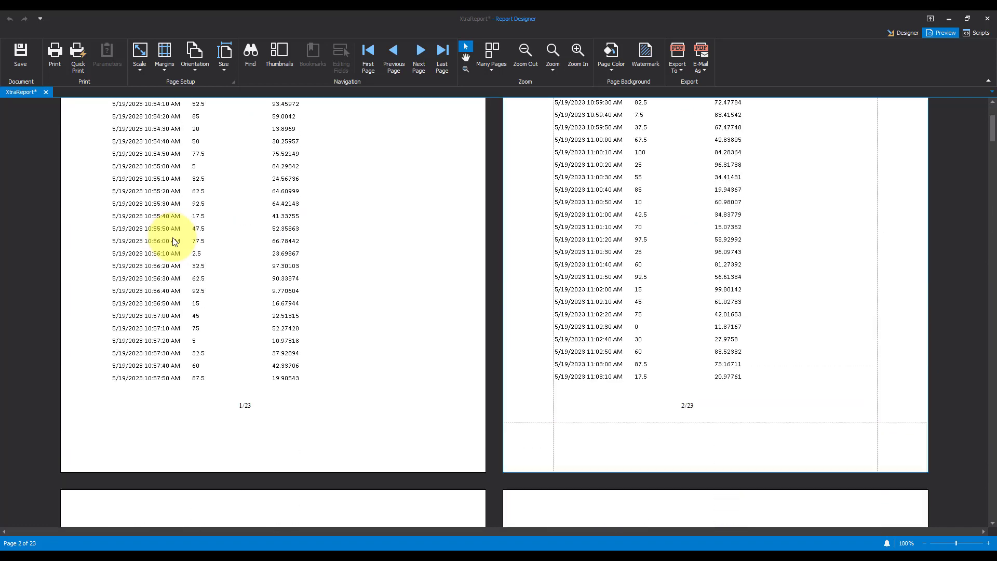
{"action": "left_click", "coordinate": [907, 32]}
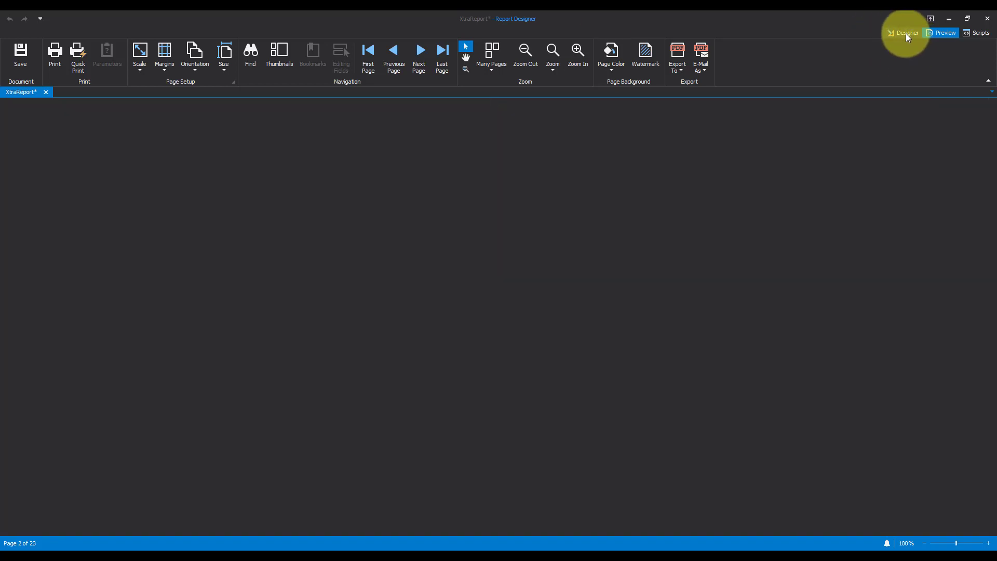
{"action": "left_click", "coordinate": [908, 33]}
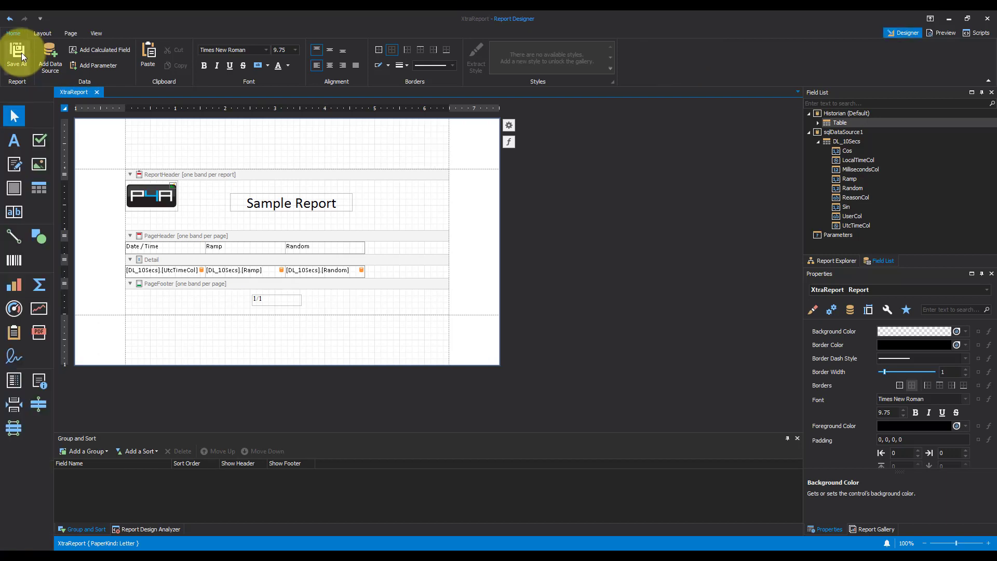
{"action": "mouse_move", "coordinate": [130, 268]}
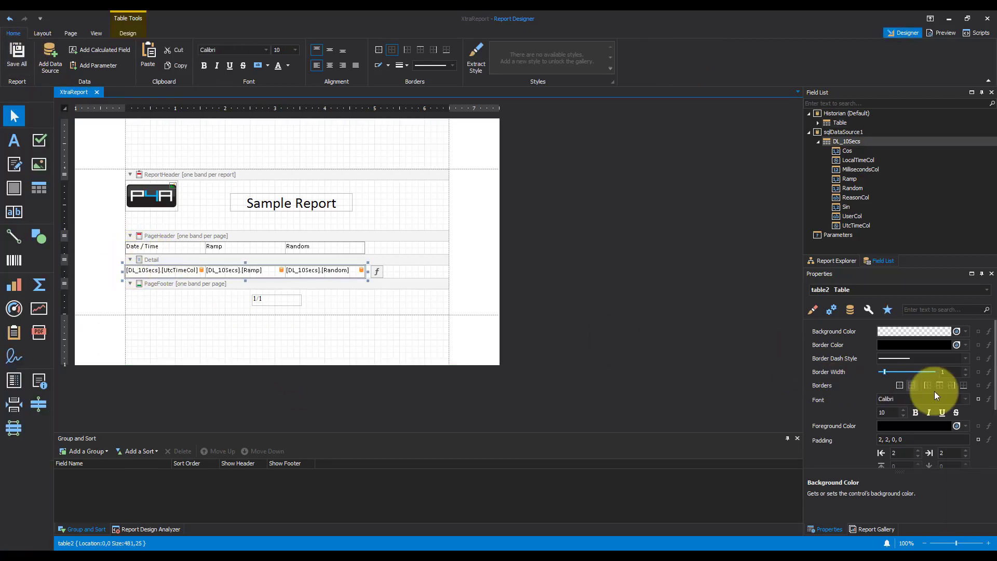
{"action": "mouse_move", "coordinate": [930, 350]}
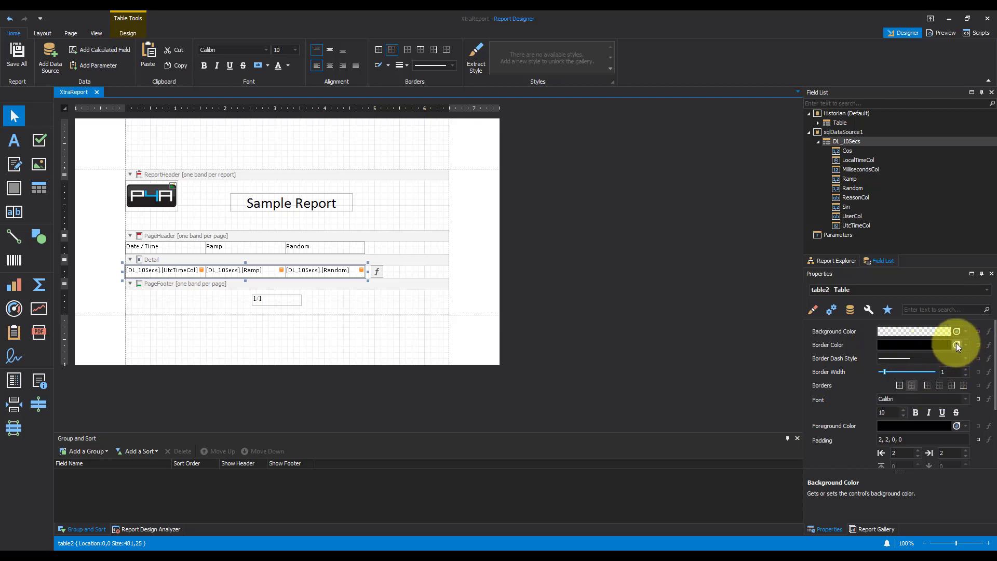
Set the Detail data table's border color to Gray.
{"action": "left_click", "coordinate": [965, 344]}
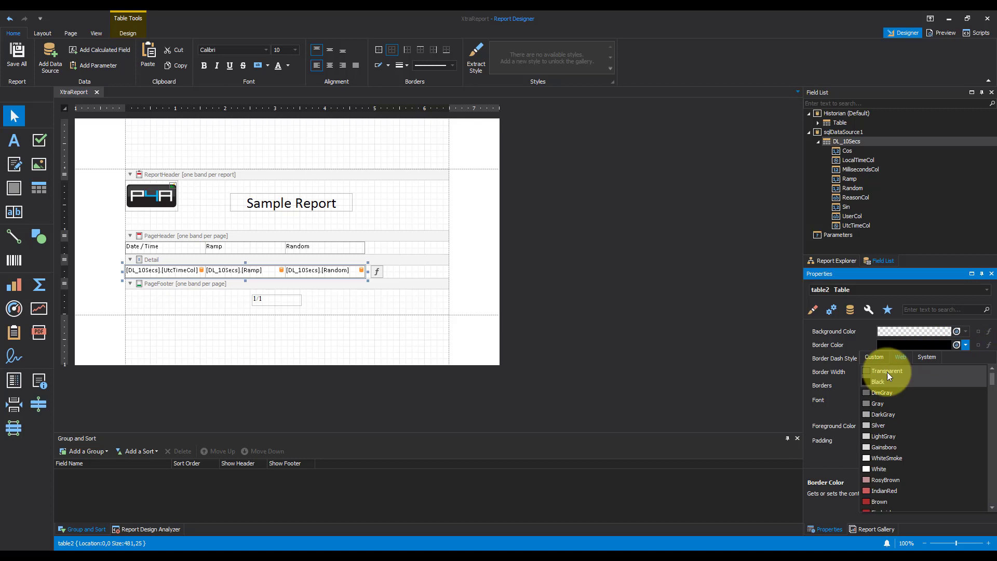
{"action": "left_click", "coordinate": [886, 370]}
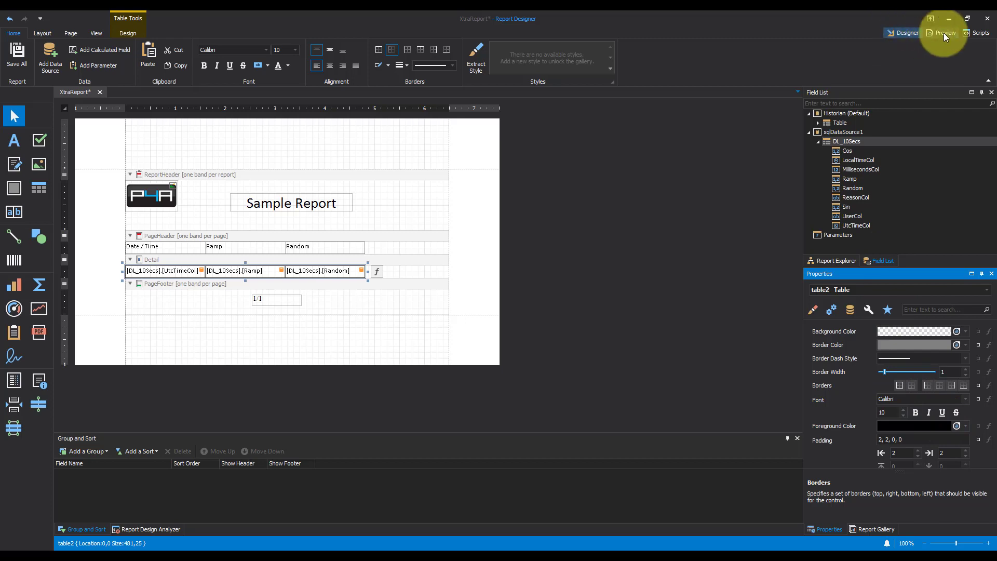
{"action": "left_click", "coordinate": [942, 33]}
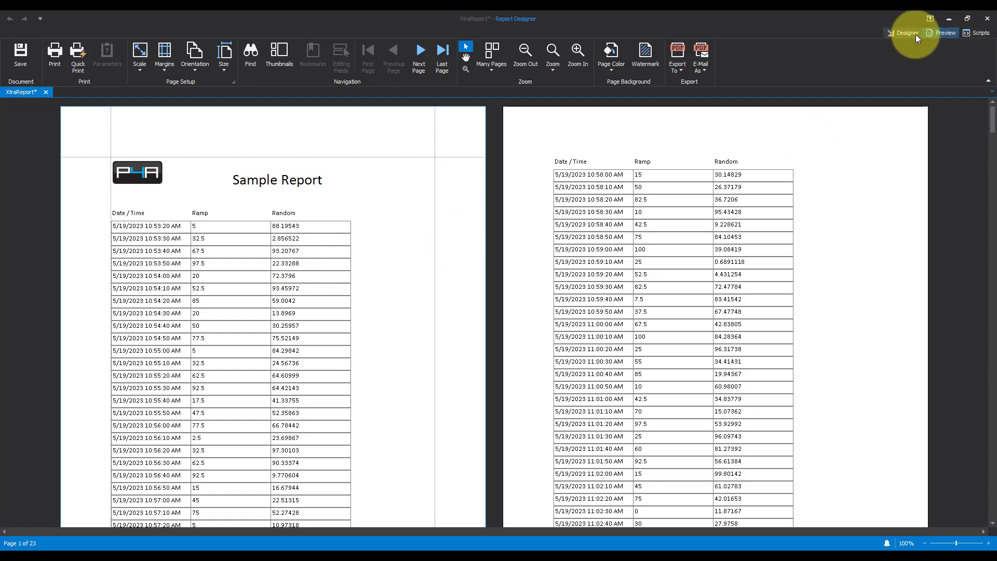
{"action": "left_click", "coordinate": [907, 33]}
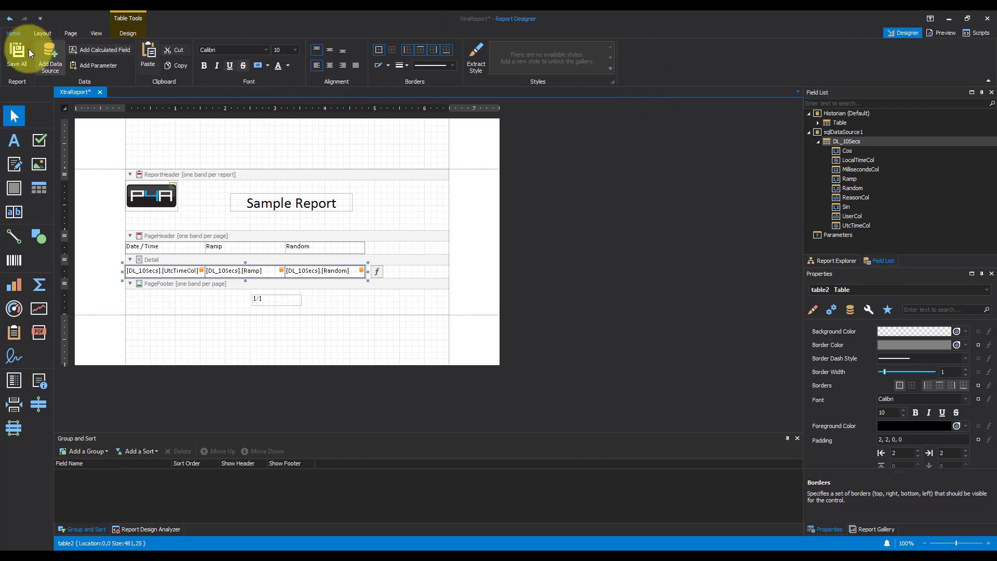
Save the report, expand Reports to show Report2, and open the Datalogger screen.
{"action": "left_click", "coordinate": [19, 54]}
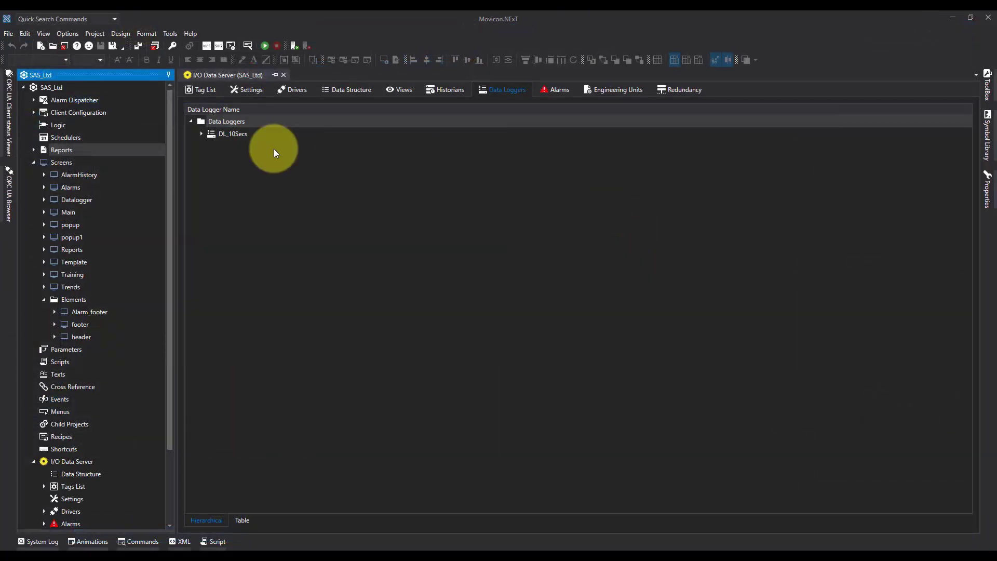
{"action": "left_click", "coordinate": [34, 149]}
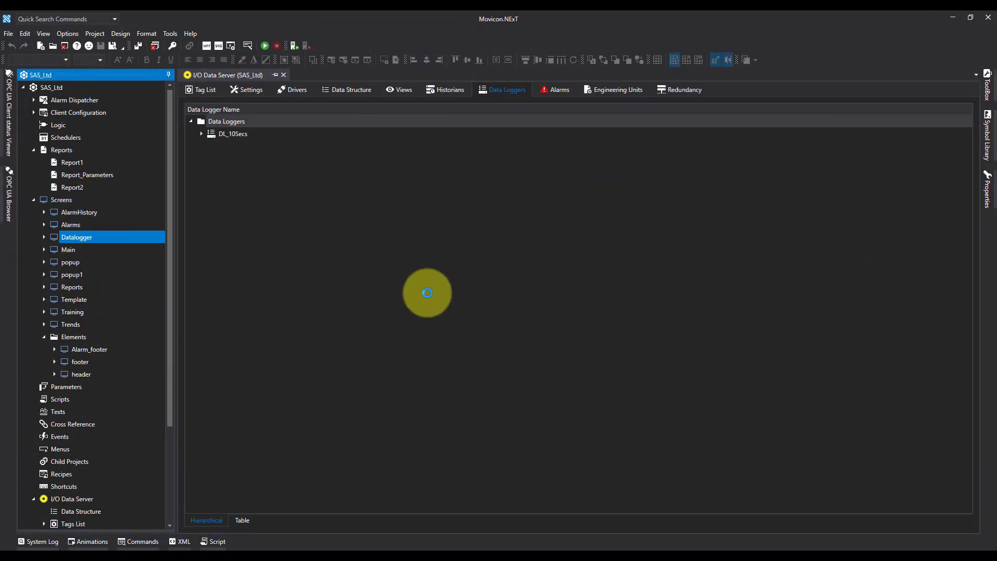
{"action": "double_click", "coordinate": [77, 237]}
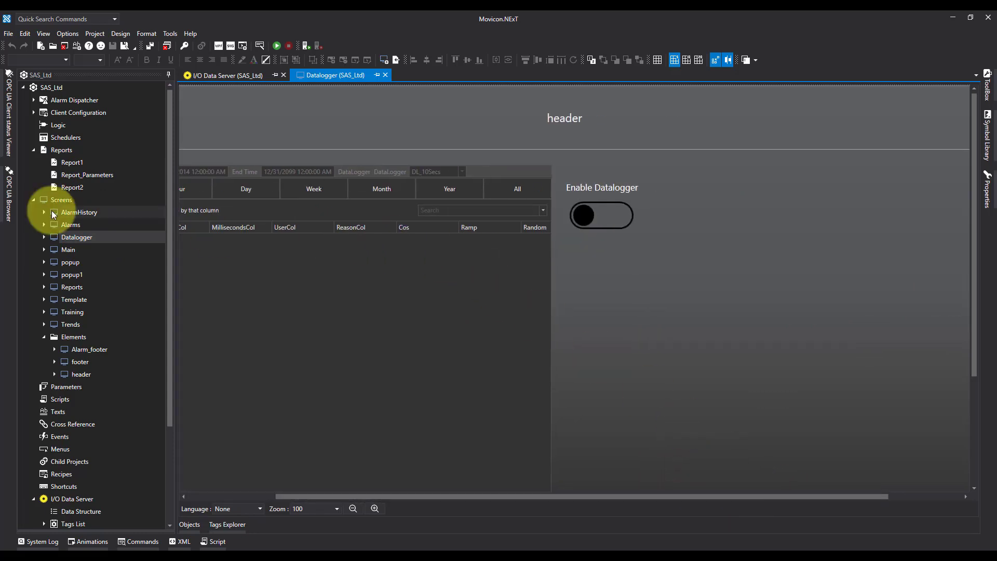
Rename Report2 to SampleReport in the Project Explorer.
{"action": "left_click", "coordinate": [72, 187]}
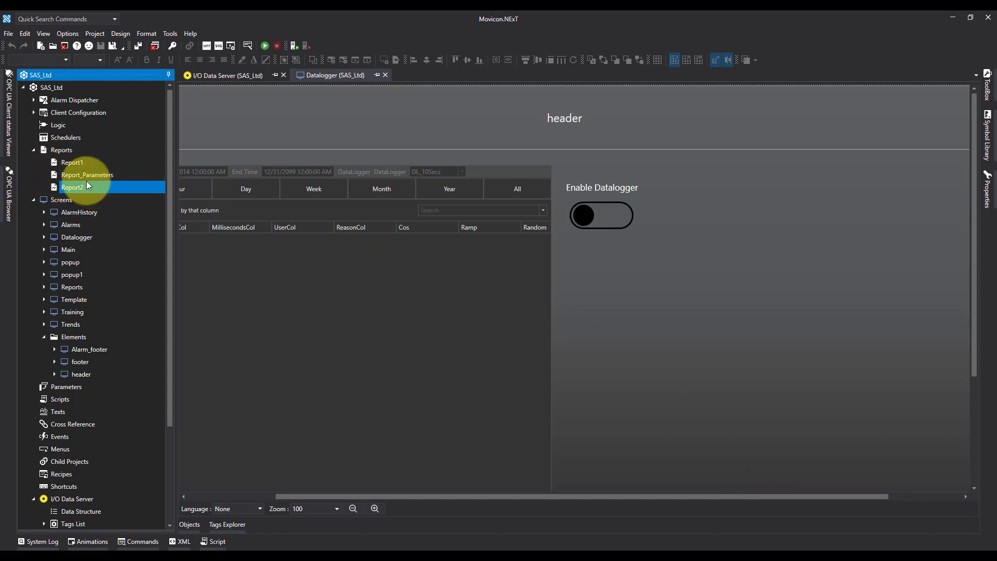
{"action": "right_click", "coordinate": [72, 187]}
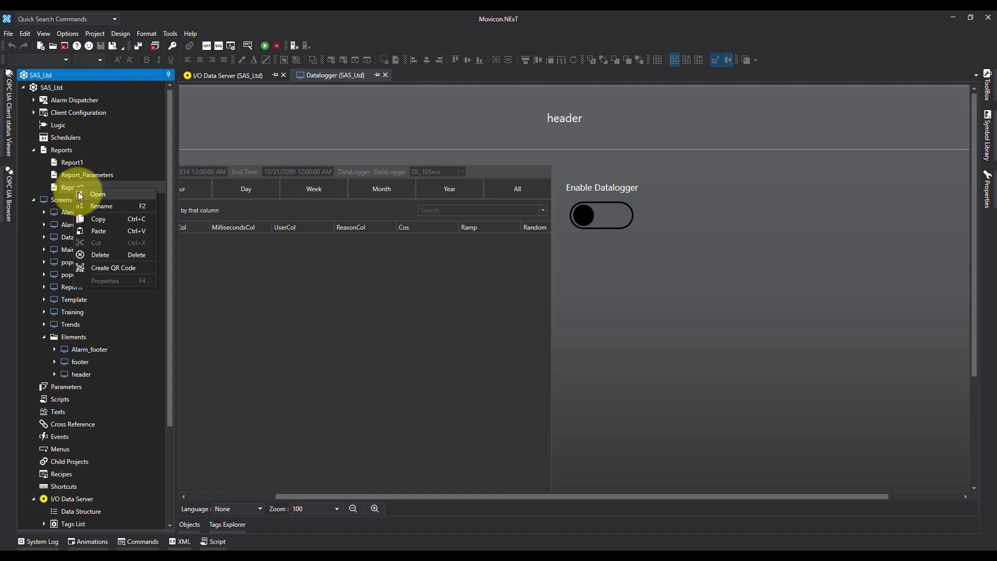
{"action": "left_click", "coordinate": [72, 187]}
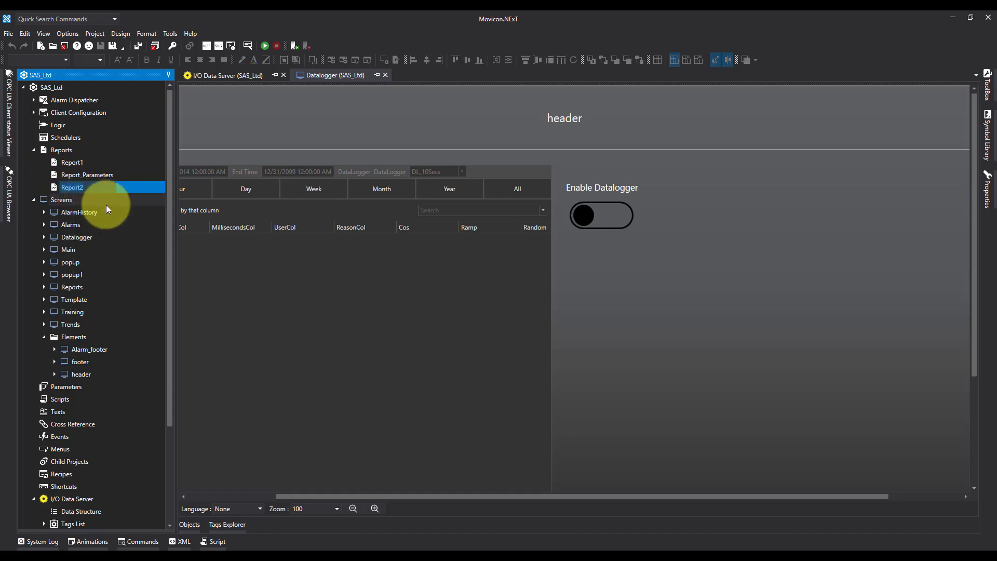
{"action": "type", "text": "Sample"}
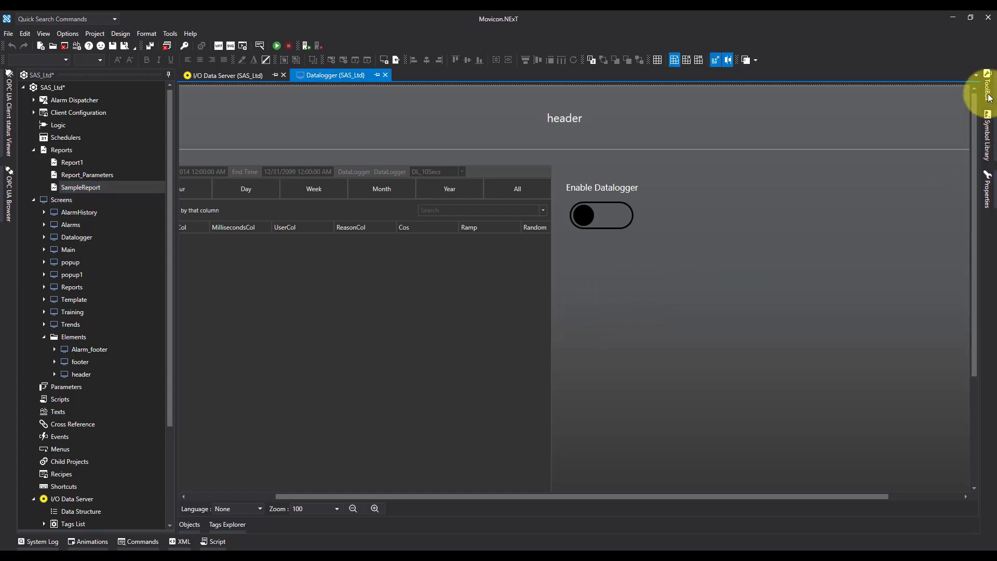
Place a standard button from the Toolbox below the Enable Datalogger switch.
{"action": "left_click", "coordinate": [987, 86]}
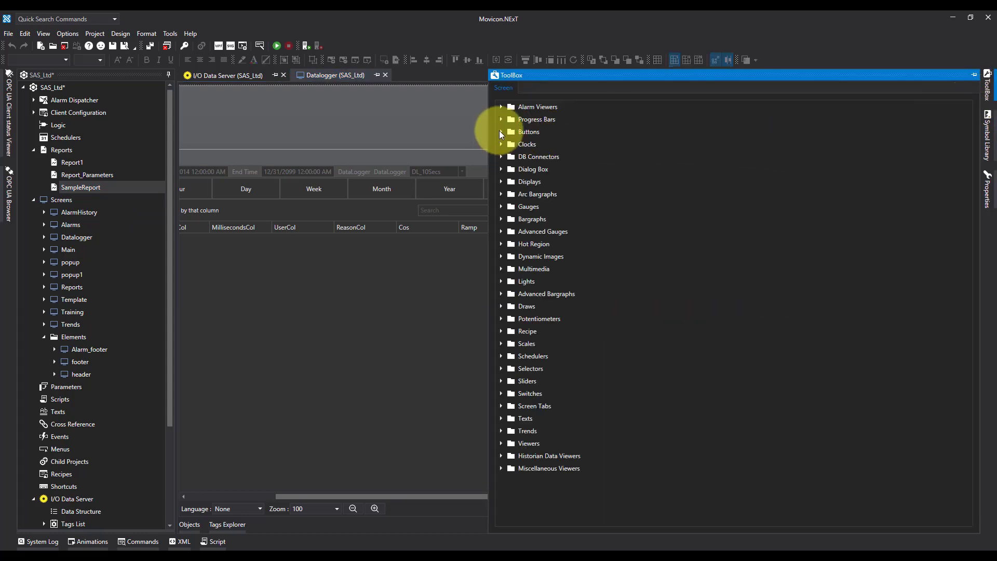
{"action": "left_click", "coordinate": [501, 132]}
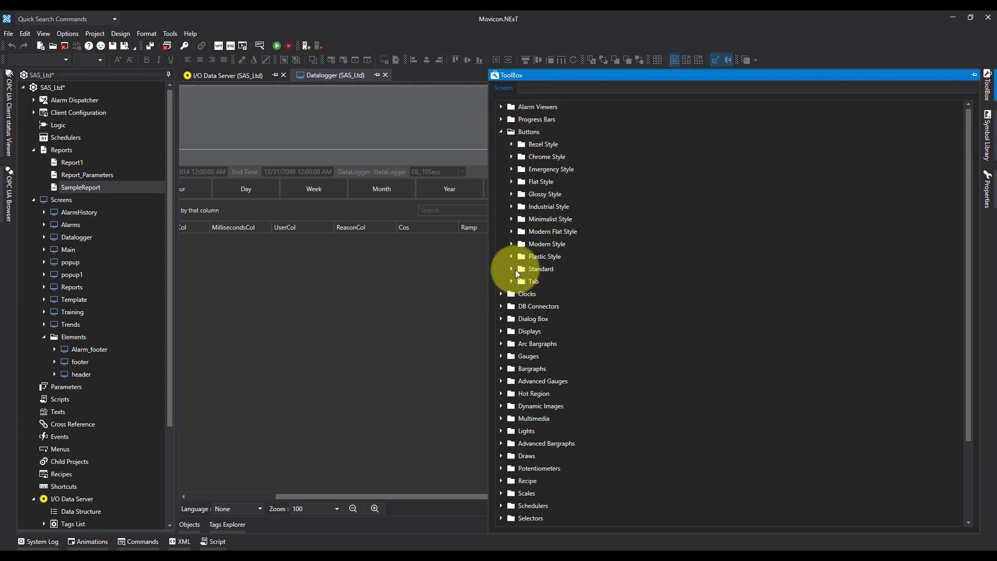
{"action": "left_click", "coordinate": [511, 269]}
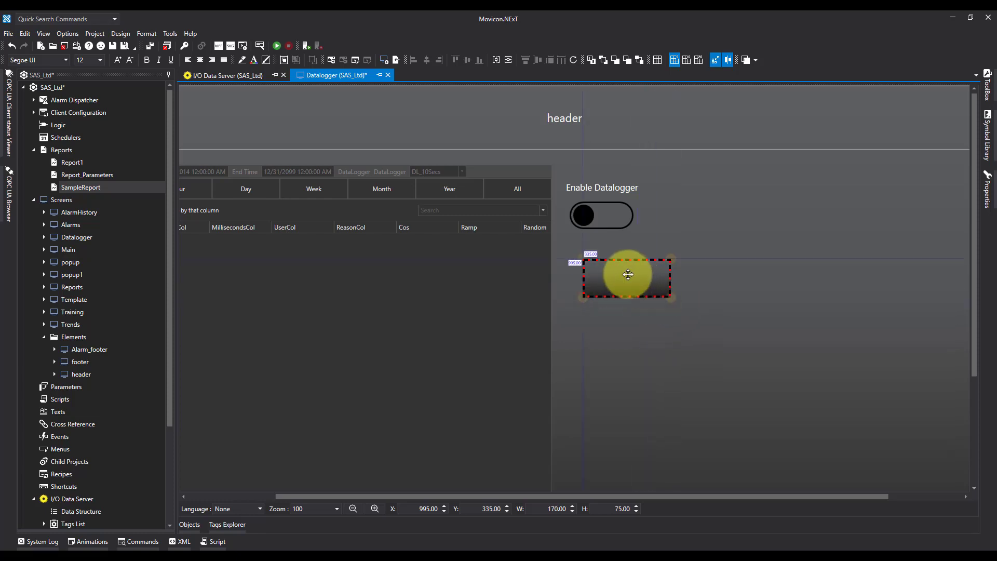
{"action": "left_click_drag", "start_coordinate": [626, 275], "coordinate": [620, 270]}
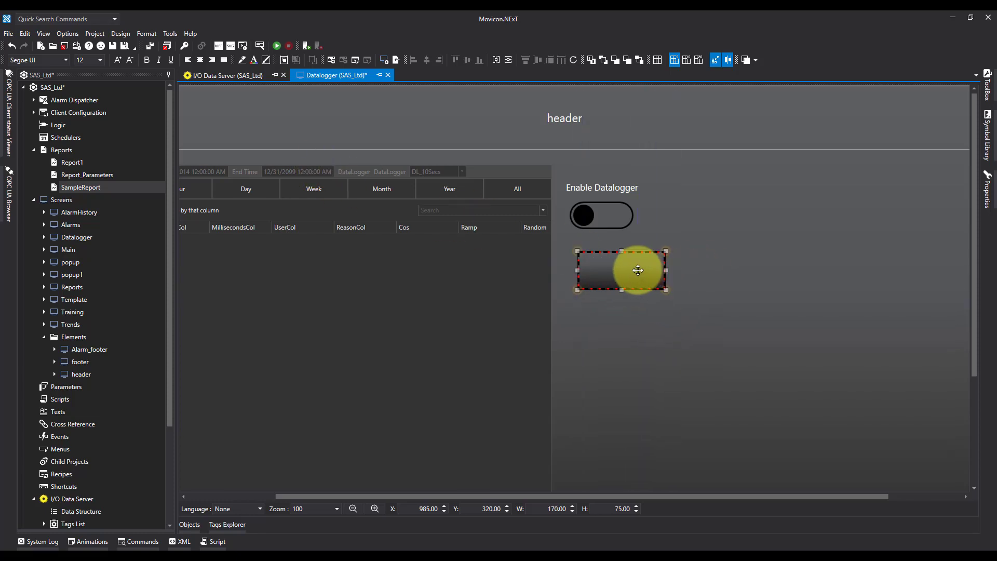
{"action": "left_click_drag", "start_coordinate": [638, 270], "coordinate": [717, 292]}
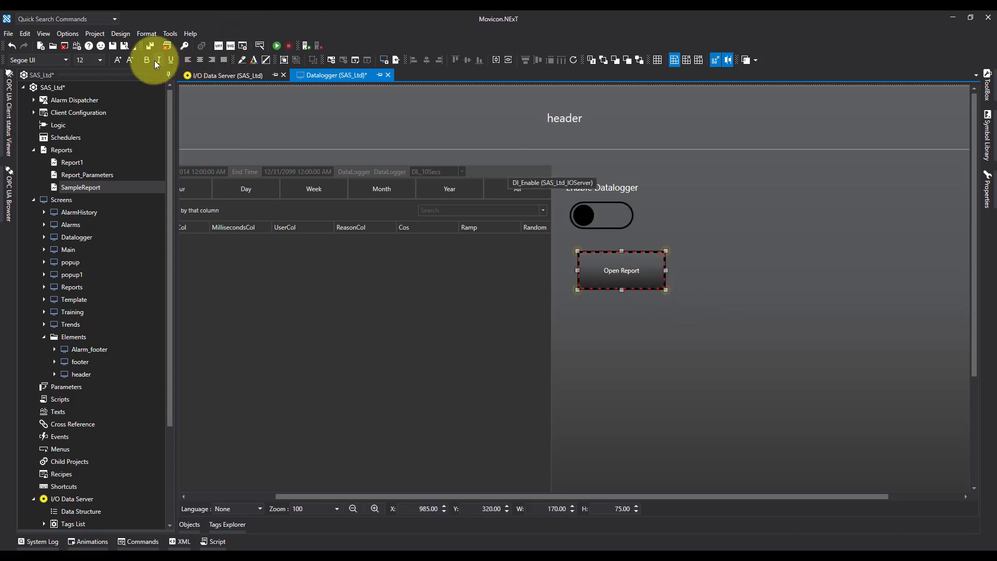
Give the Open Report button a font size of 16 and show its command settings.
{"action": "left_click", "coordinate": [103, 60]}
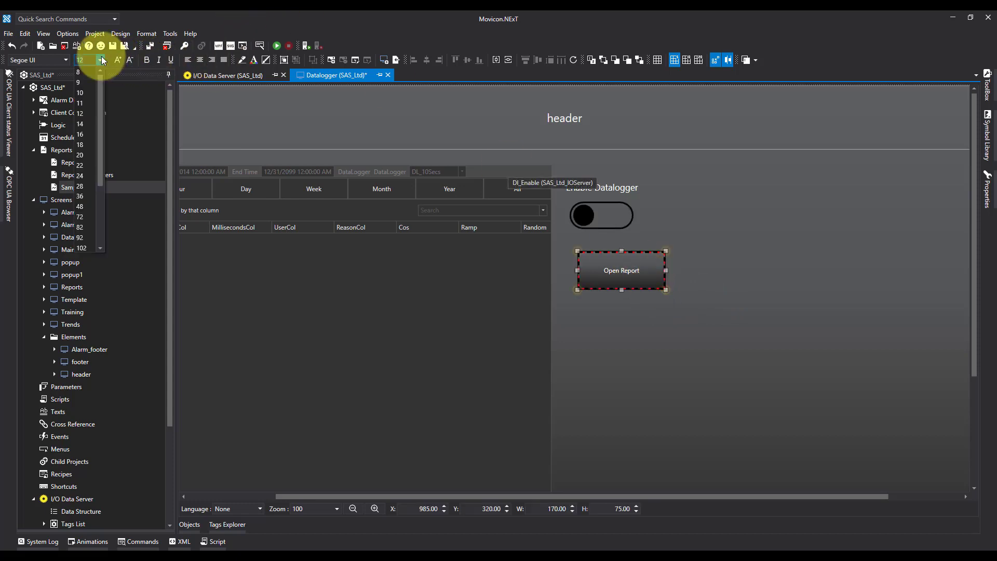
{"action": "left_click", "coordinate": [80, 134]}
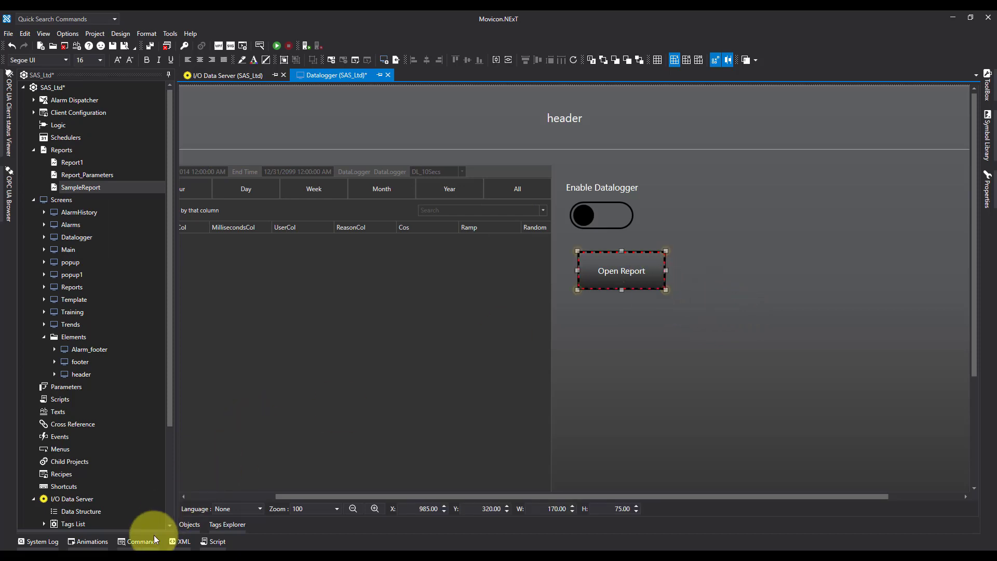
{"action": "left_click", "coordinate": [138, 541]}
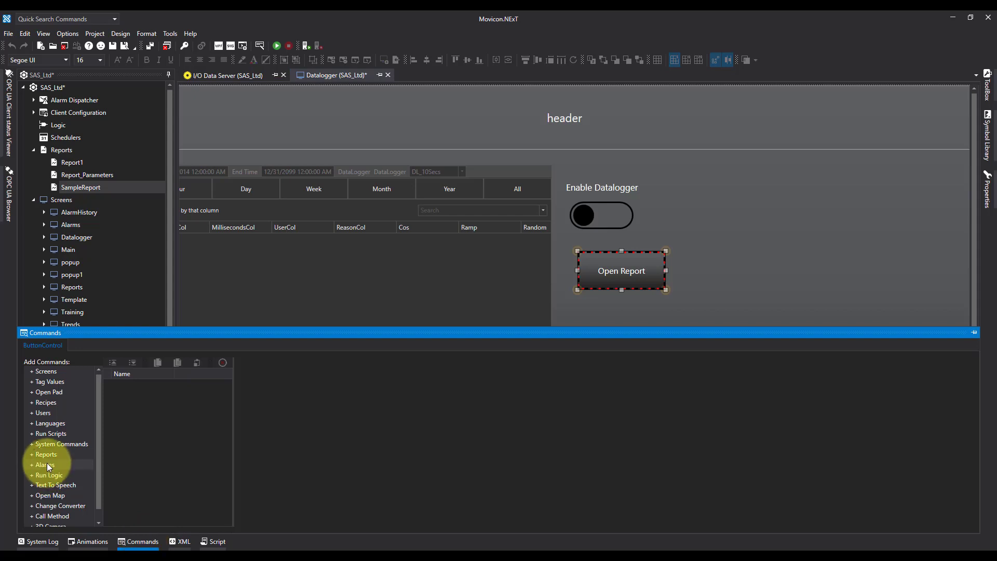
Add a Report command to the button that shows SampleReport.
{"action": "left_click", "coordinate": [45, 454]}
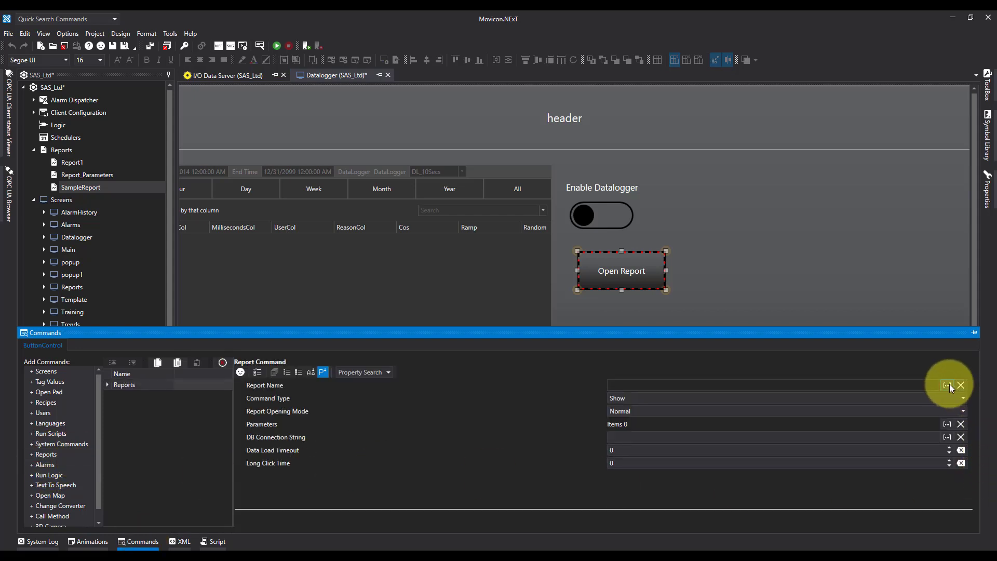
{"action": "left_click", "coordinate": [947, 385]}
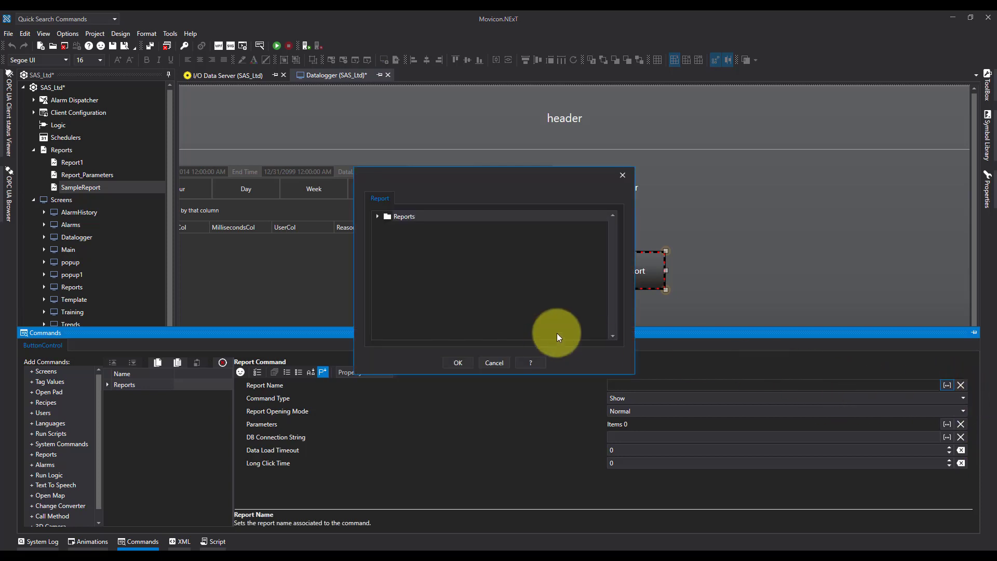
{"action": "left_click", "coordinate": [378, 216]}
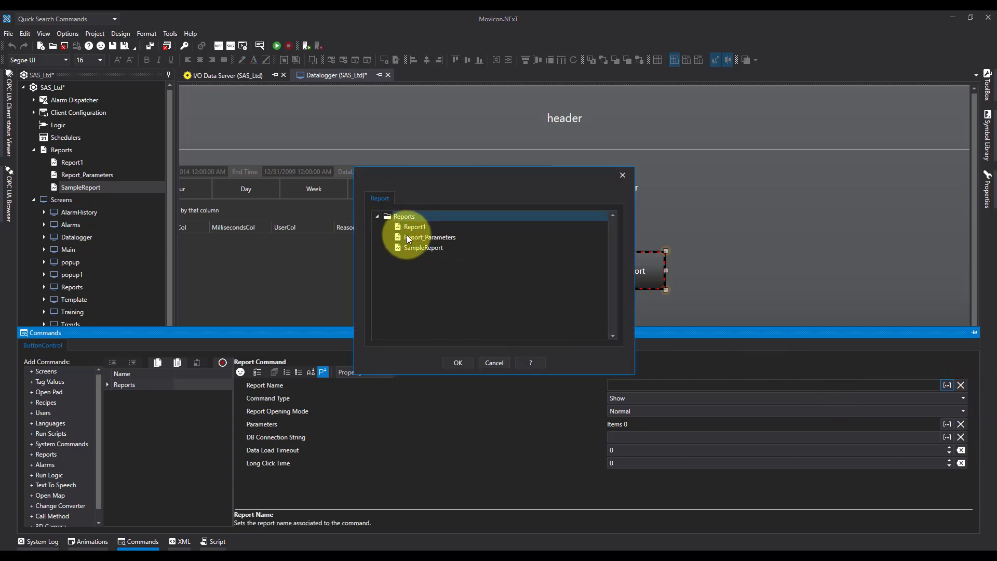
{"action": "left_click", "coordinate": [422, 247]}
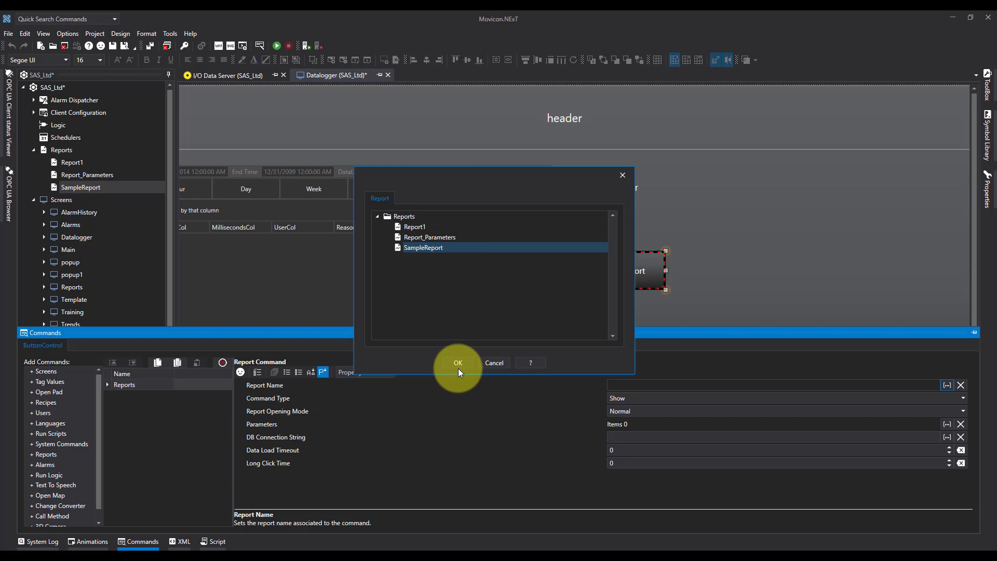
{"action": "left_click", "coordinate": [458, 363]}
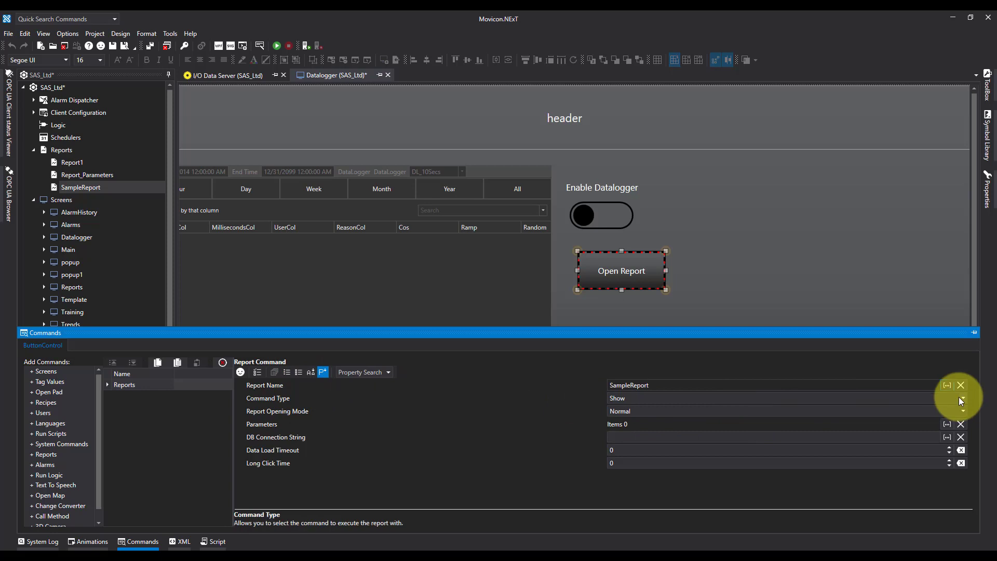
{"action": "left_click", "coordinate": [964, 398]}
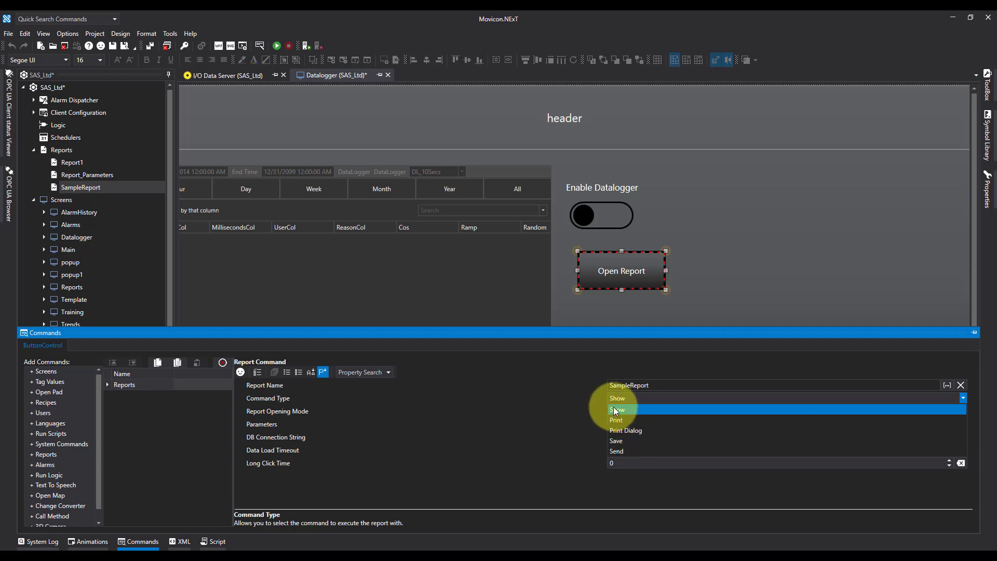
{"action": "left_click", "coordinate": [618, 409]}
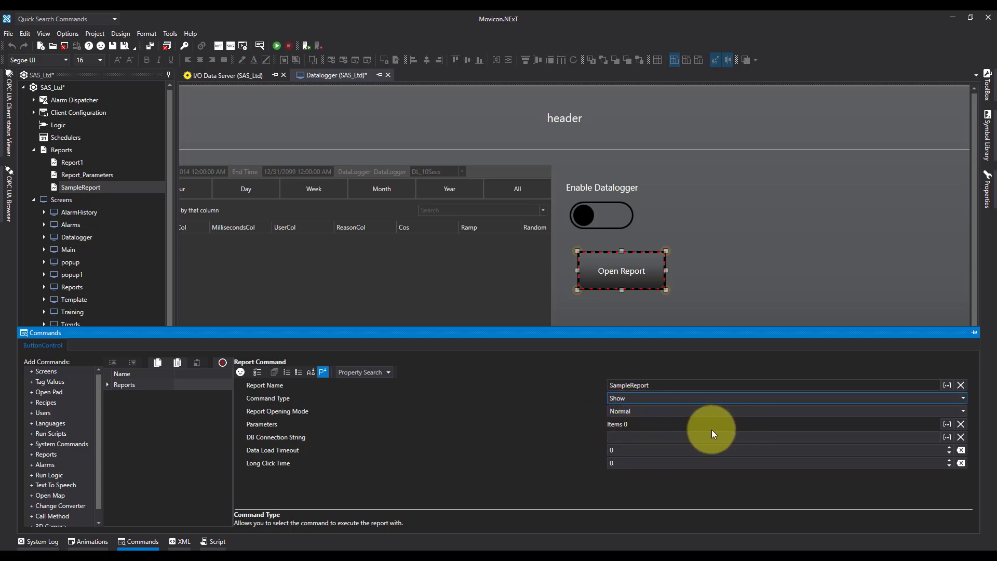
{"action": "mouse_move", "coordinate": [756, 240]}
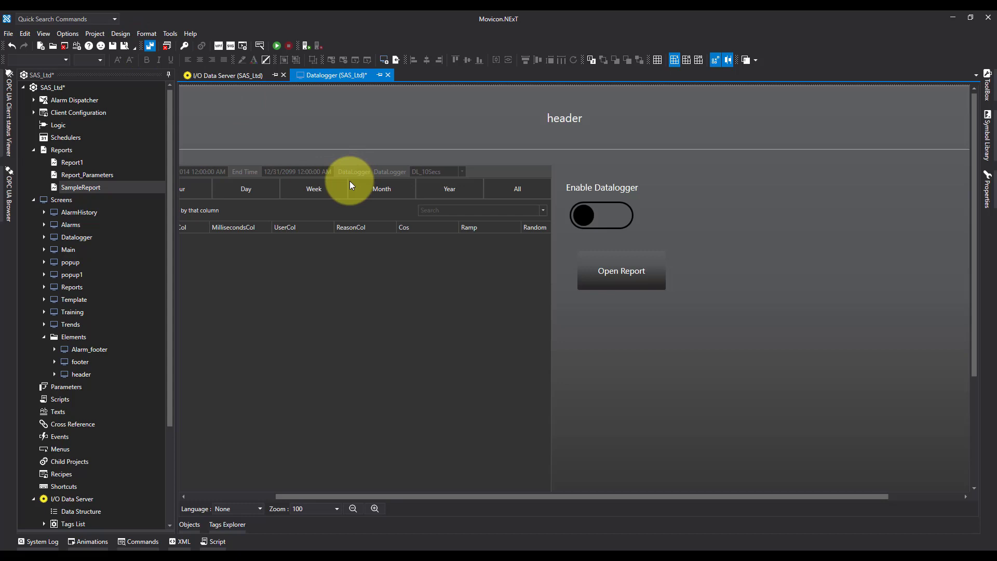
{"action": "mouse_move", "coordinate": [344, 185]}
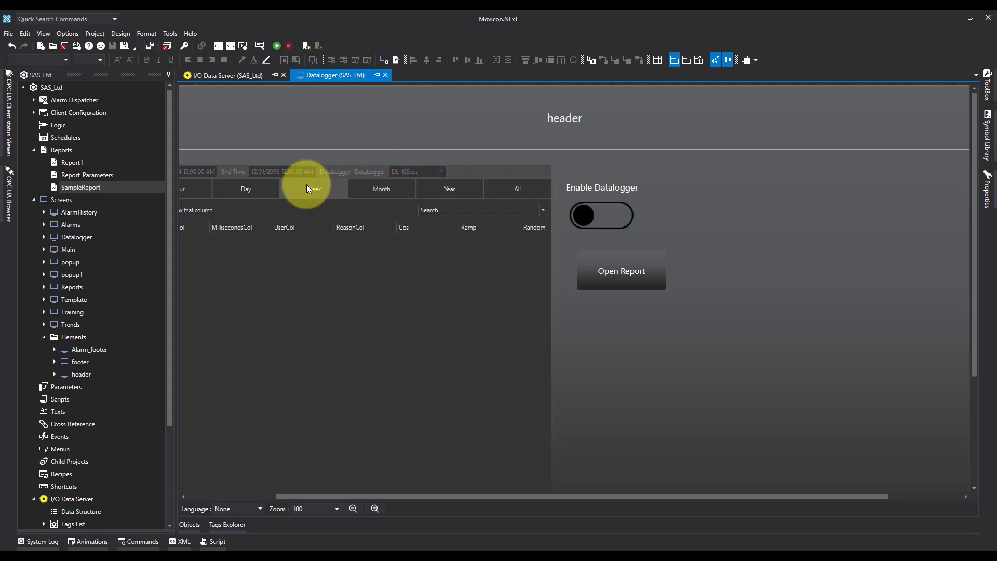
Save the project and set SampleReport's window to Normal state with SingleBorderWindow style.
{"action": "left_click", "coordinate": [81, 187]}
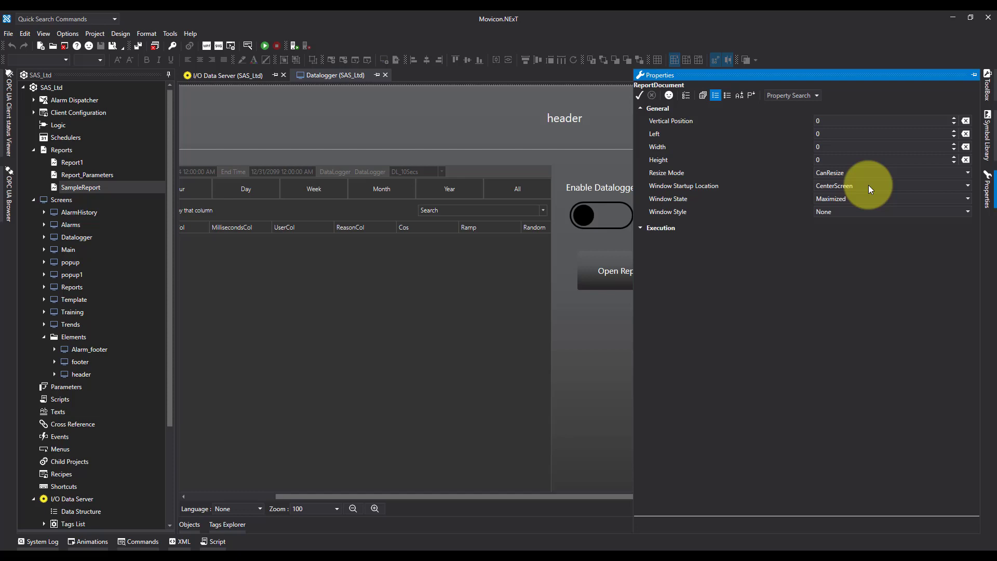
{"action": "mouse_move", "coordinate": [843, 183]}
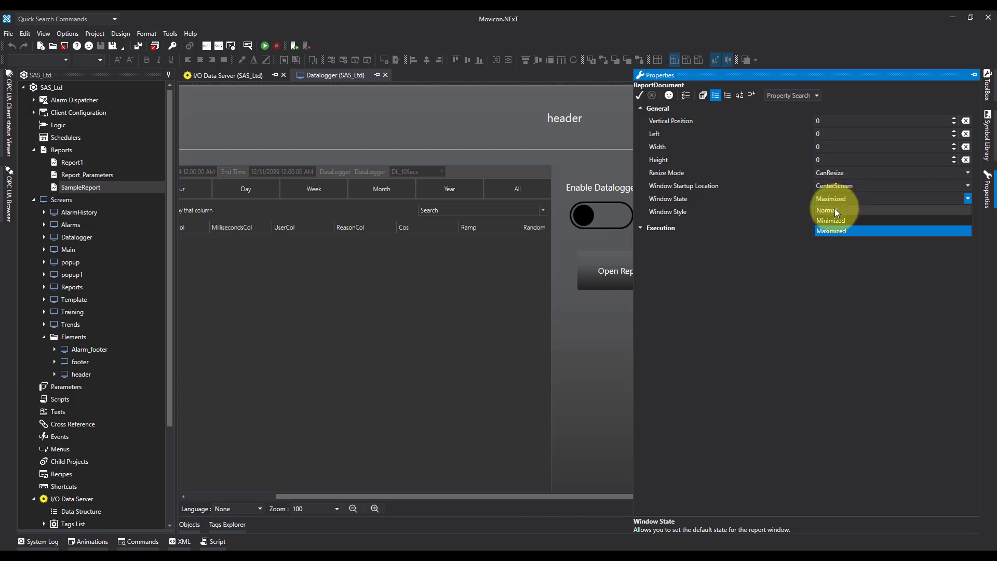
{"action": "left_click", "coordinate": [828, 210]}
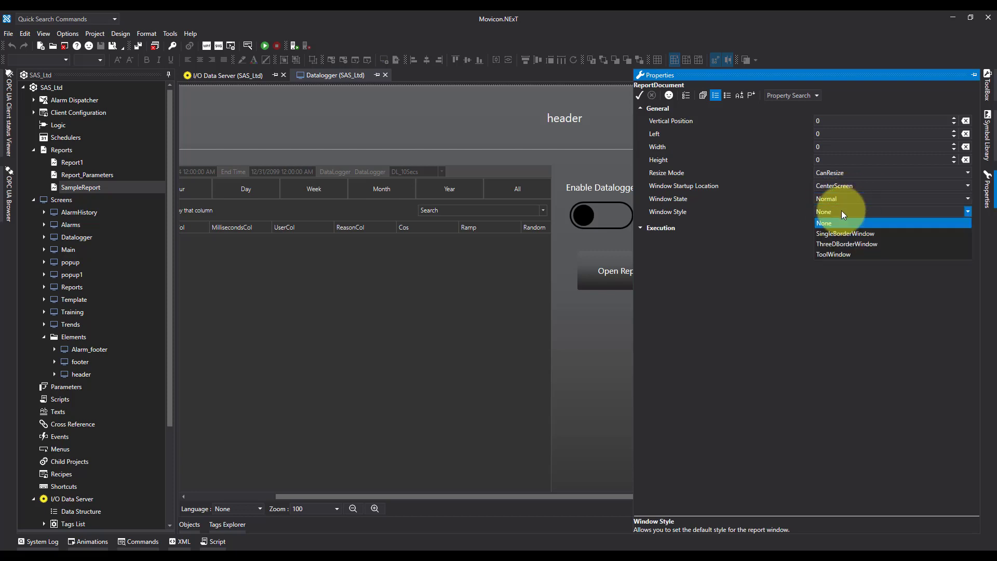
{"action": "left_click", "coordinate": [846, 233]}
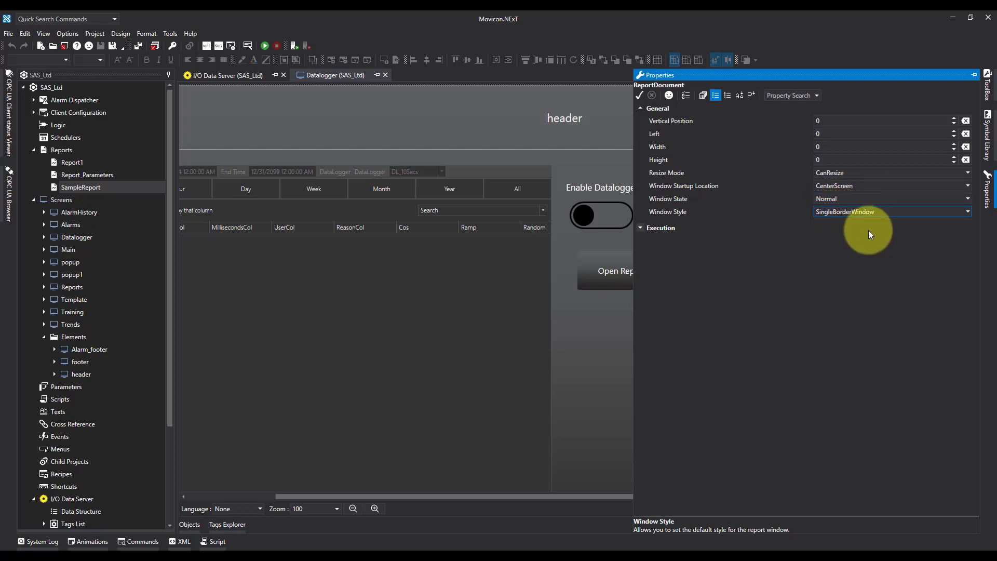
{"action": "mouse_move", "coordinate": [793, 411]}
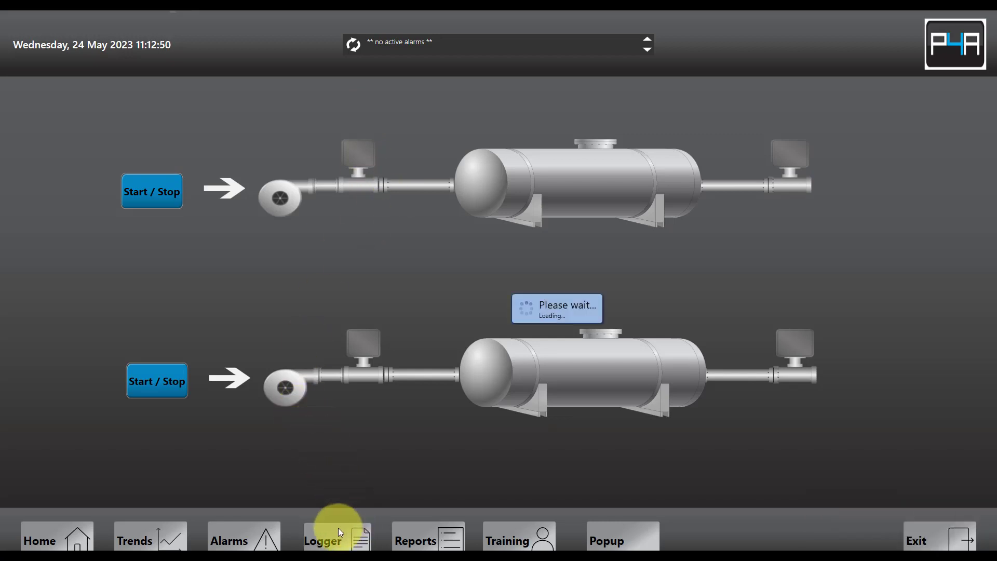
At runtime, open SampleReport from the Logger screen and scroll to check page 1/23.
{"action": "left_click", "coordinate": [337, 540]}
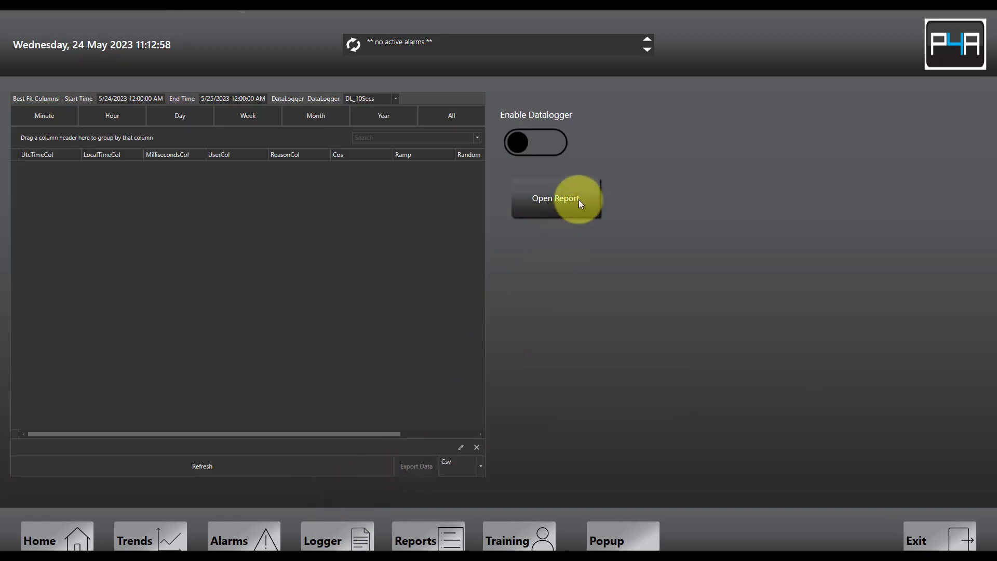
{"action": "left_click", "coordinate": [555, 198]}
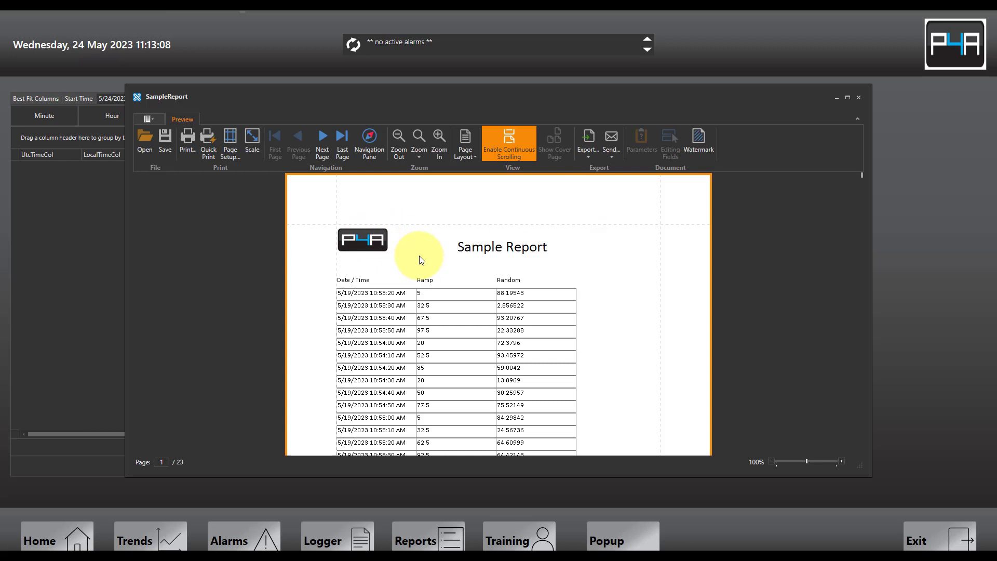
{"action": "mouse_move", "coordinate": [548, 339]}
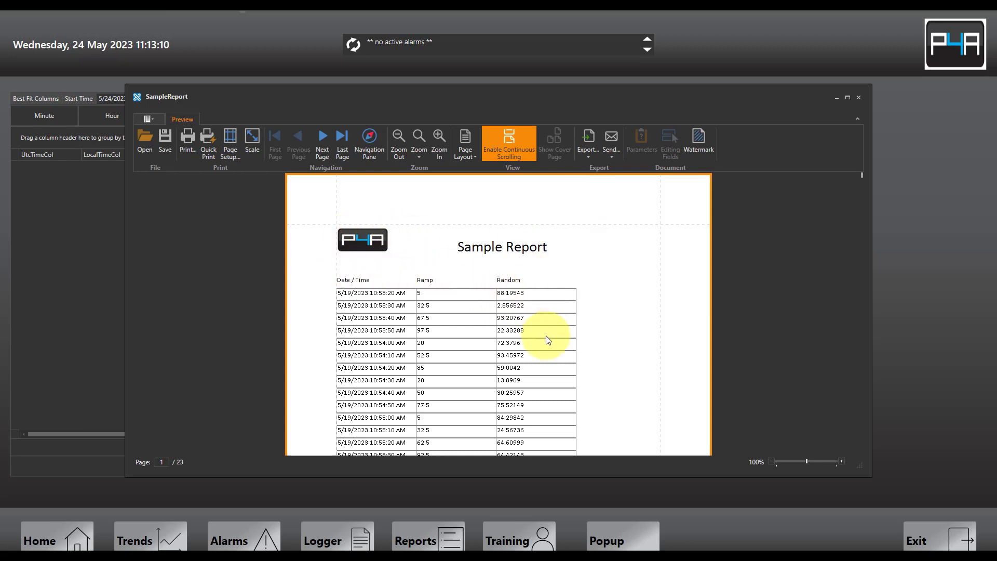
{"action": "scroll", "scroll_direction": "down", "scroll_amount": 3}
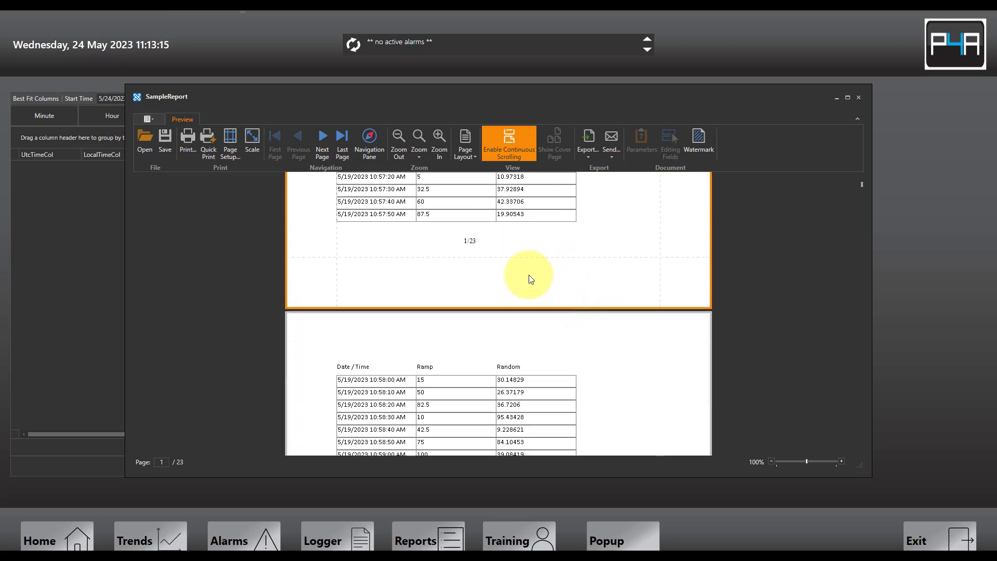
{"action": "mouse_move", "coordinate": [546, 264]}
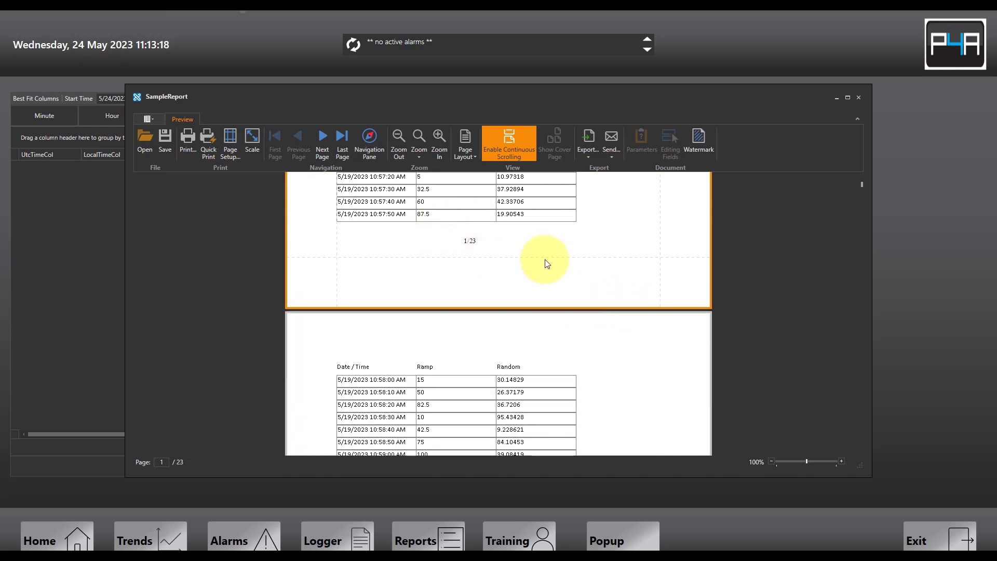
{"action": "mouse_move", "coordinate": [532, 274]}
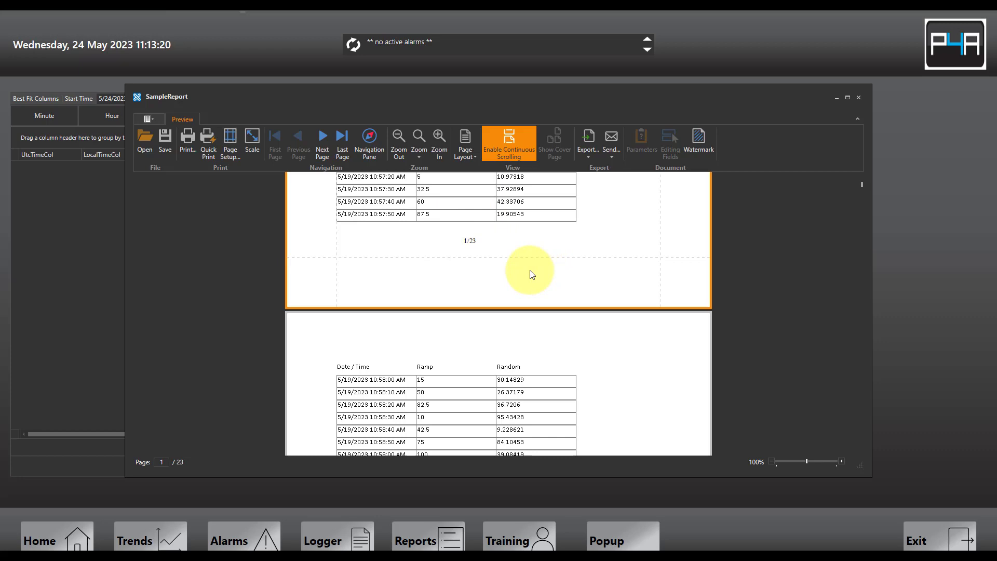